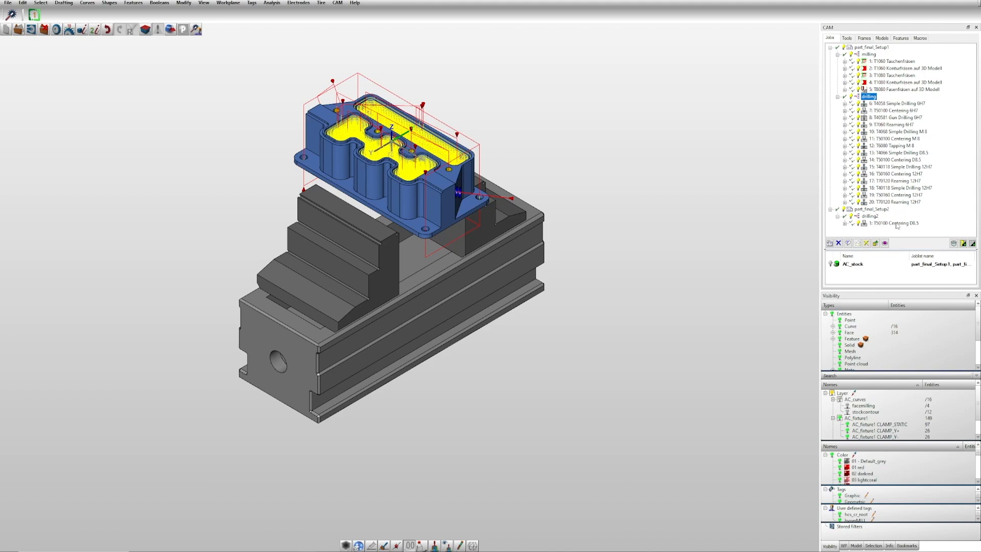
pyautogui.moveTo(896, 226)
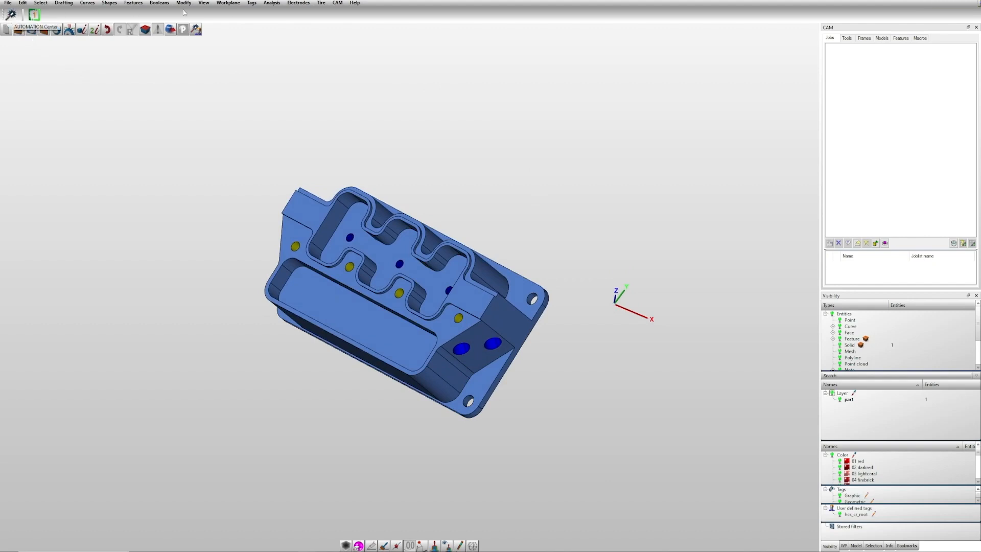
# Step: Add a new script named 'Basic Tutorial' to the Automation Center script list
pyautogui.click(337, 2)
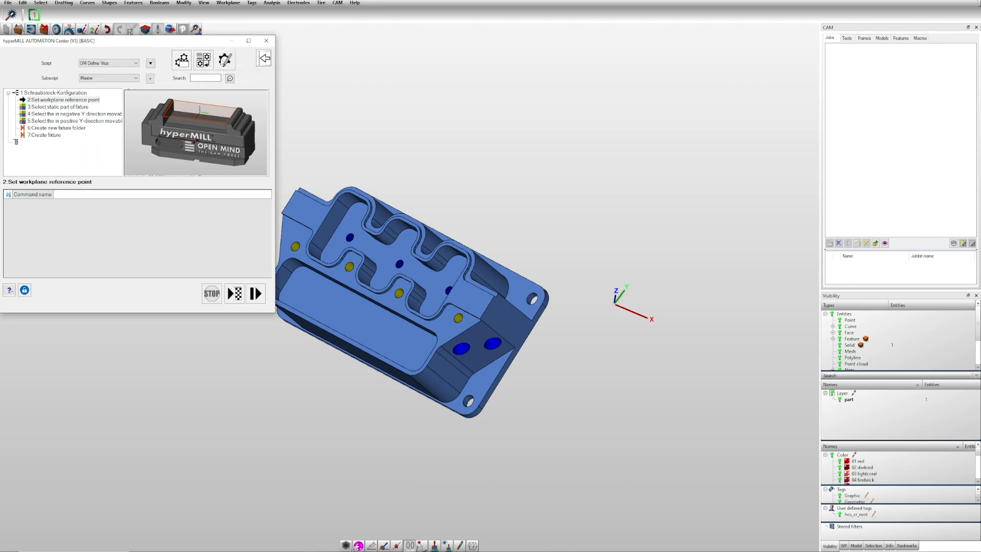
pyautogui.moveTo(202, 59)
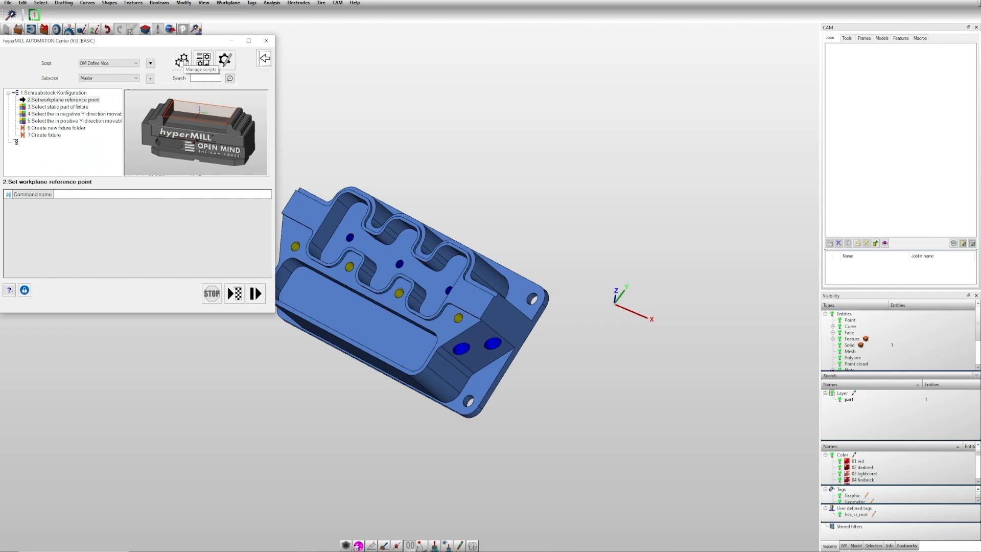
pyautogui.click(203, 60)
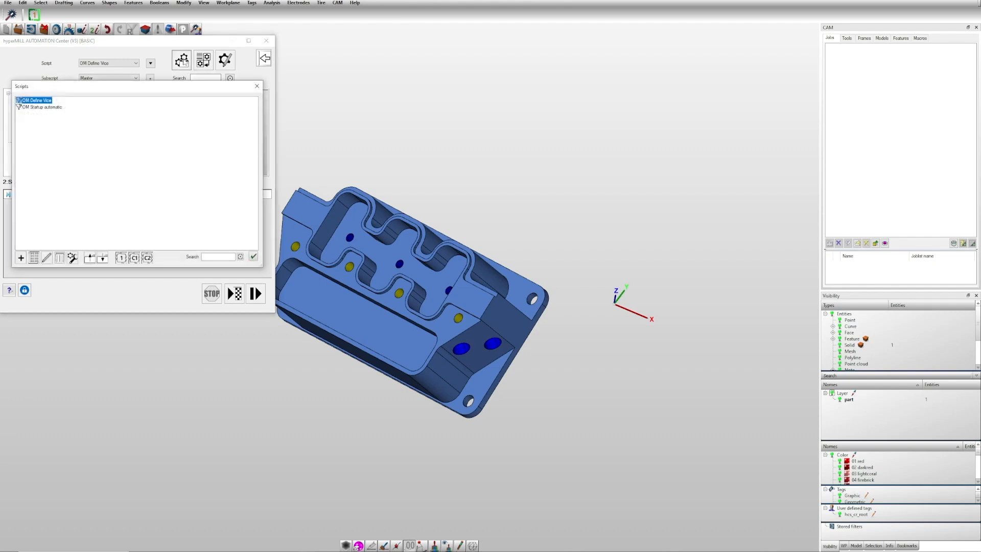
pyautogui.click(20, 258)
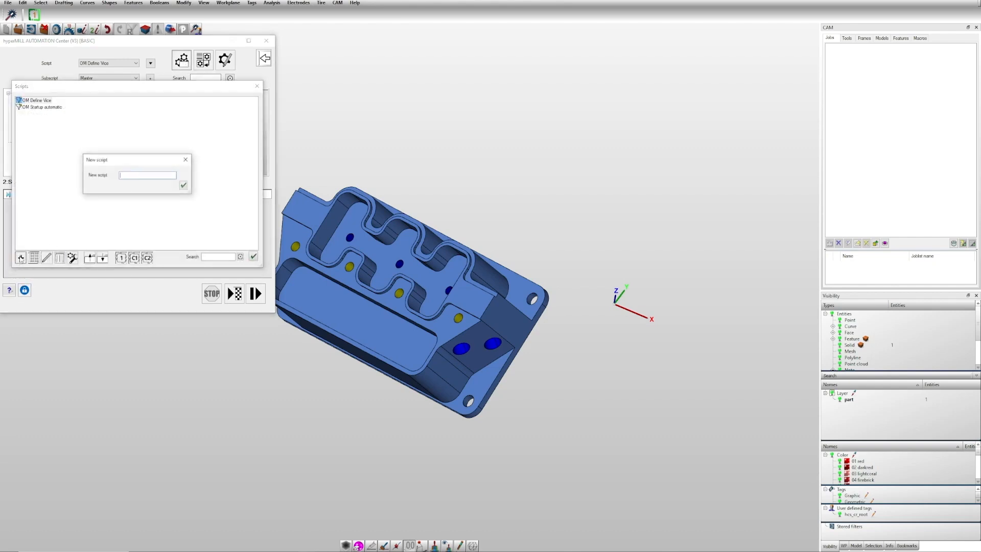
pyautogui.write('Basic Tutorial')
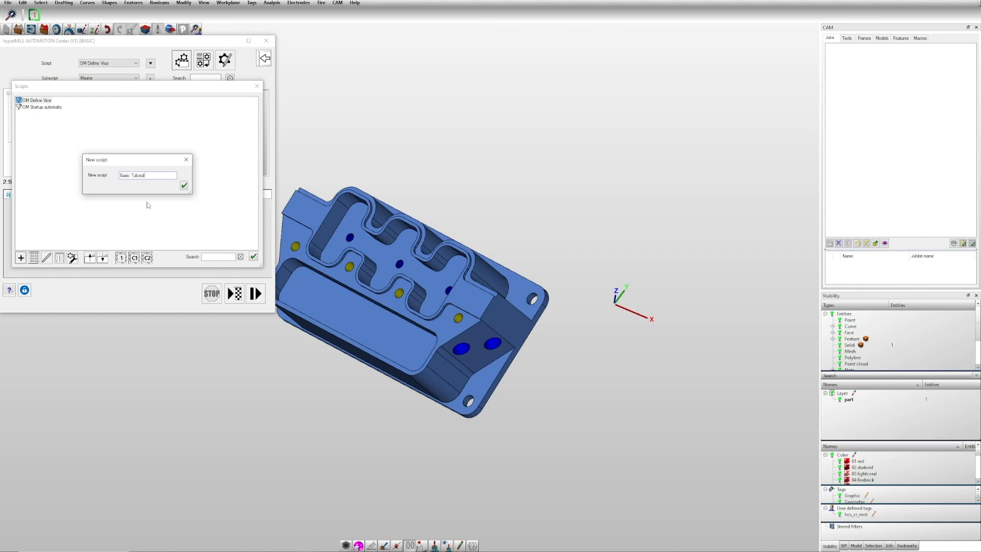
pyautogui.click(183, 185)
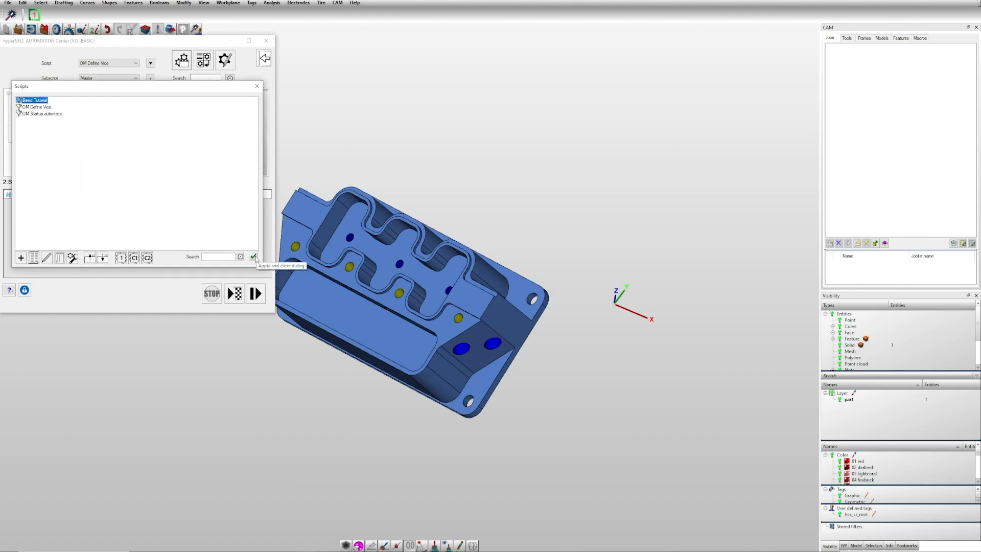
# Step: Apply Basic Tutorial as the edited script and add a Start command under Compound
pyautogui.click(254, 257)
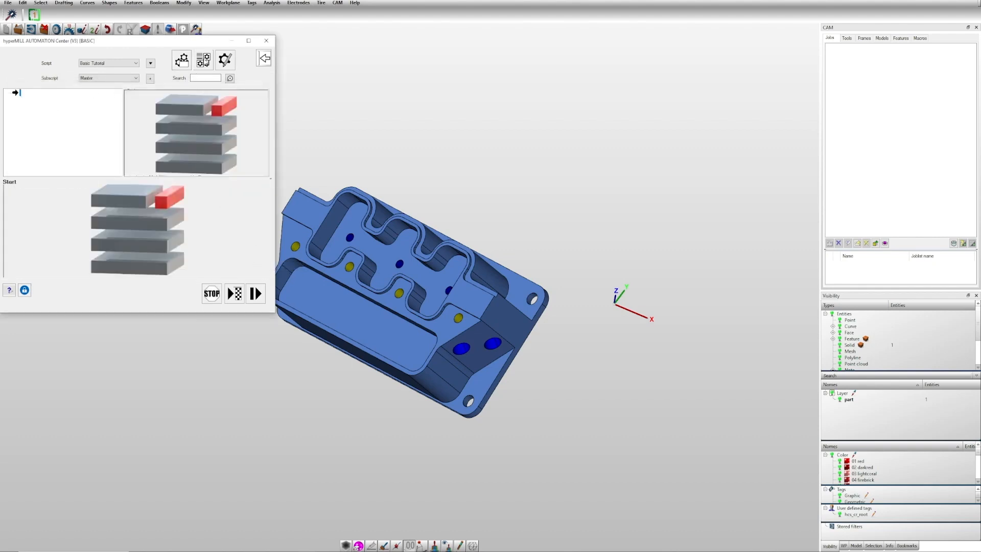
pyautogui.moveTo(203, 60)
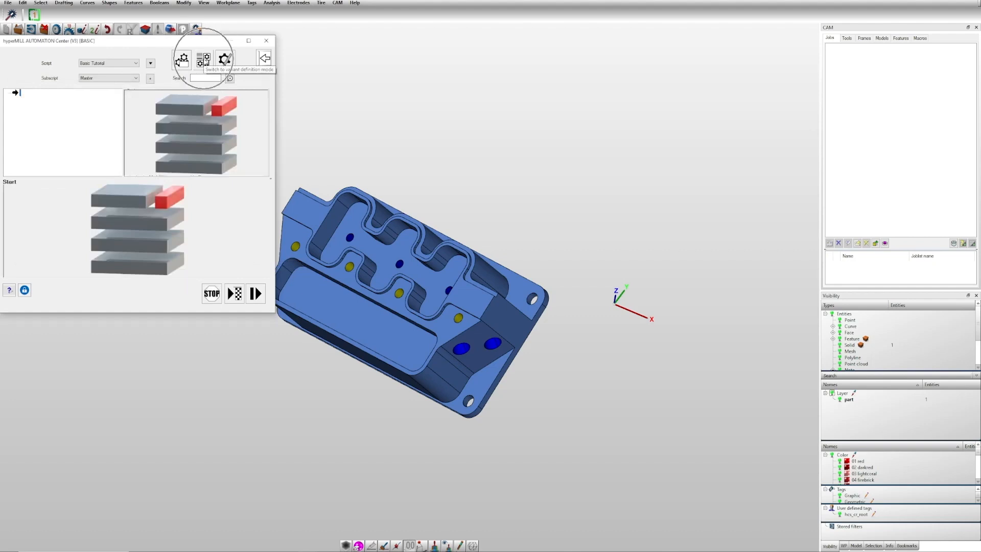
pyautogui.click(224, 60)
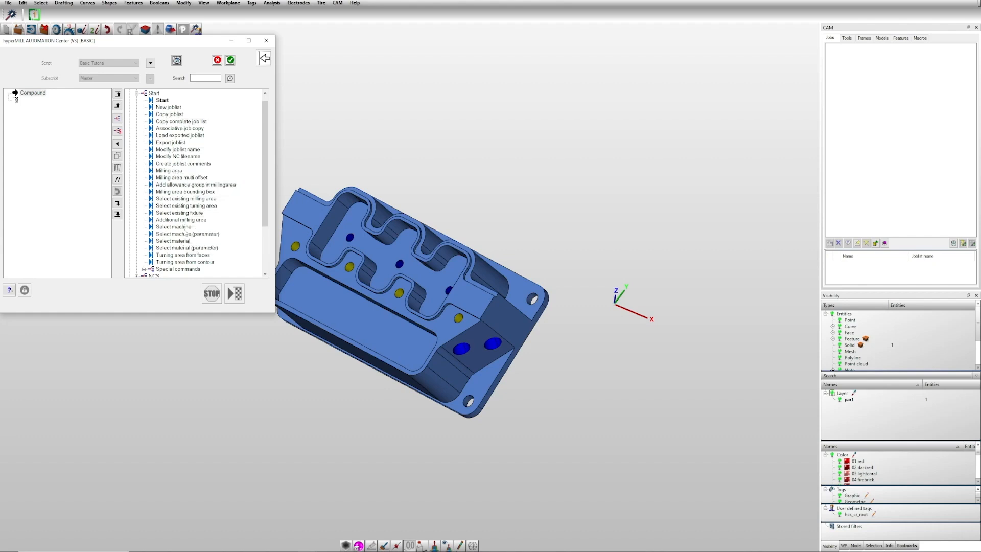
pyautogui.click(161, 100)
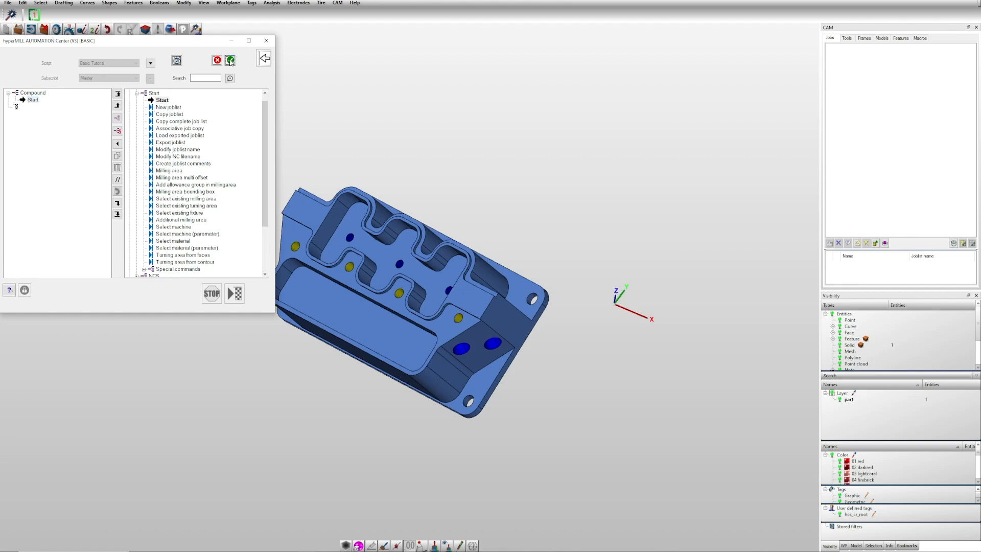
# Step: Make the Start step's joblist, machine and material parameters configurable
pyautogui.click(230, 60)
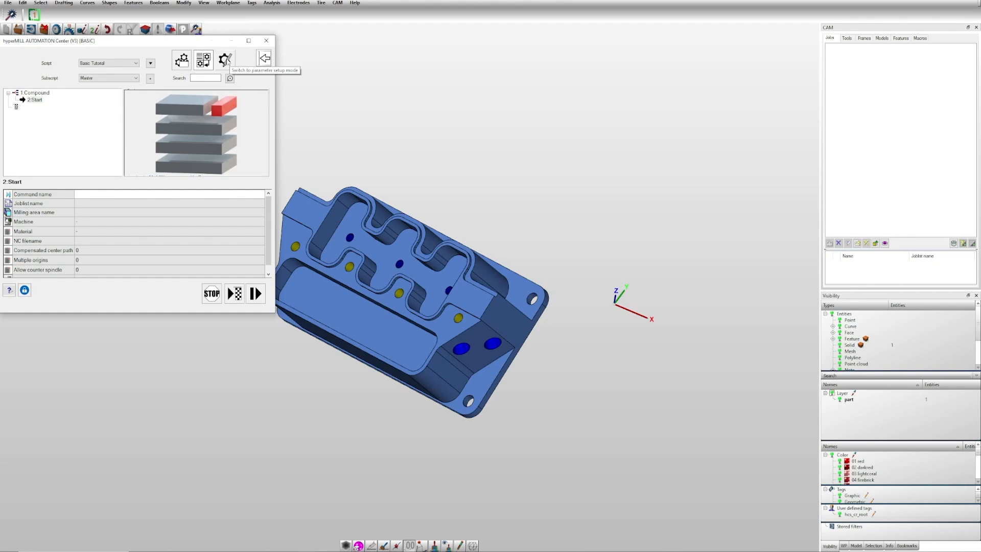
pyautogui.moveTo(224, 59)
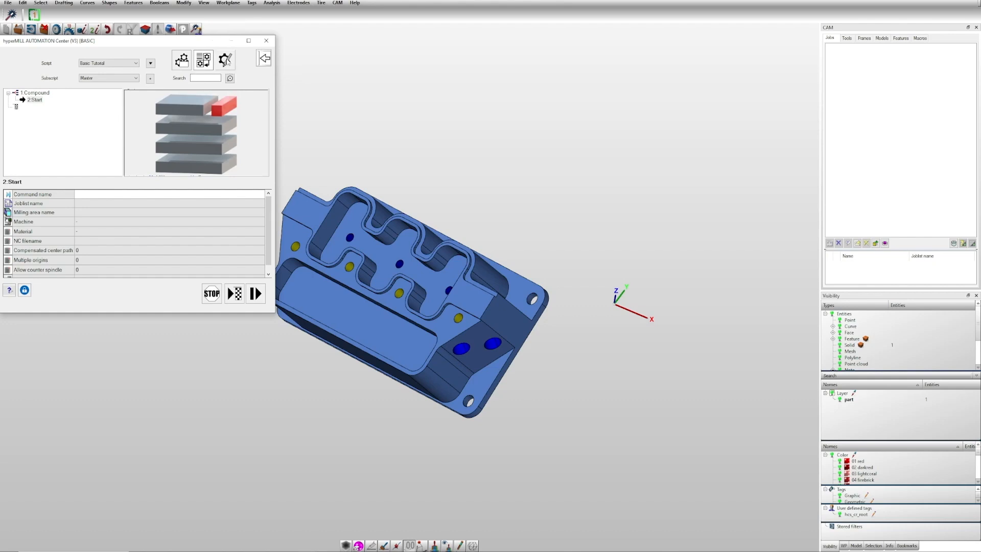
pyautogui.click(225, 59)
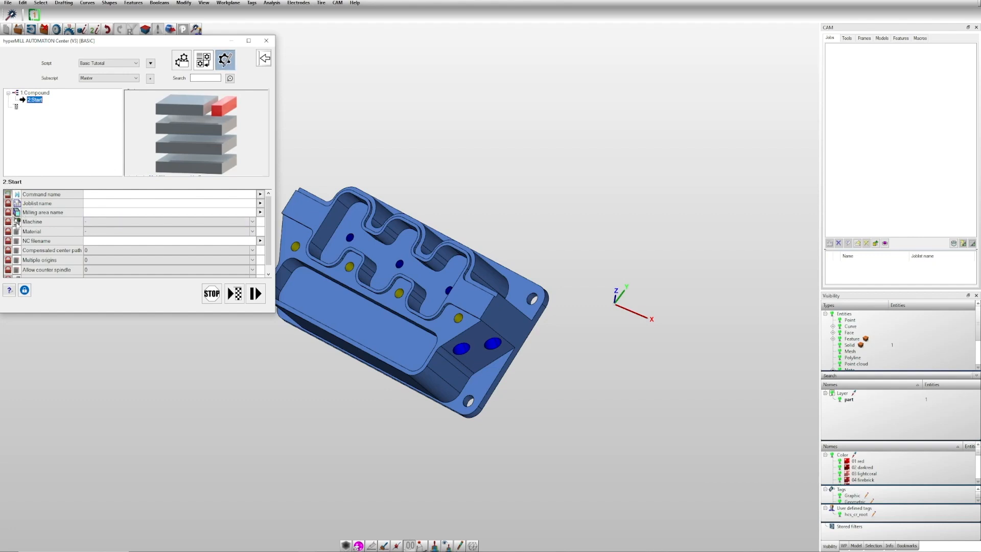
pyautogui.click(225, 59)
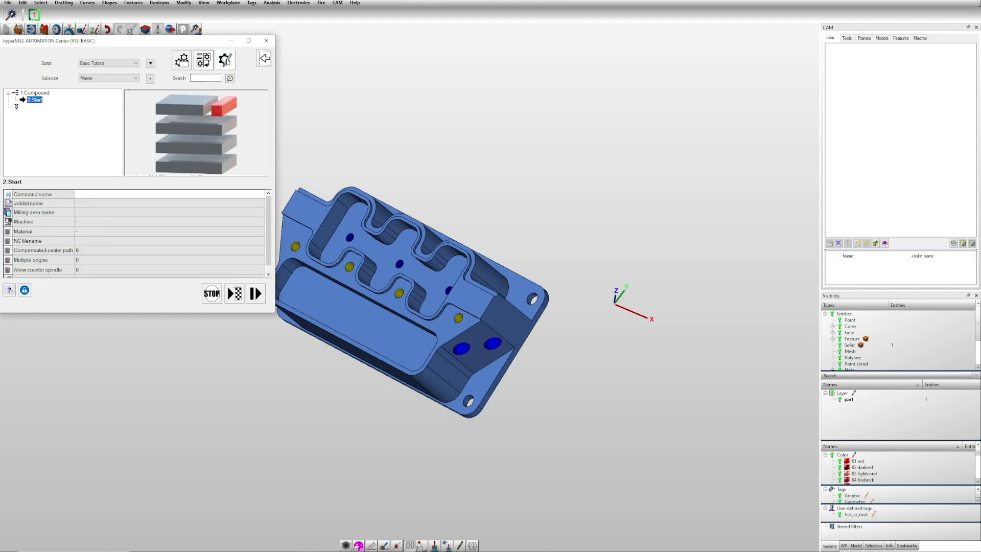
pyautogui.click(168, 231)
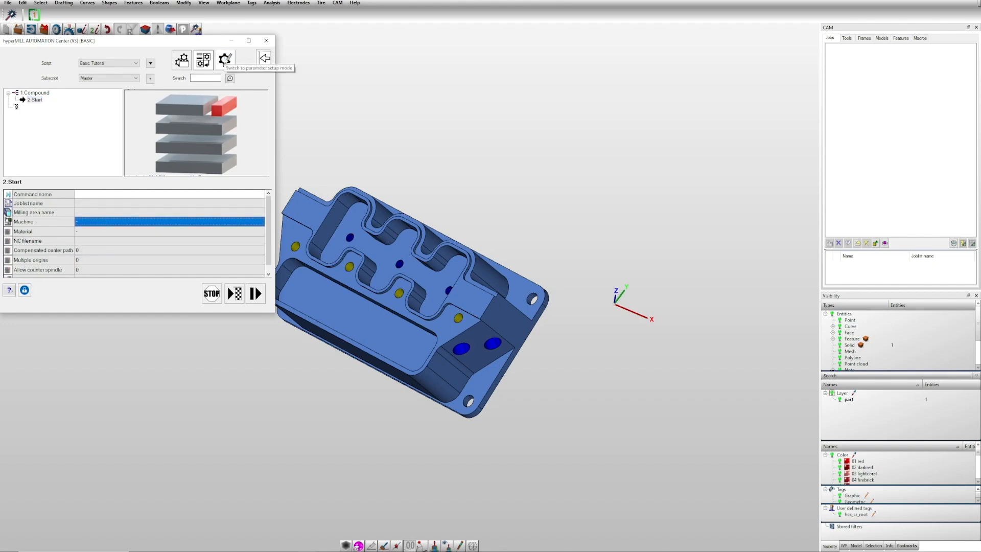
pyautogui.click(224, 59)
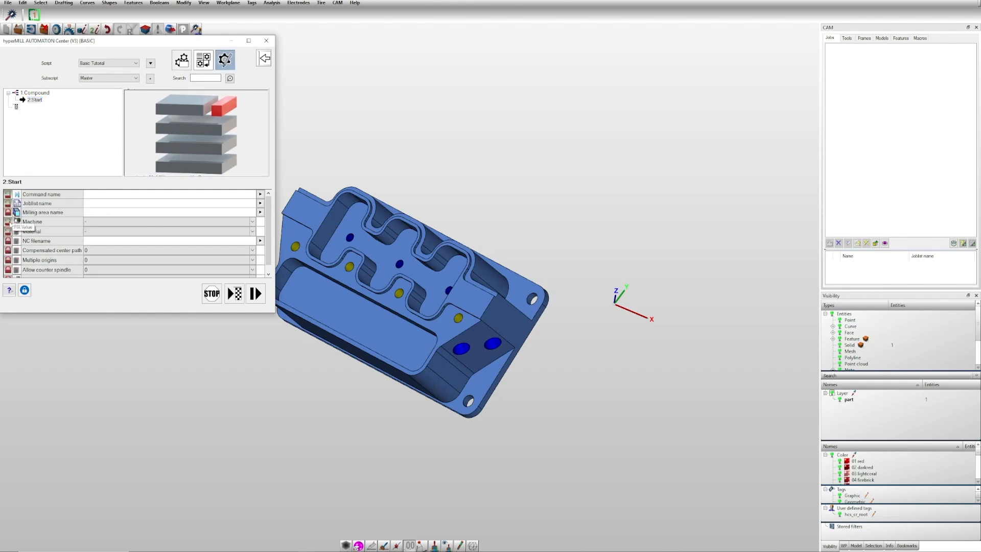
pyautogui.scroll(-3)
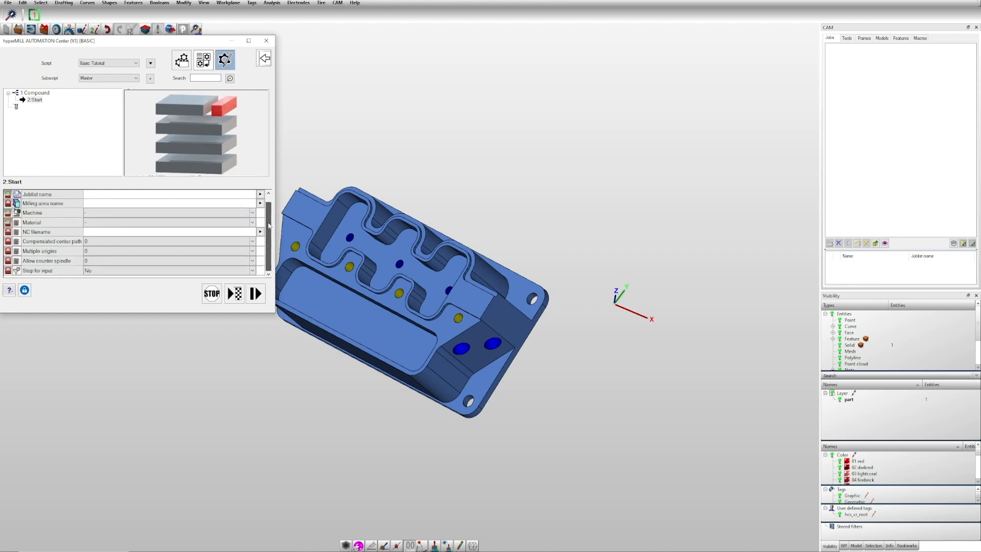
pyautogui.click(168, 270)
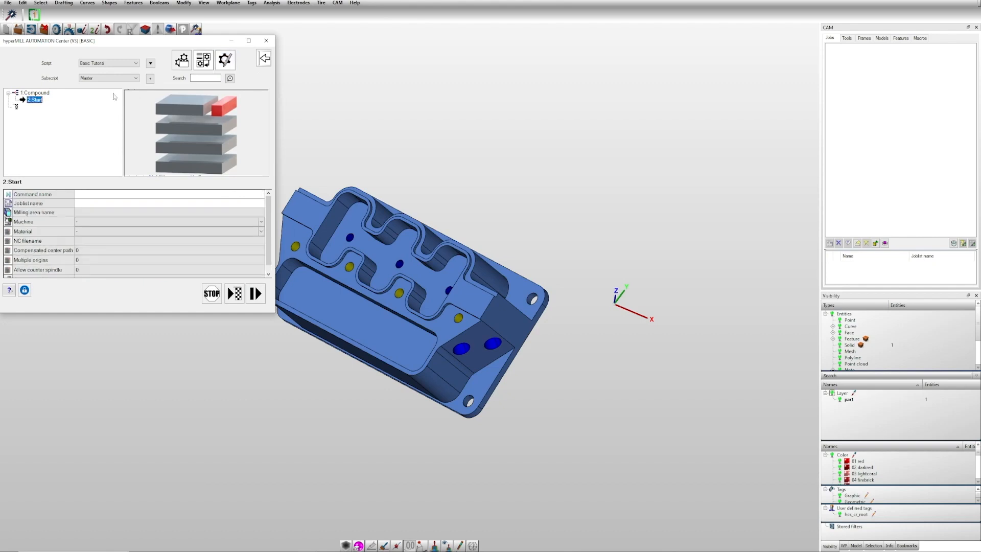
pyautogui.moveTo(55, 140)
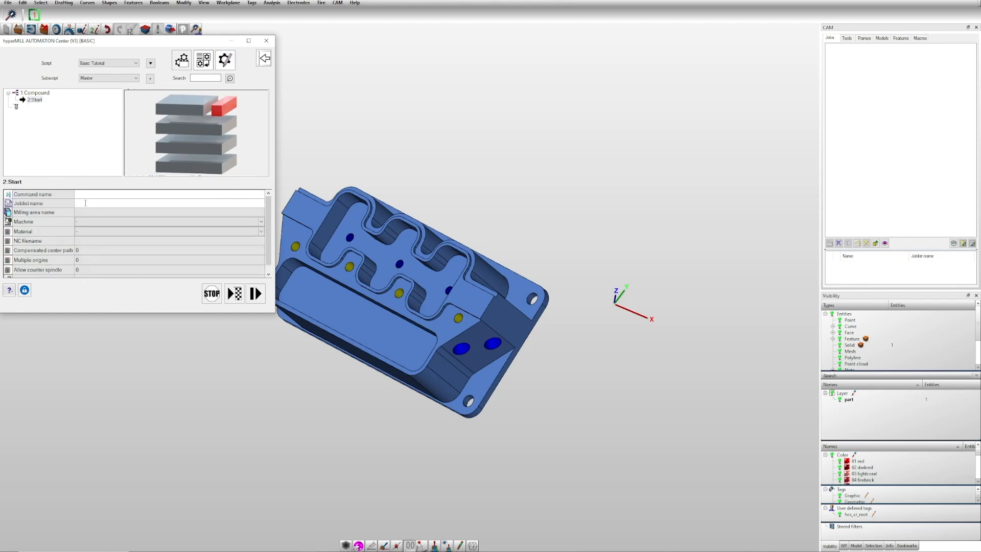
# Step: Set joblist name 'Setup 1', machine OPENMIND Tab AC and material AlZnMg
pyautogui.write('Setup 1')
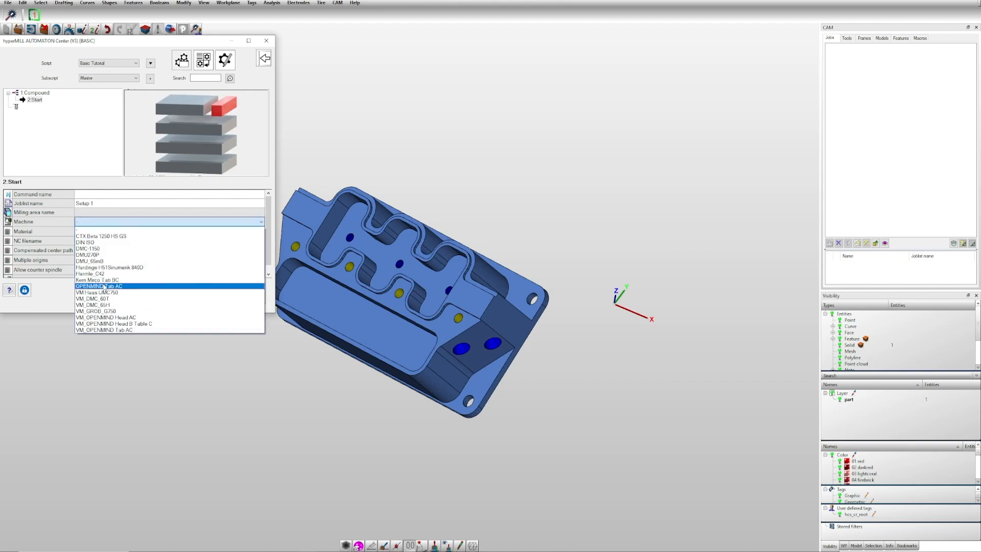
pyautogui.click(106, 286)
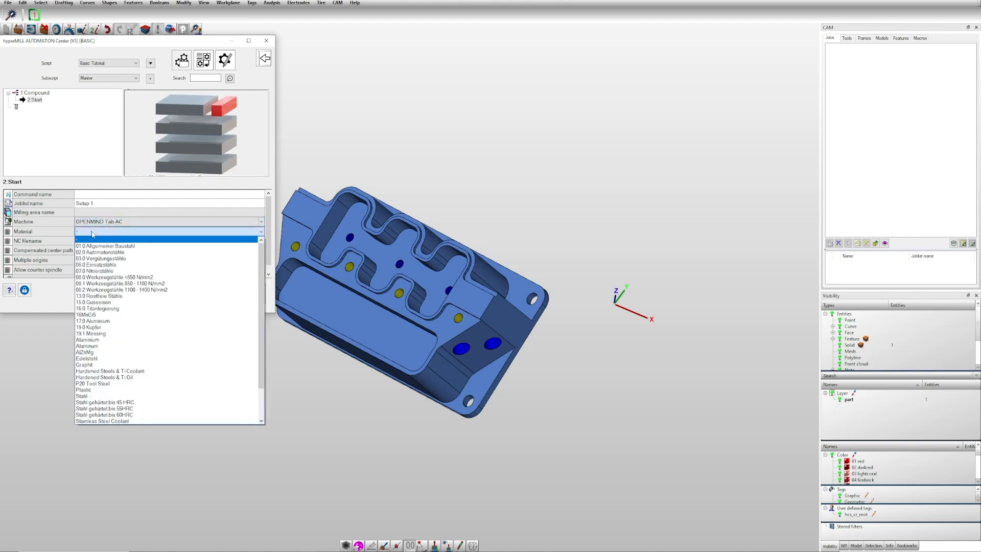
pyautogui.click(85, 352)
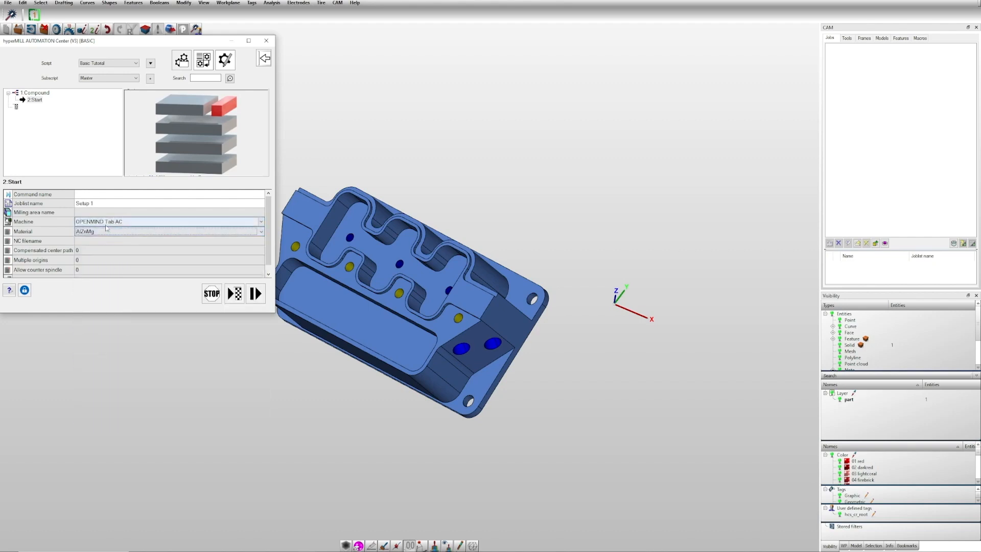
pyautogui.click(165, 222)
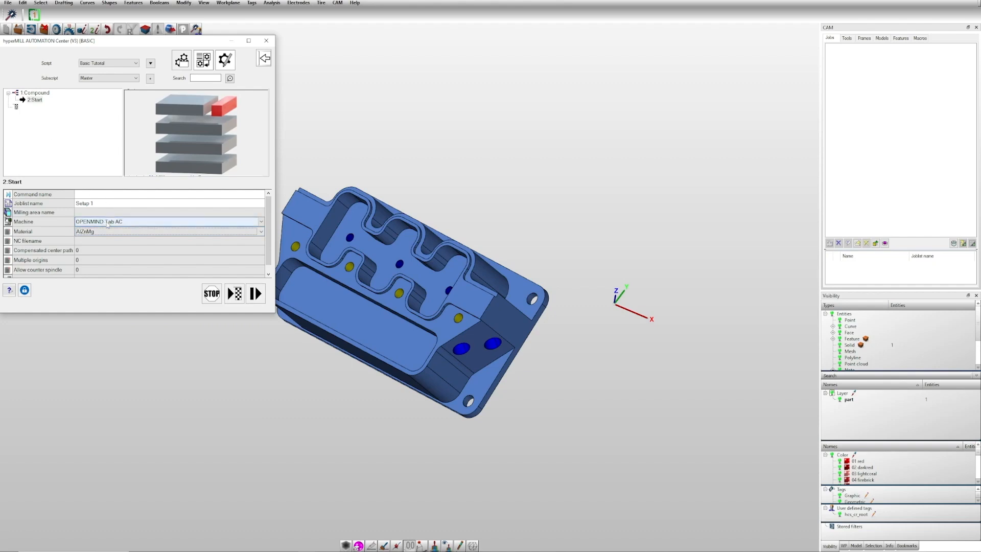
pyautogui.moveTo(203, 60)
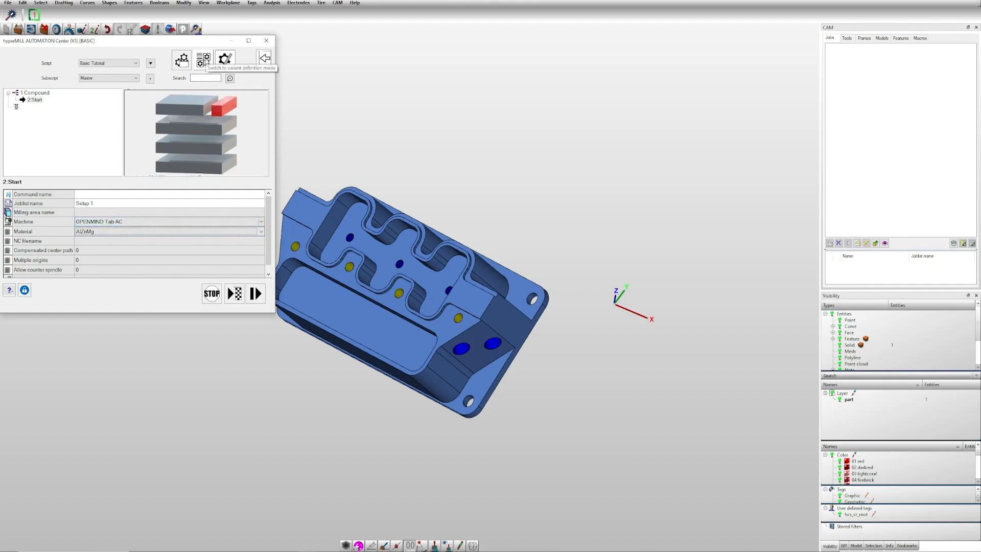
# Step: Append the NCS 2 faces command from the NCS template group after Start
pyautogui.click(225, 59)
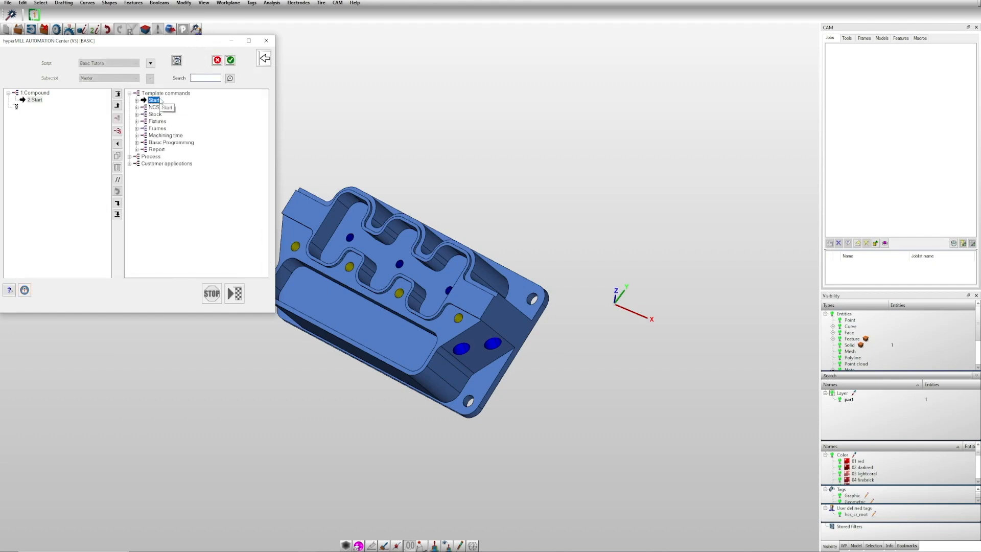
pyautogui.click(154, 107)
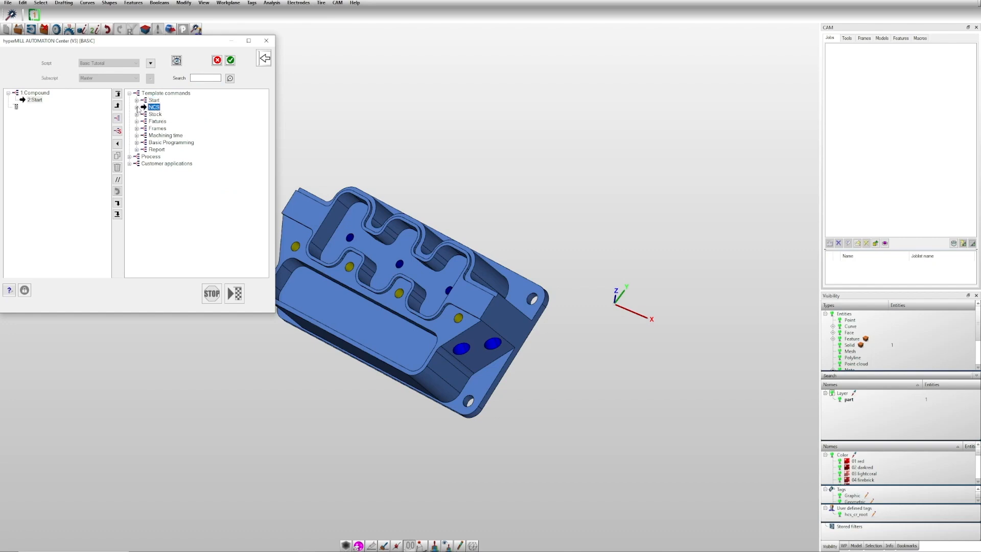
pyautogui.click(137, 108)
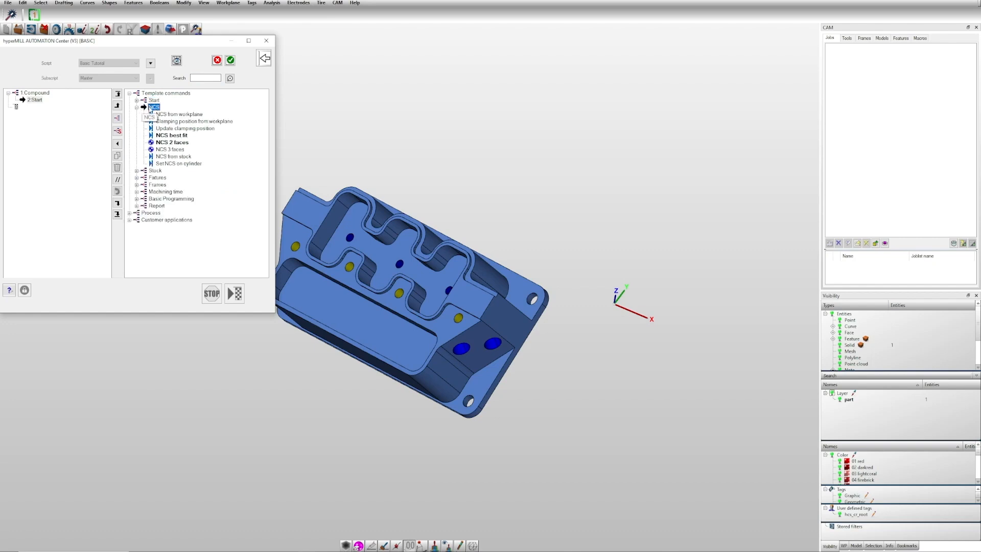
pyautogui.moveTo(182, 116)
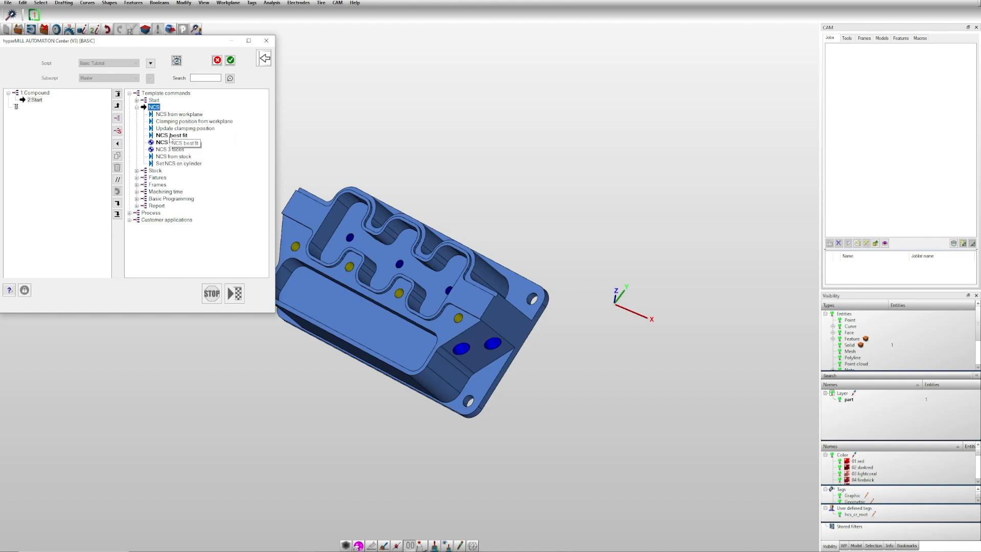
pyautogui.click(173, 142)
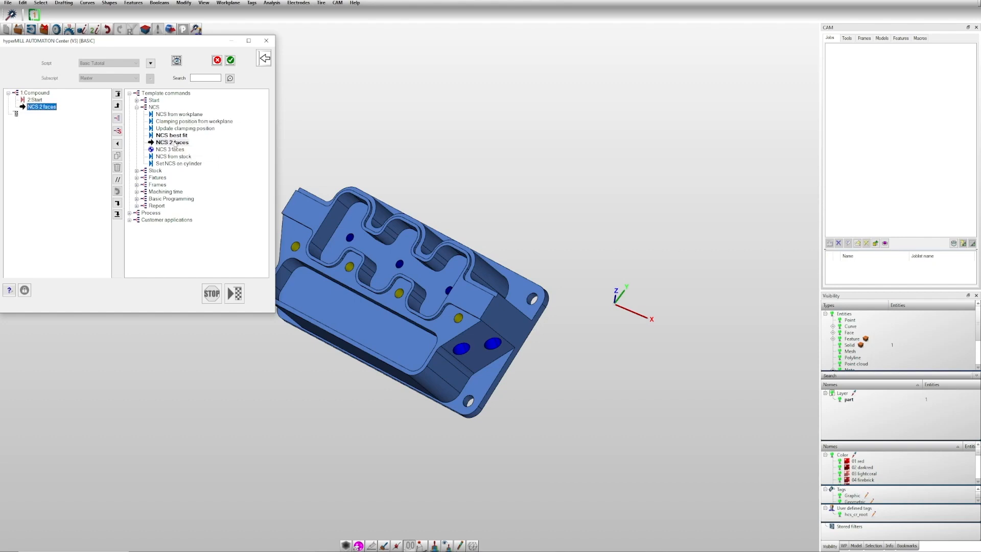
pyautogui.moveTo(393, 257)
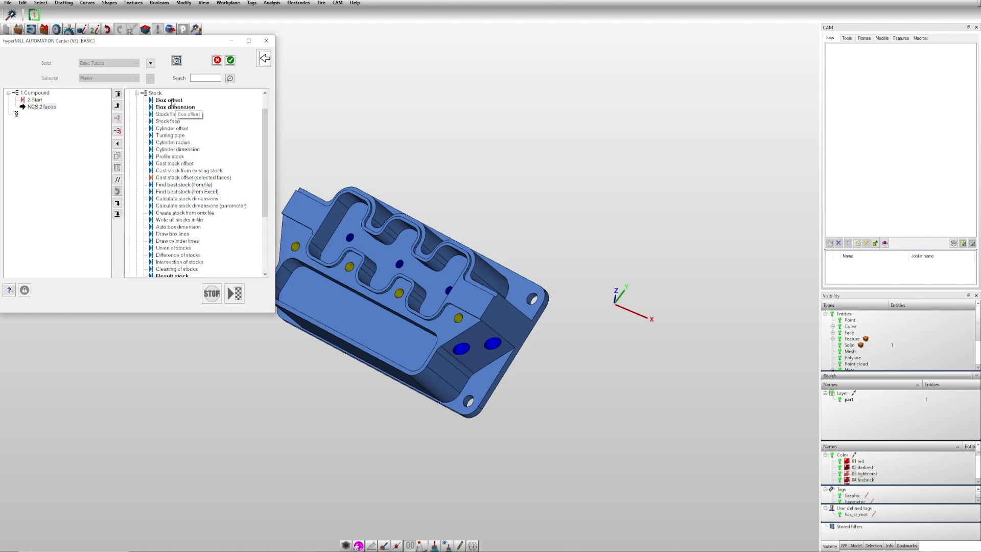
# Step: Add a Box offset stock 'Stock start' with offsets X 2, Y 1, +Z 0.5 and -Z 13
pyautogui.doubleClick(169, 99)
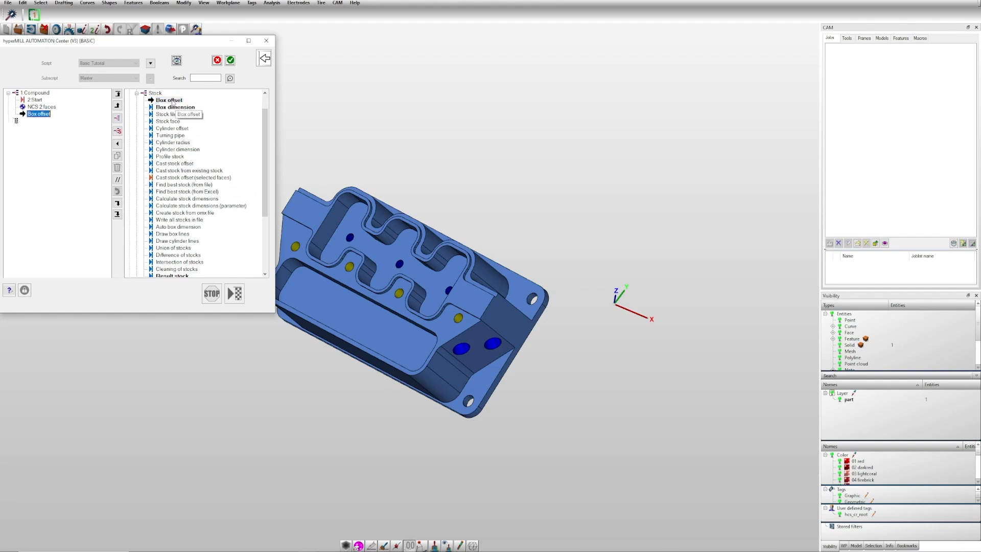
pyautogui.click(202, 59)
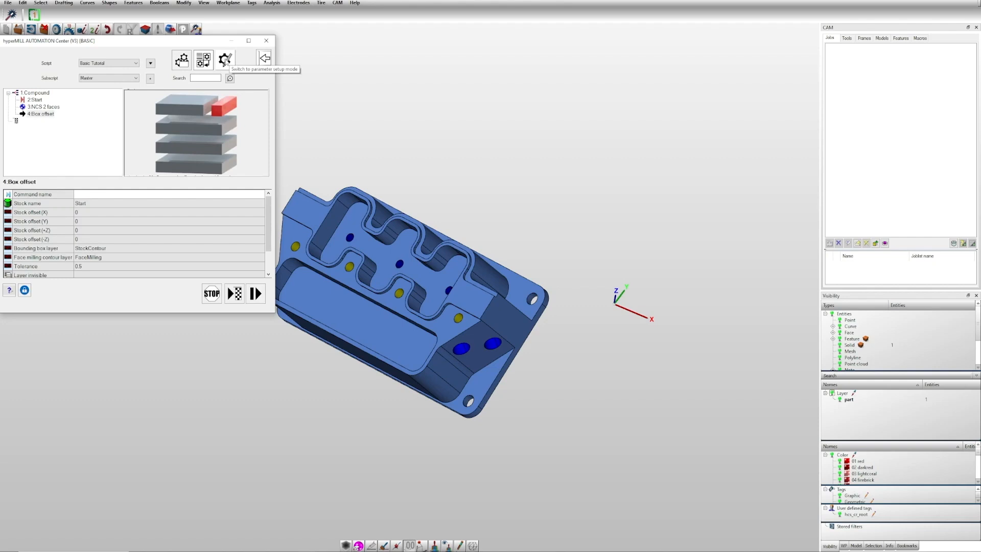
pyautogui.click(225, 59)
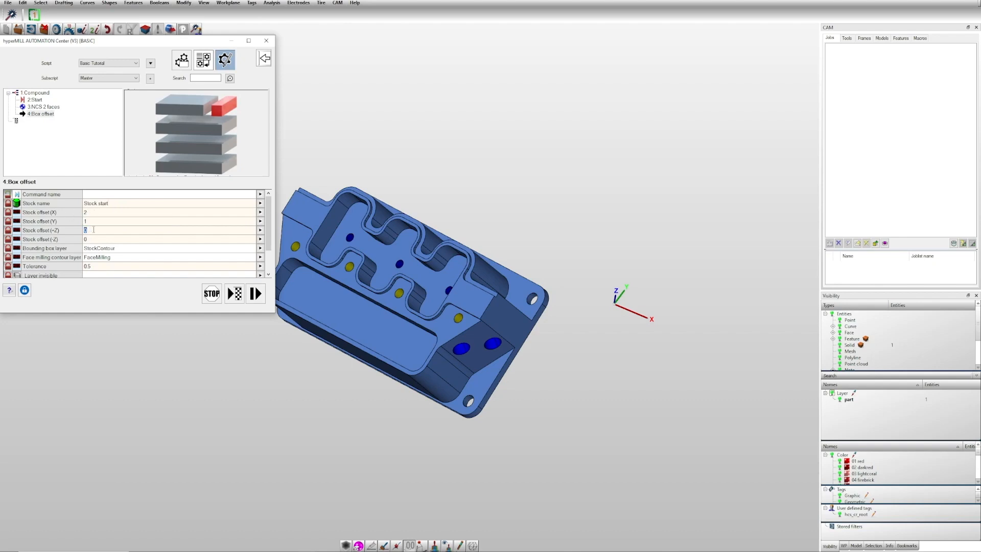
pyautogui.write('0.5')
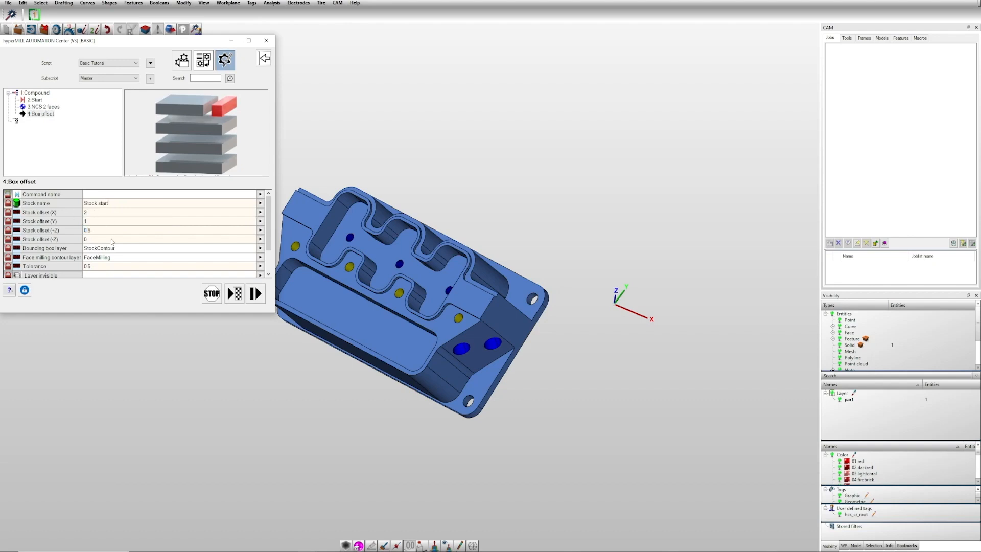
pyautogui.write('13')
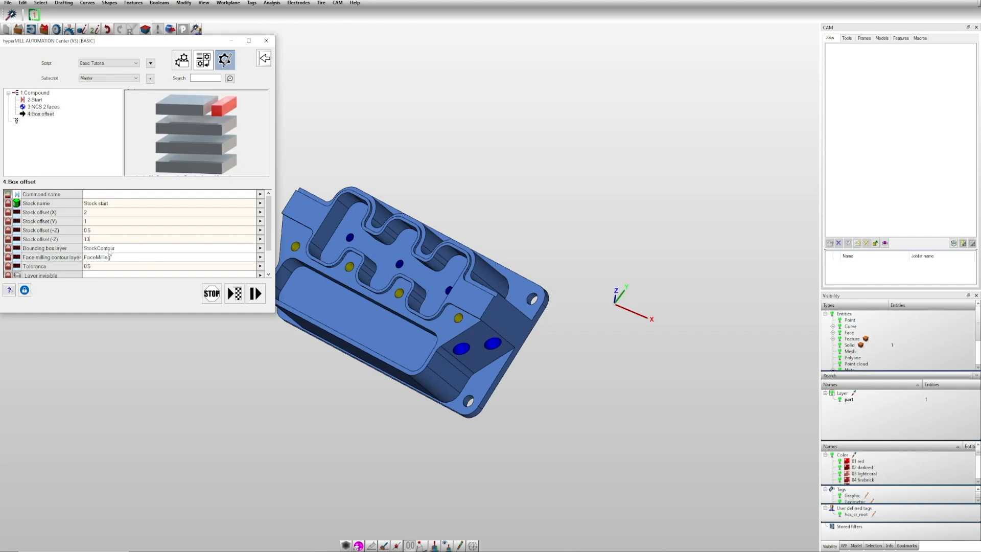
pyautogui.moveTo(119, 258)
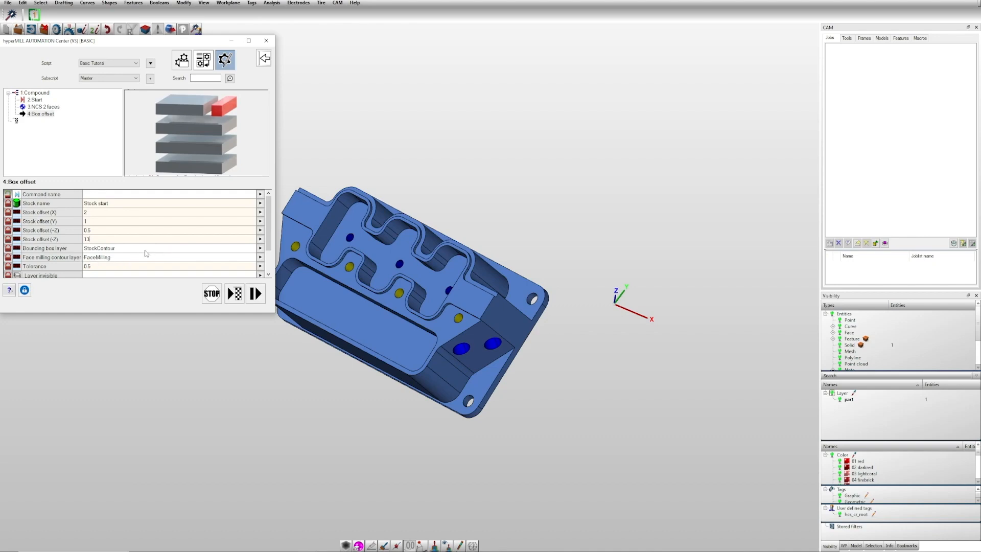
pyautogui.moveTo(138, 127)
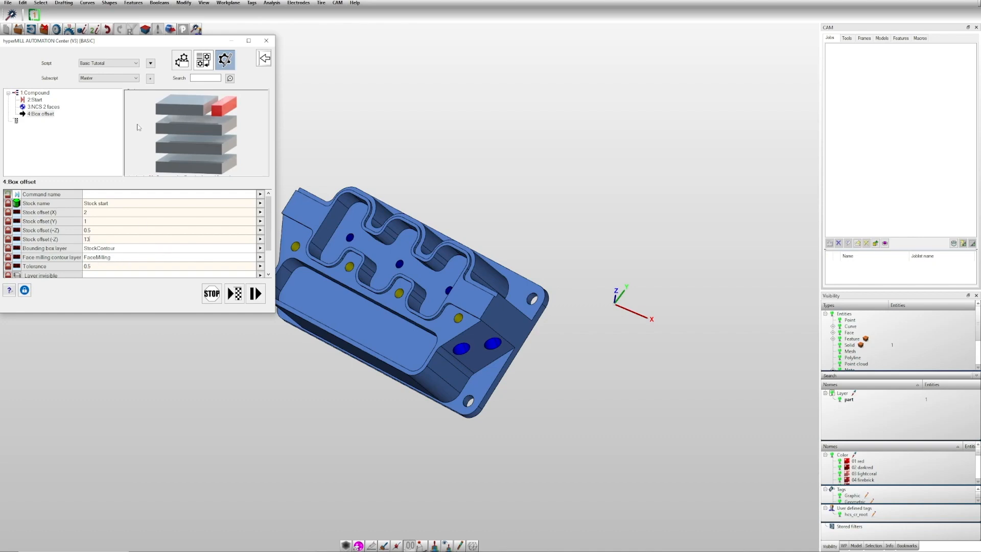
pyautogui.moveTo(225, 59)
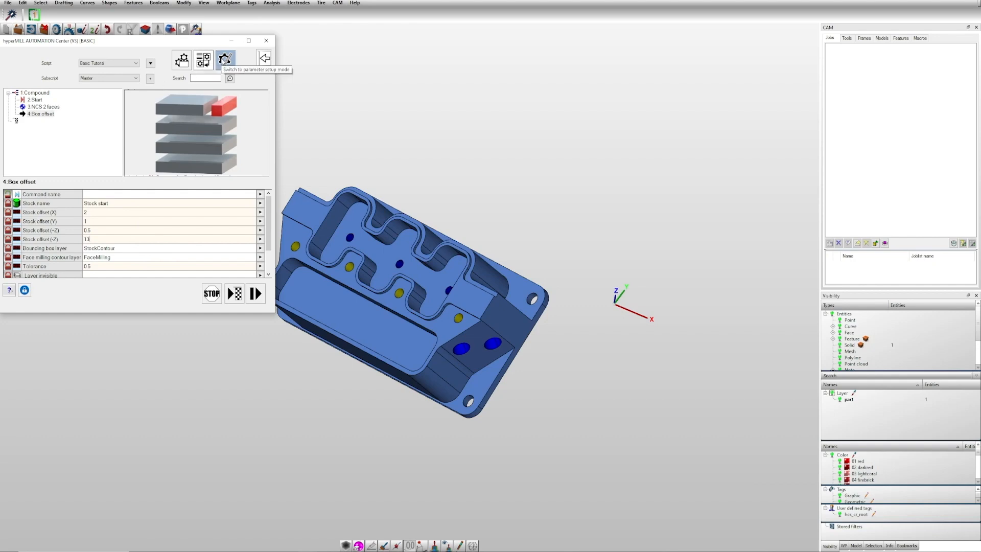
# Step: Add Select fixture system, Load fixture to stock, Adjust fixture to stock and Finish clamping from Features
pyautogui.click(225, 59)
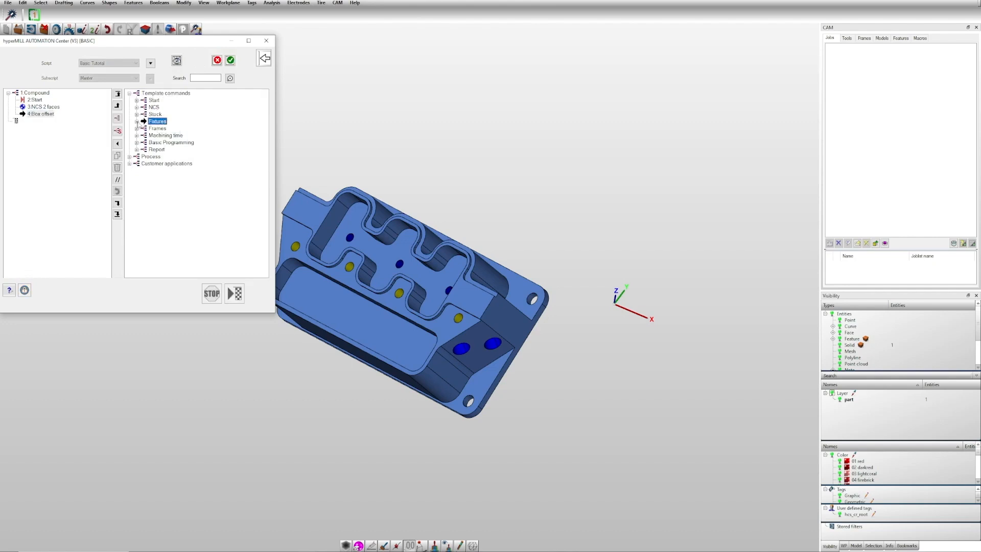
pyautogui.click(134, 120)
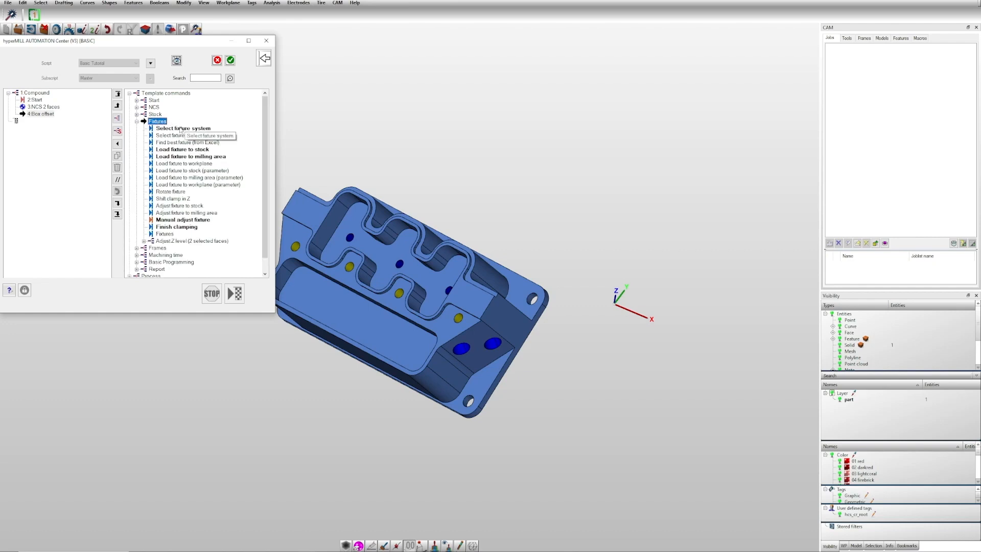
pyautogui.click(183, 129)
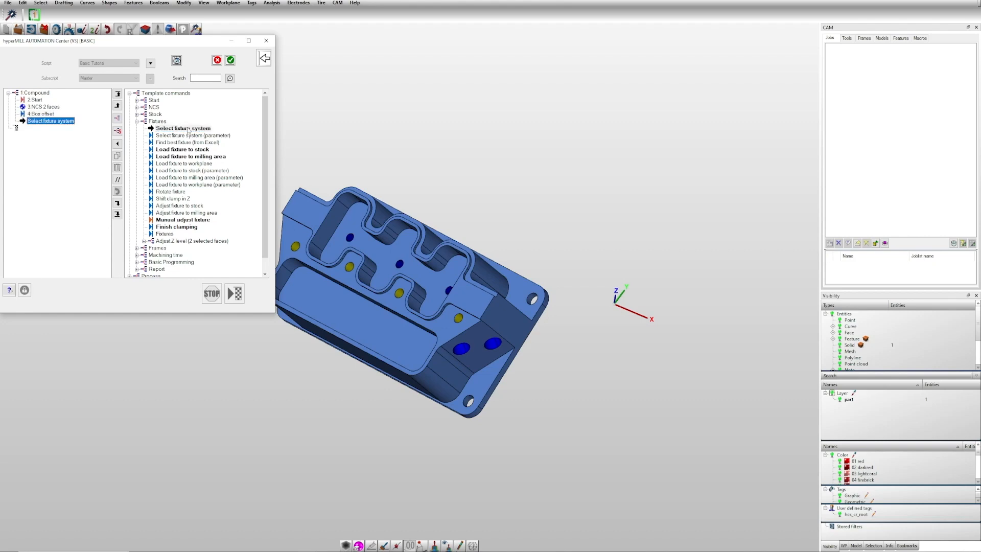
pyautogui.click(182, 149)
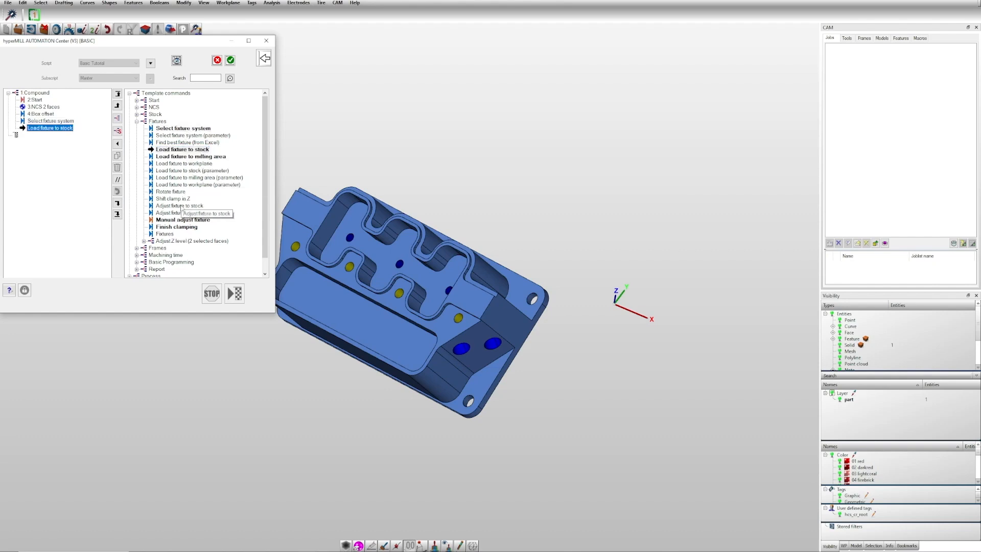
pyautogui.click(180, 205)
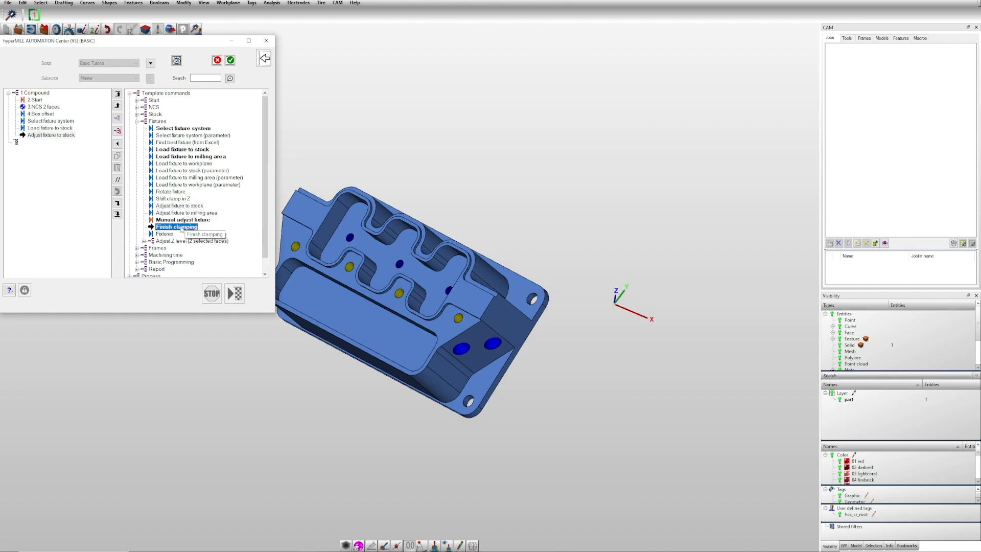
pyautogui.doubleClick(176, 227)
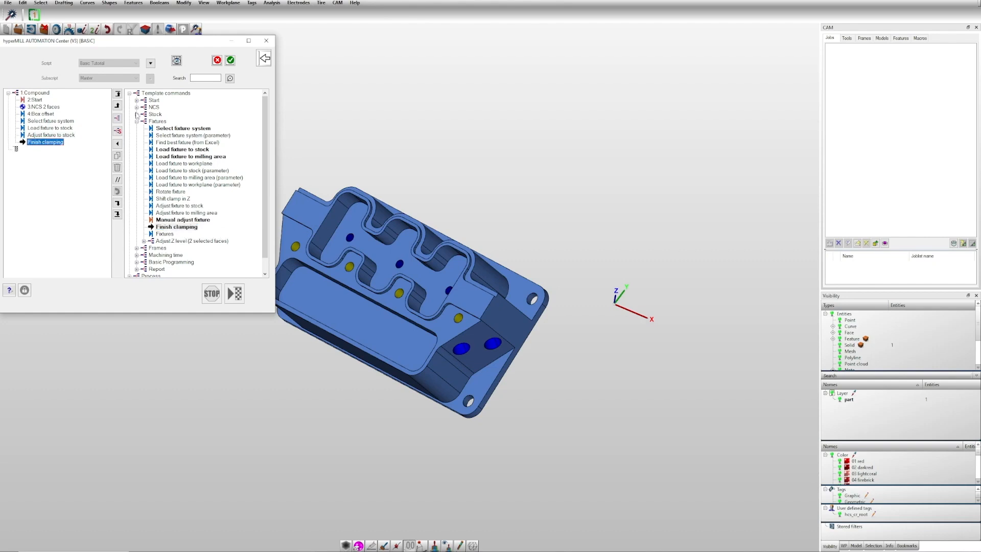
# Step: Add Hole feature recognition settings, Hole feature recognition and Pocket recognition from Basic Programming
pyautogui.click(136, 121)
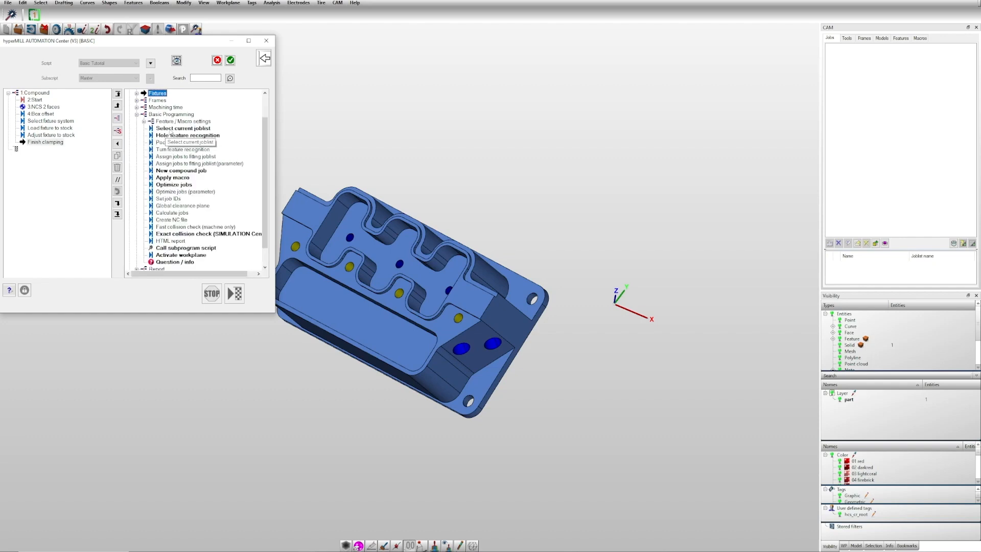
pyautogui.moveTo(165, 128)
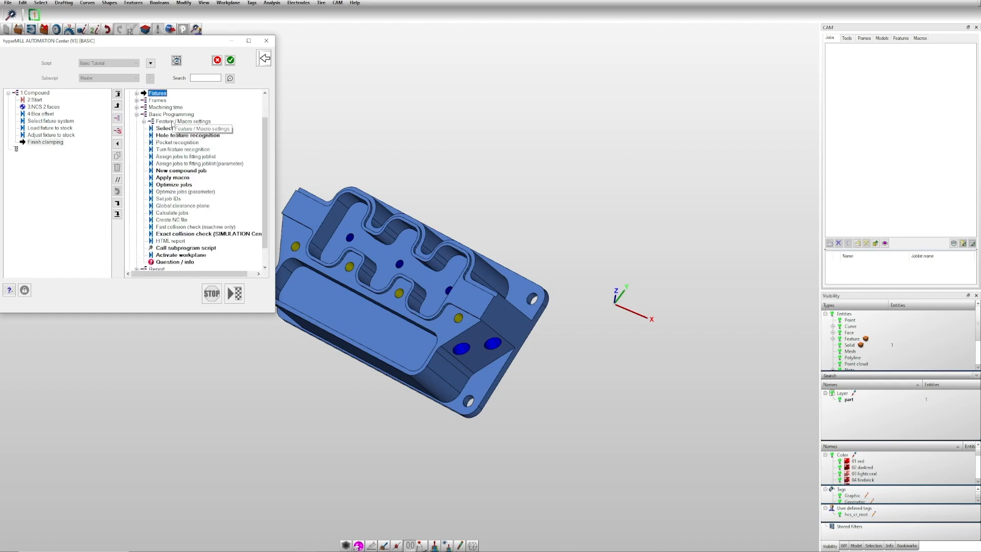
pyautogui.click(141, 121)
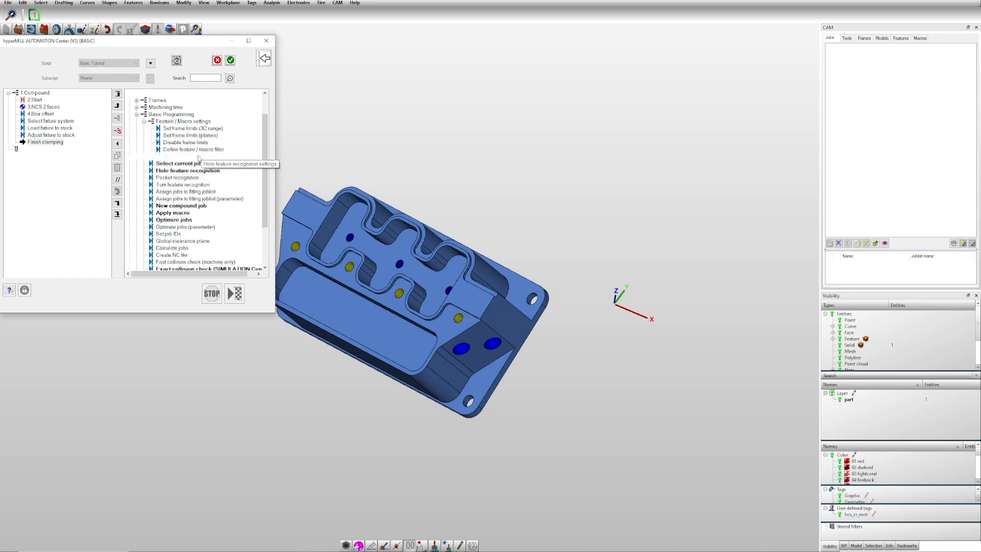
pyautogui.click(206, 155)
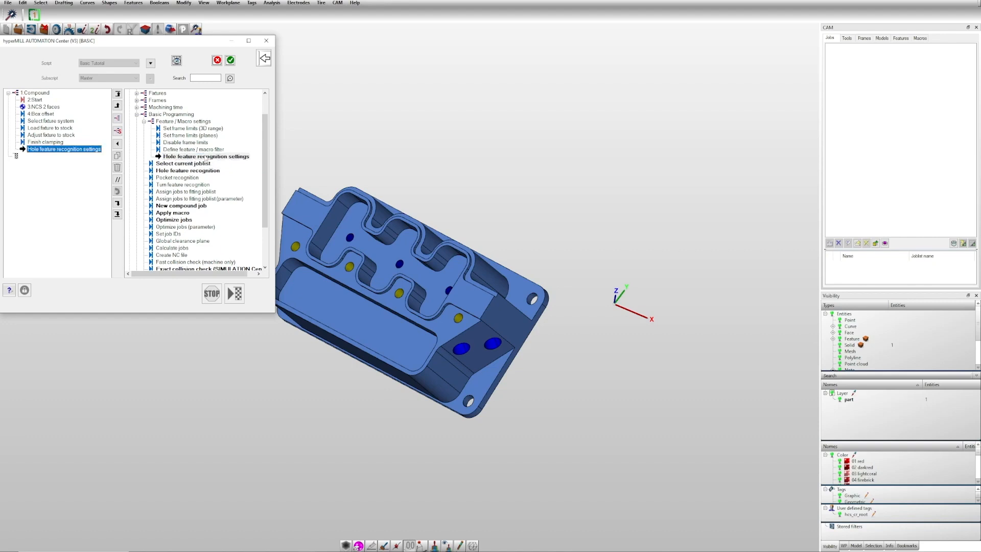
pyautogui.click(188, 171)
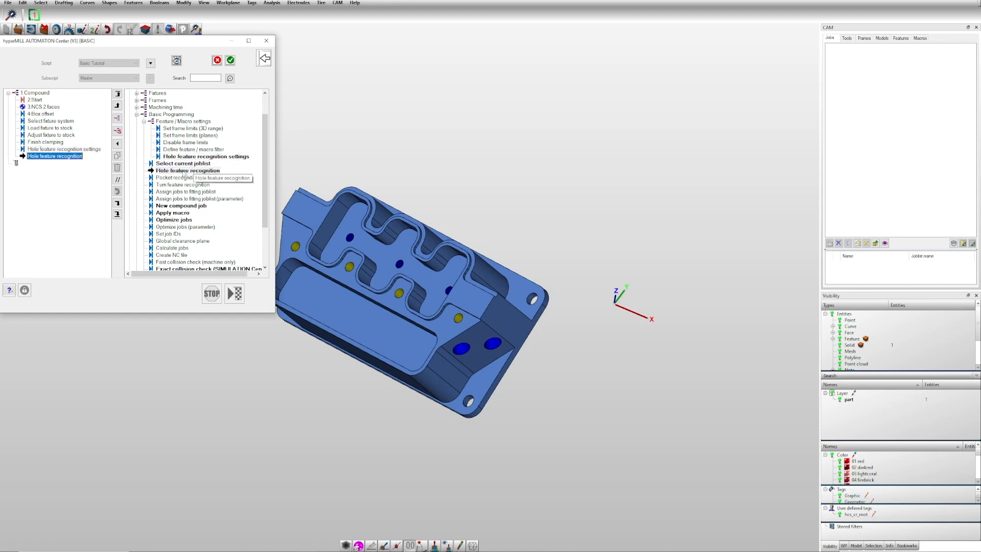
pyautogui.click(177, 176)
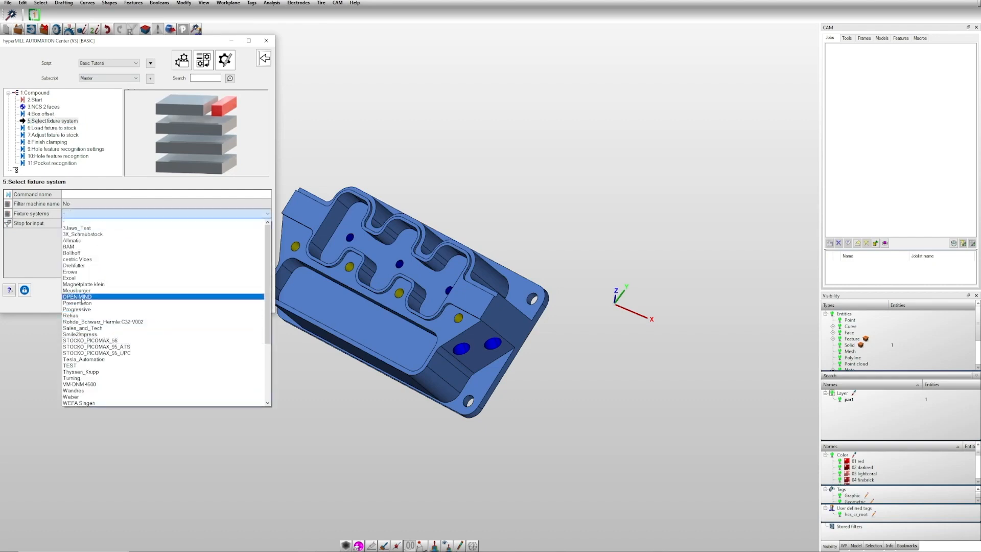
# Step: Set Load fixture to stock to use the Simple_Clamp_120-050_120-267 fixture
pyautogui.click(78, 296)
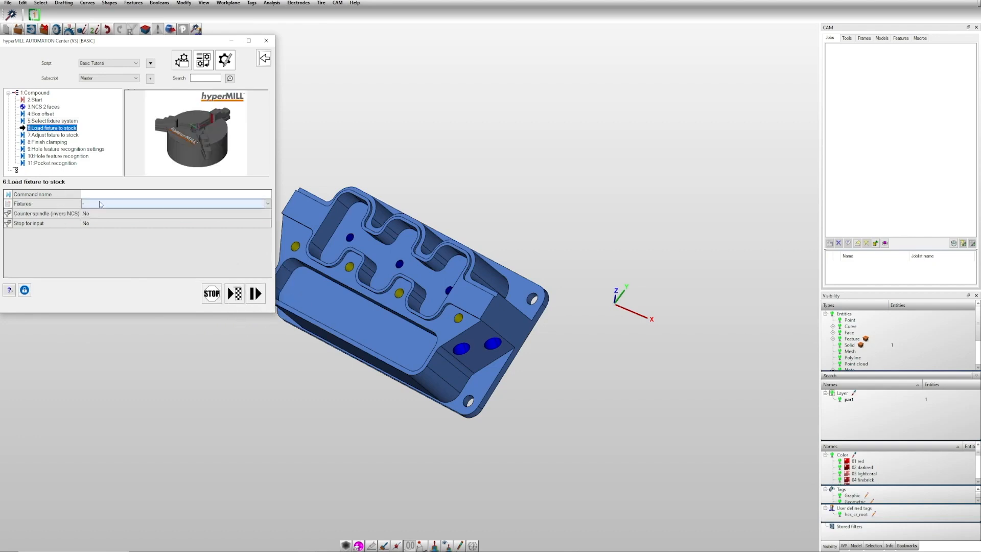
pyautogui.click(268, 204)
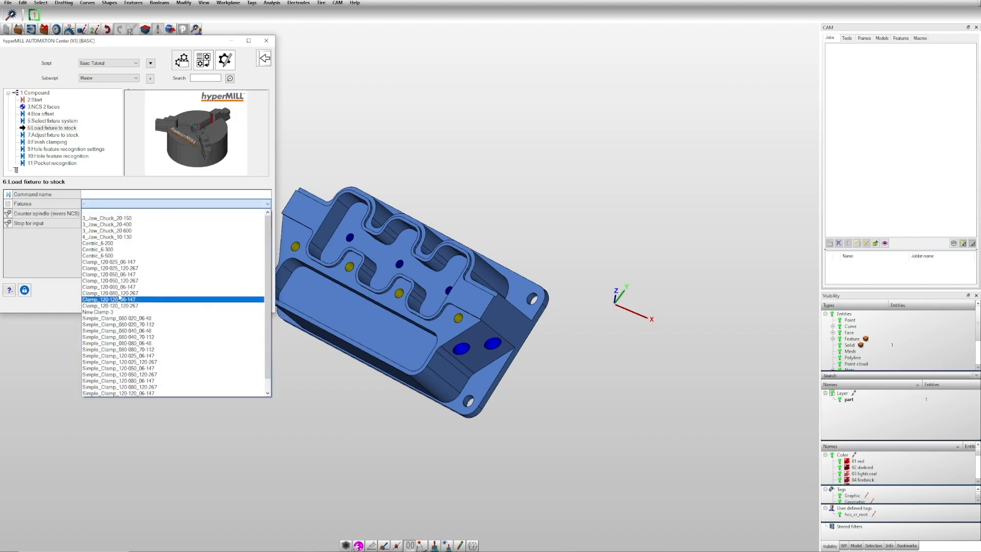
pyautogui.click(121, 374)
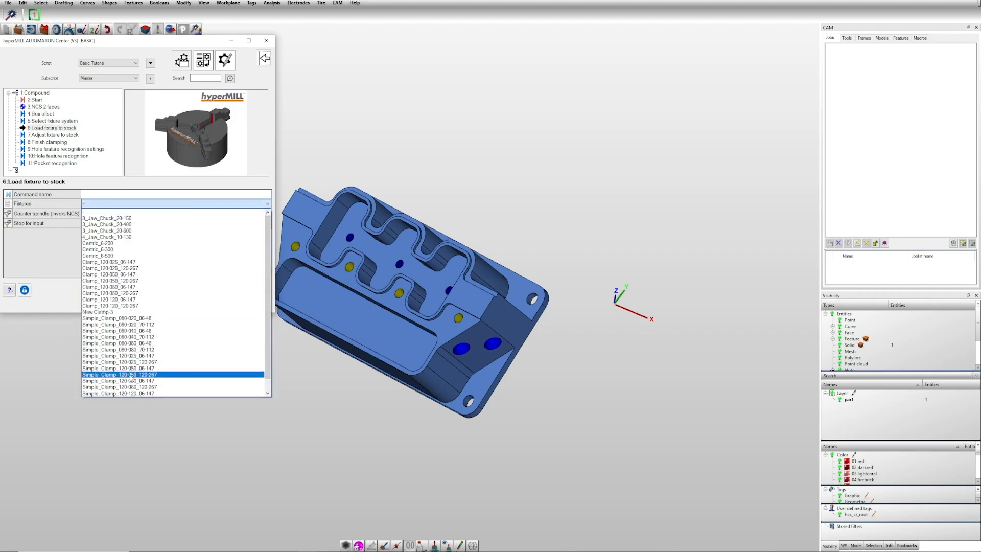
pyautogui.click(121, 374)
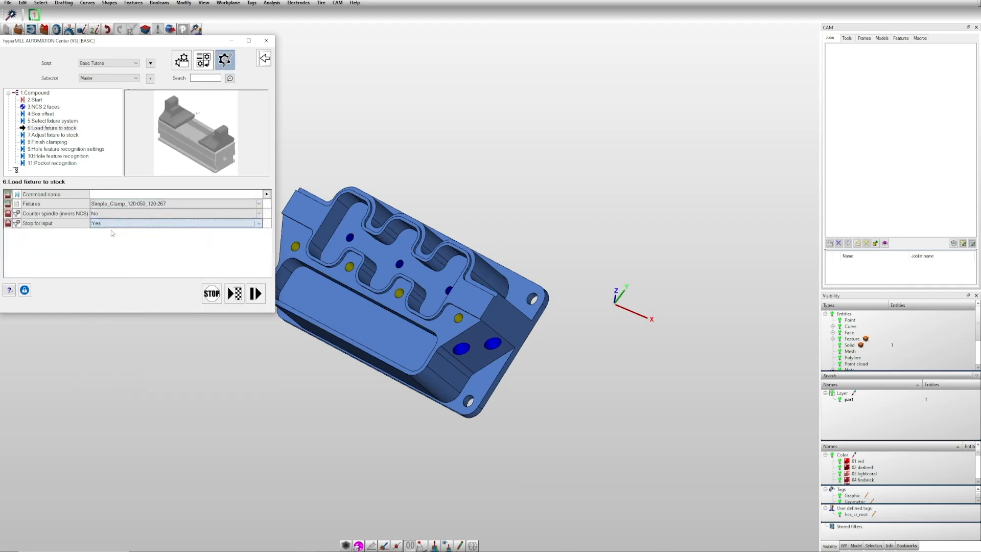
pyautogui.moveTo(224, 59)
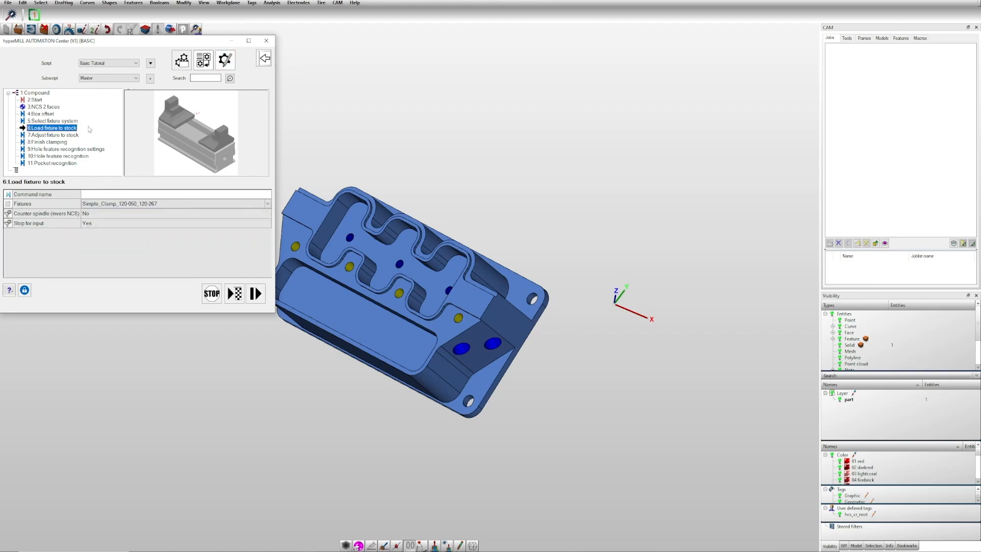
# Step: Give Finish clamping the feature layer name prefix 'Feature Setup 1'
pyautogui.click(52, 135)
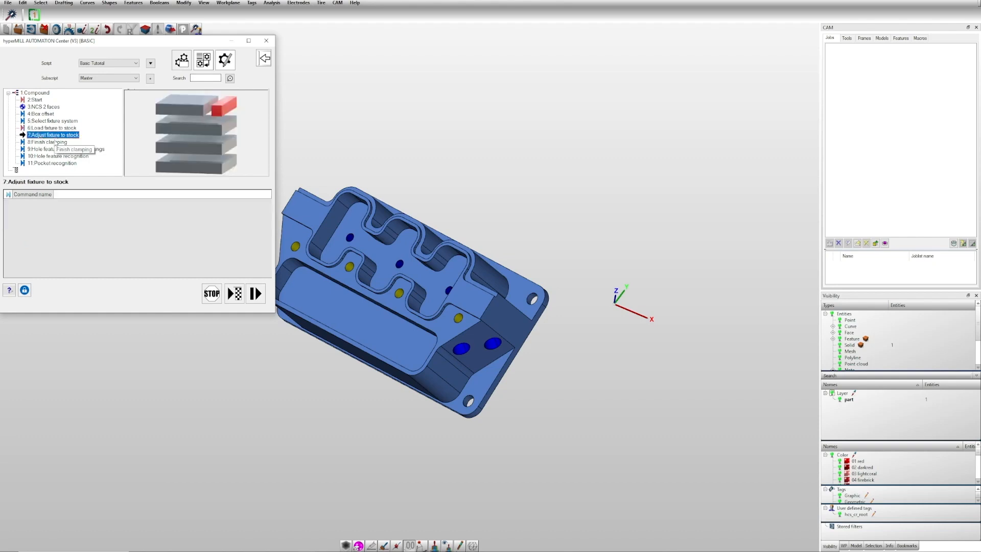
pyautogui.click(47, 141)
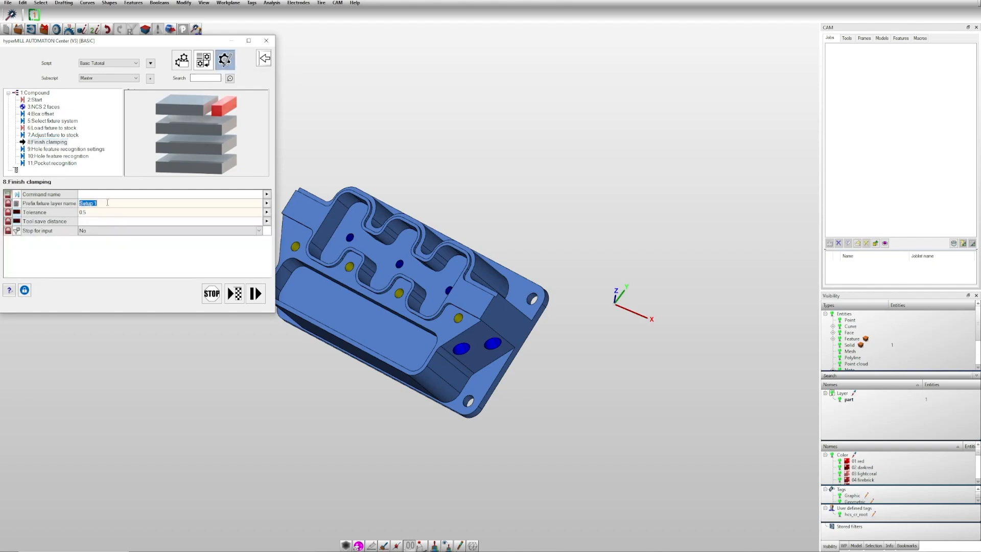
pyautogui.write('F')
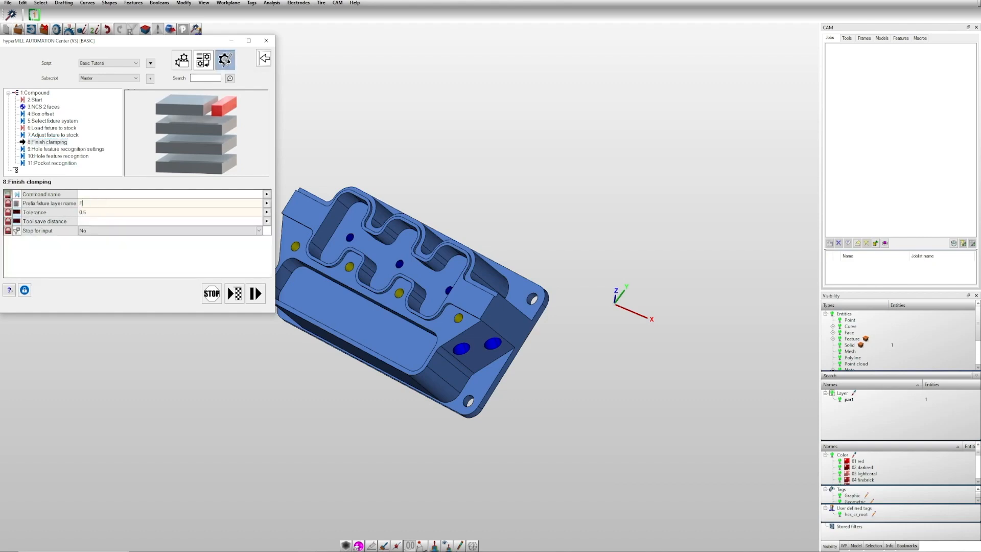
pyautogui.write('Fixture Setup1')
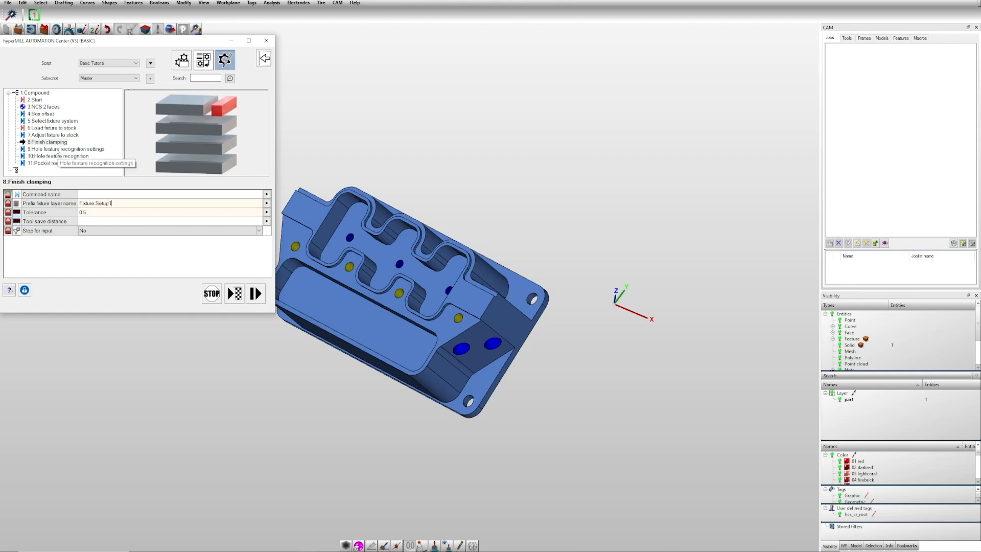
# Step: Review Hole feature recognition settings and recognition, keeping frame creation mode Mixed
pyautogui.click(67, 149)
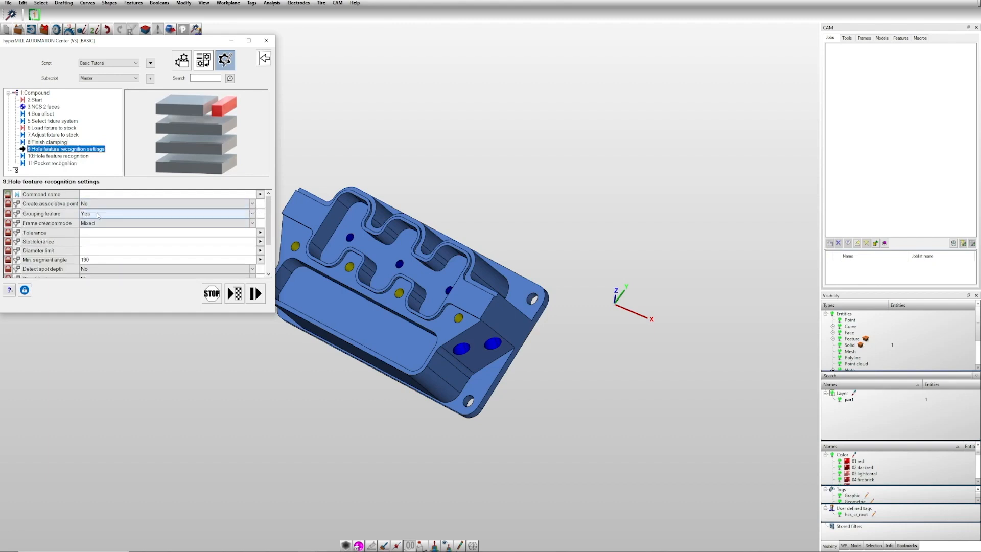
pyautogui.click(252, 223)
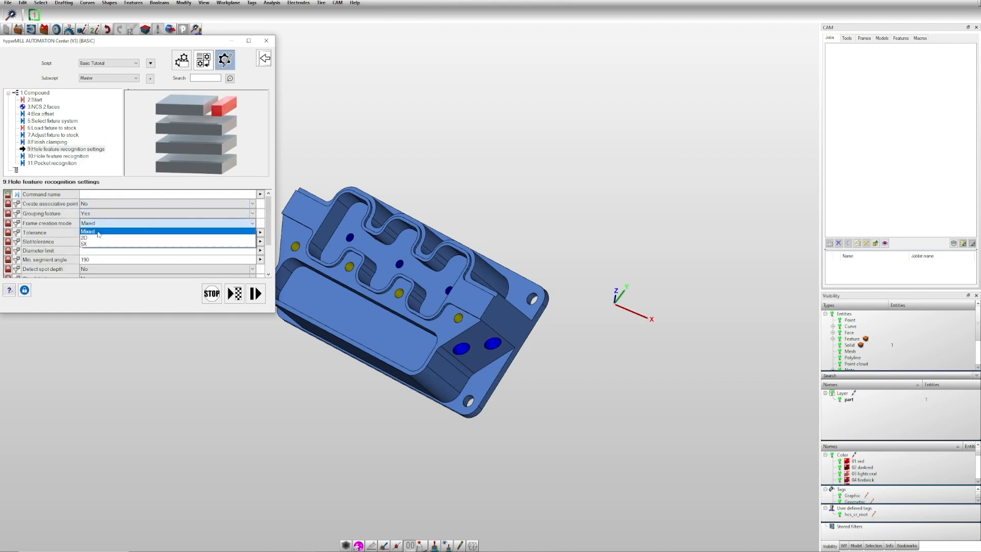
pyautogui.click(83, 238)
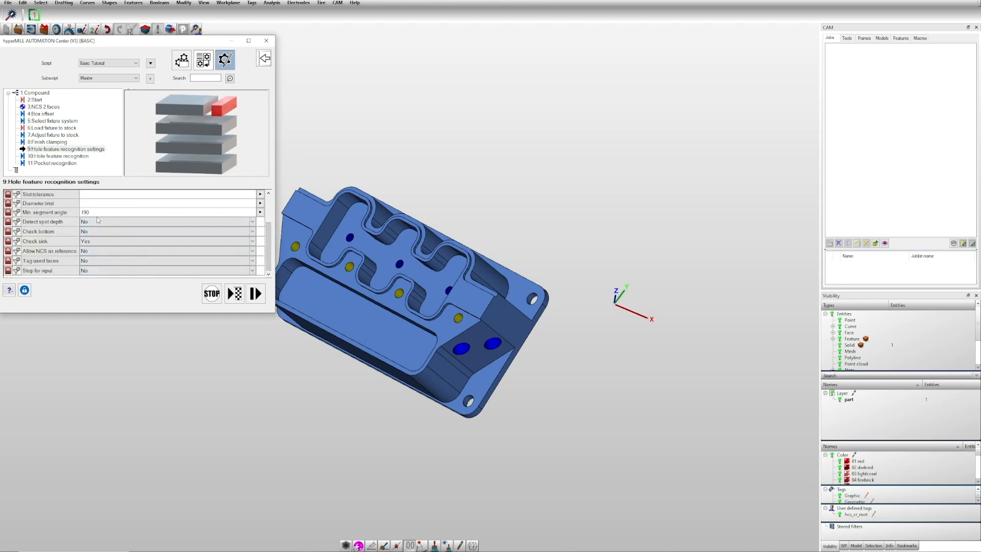
pyautogui.moveTo(57, 155)
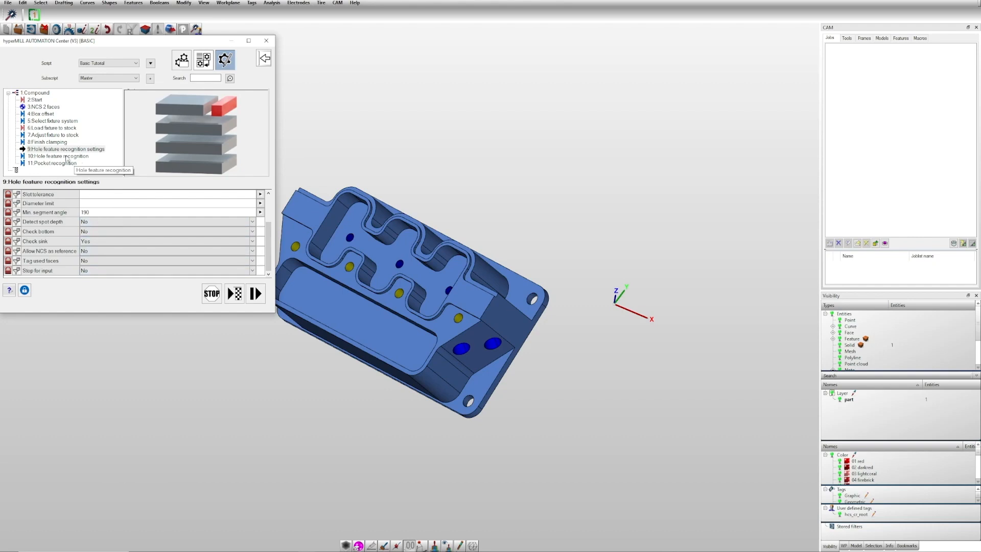
pyautogui.click(57, 155)
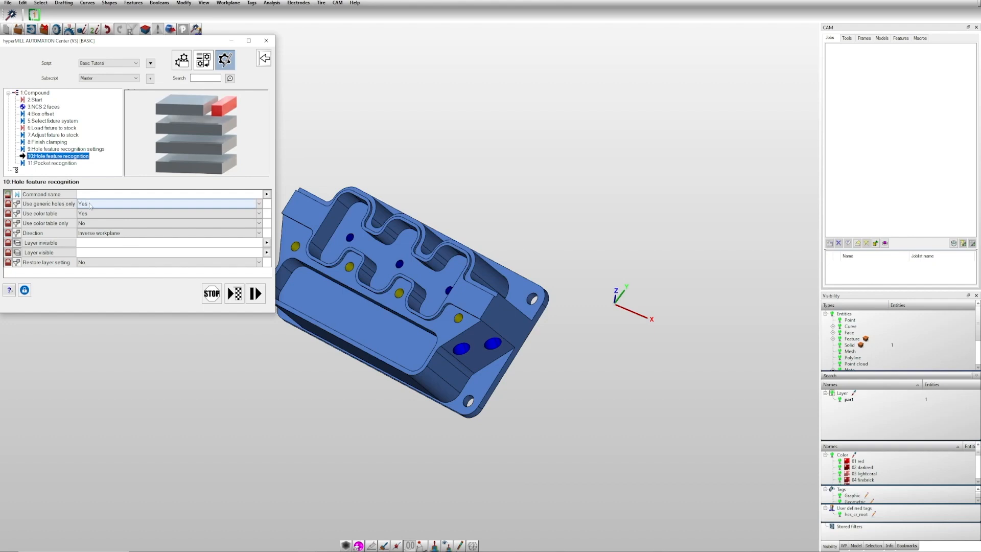
pyautogui.click(169, 232)
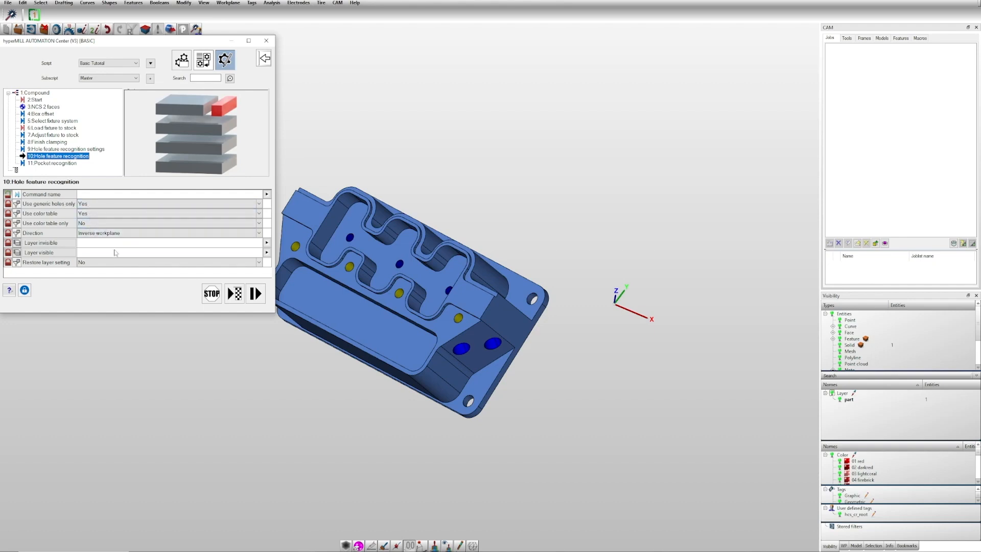
pyautogui.moveTo(66, 156)
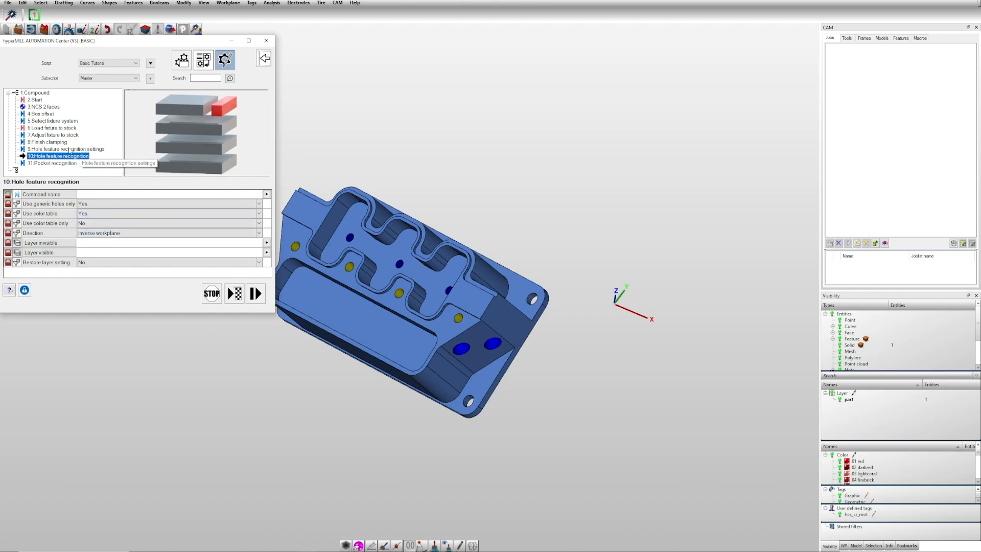
pyautogui.moveTo(54, 162)
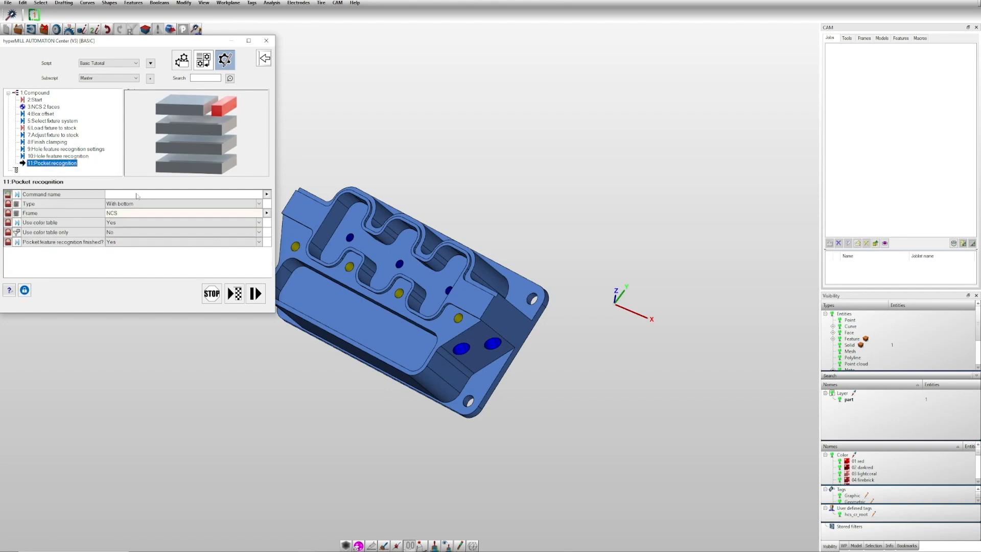
# Step: Review Pocket recognition, keeping pocket type With bottom
pyautogui.click(182, 222)
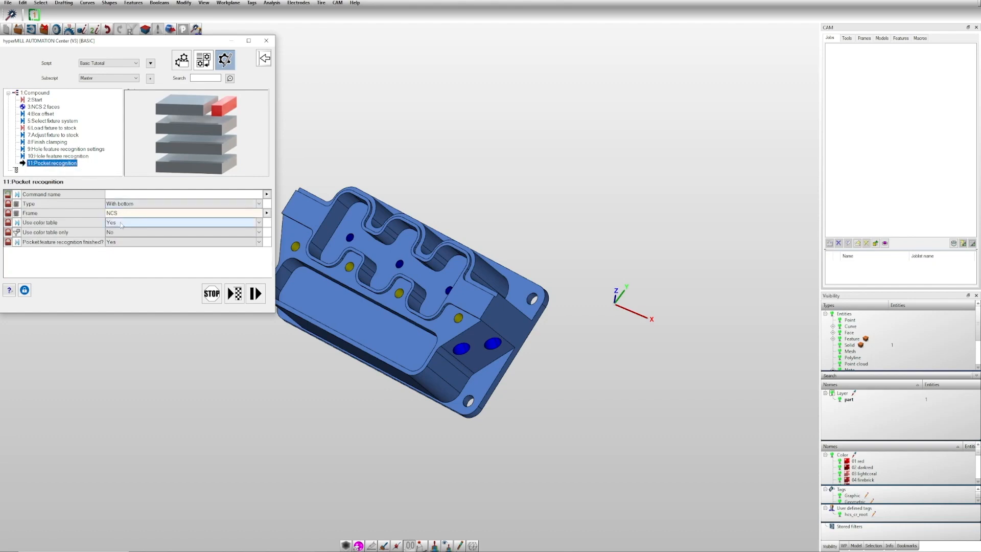
pyautogui.click(182, 213)
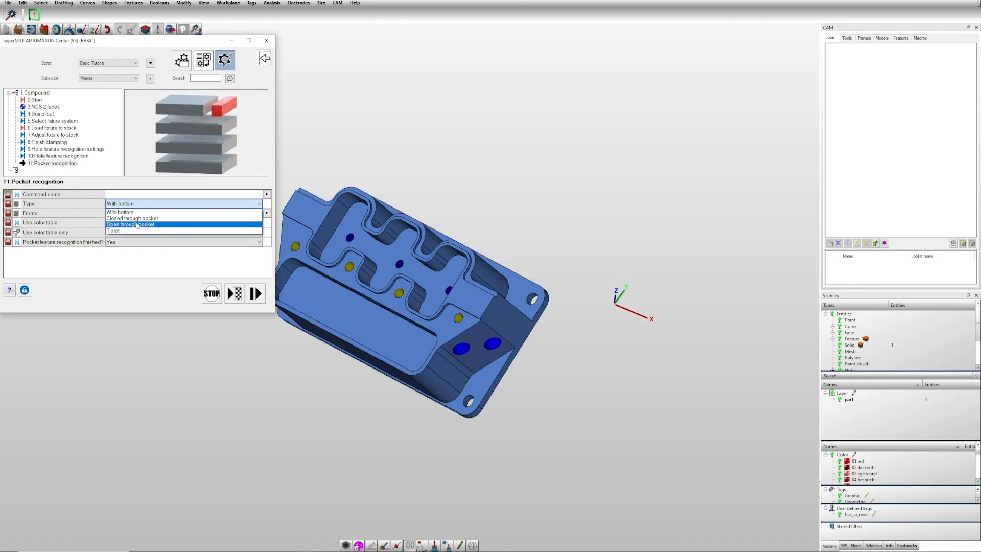
pyautogui.click(182, 210)
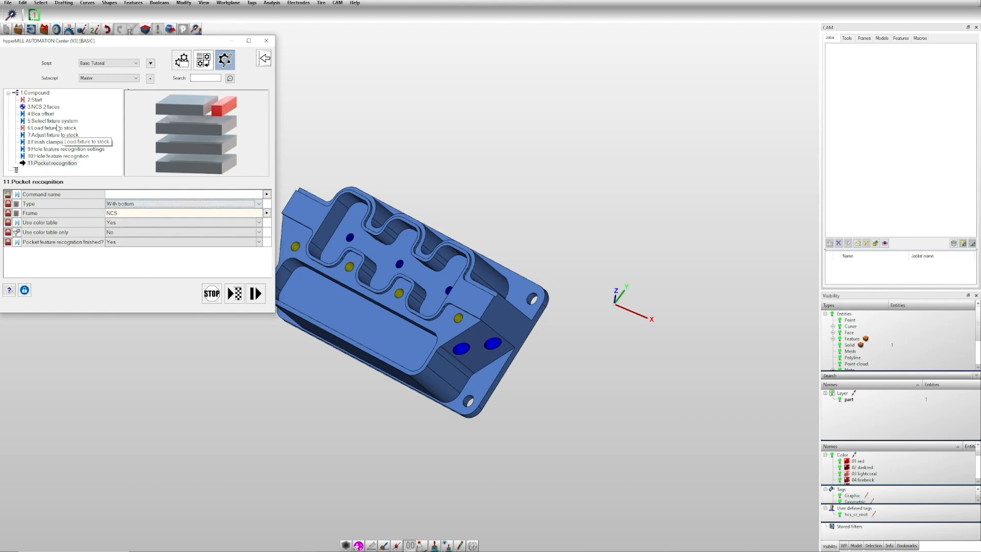
# Step: Fill Hole feature recognition's Layer invisible with the Finish clamping feature layer variable
pyautogui.click(48, 141)
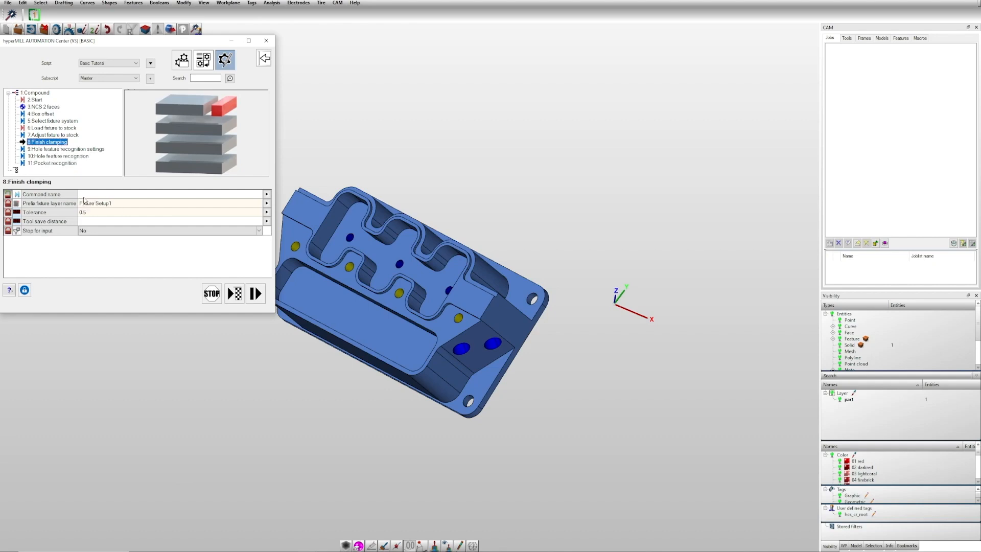
pyautogui.moveTo(61, 167)
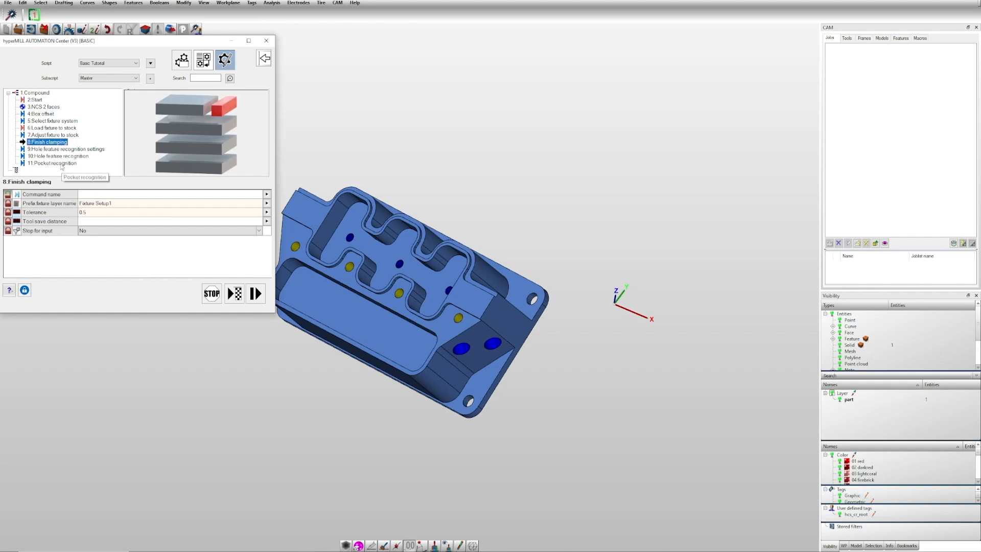
pyautogui.moveTo(370, 224)
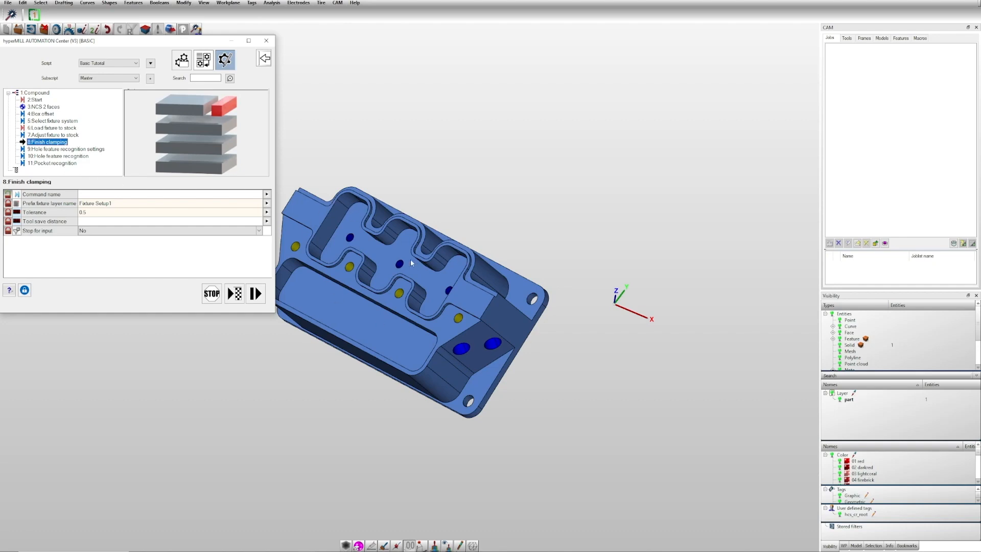
pyautogui.moveTo(57, 163)
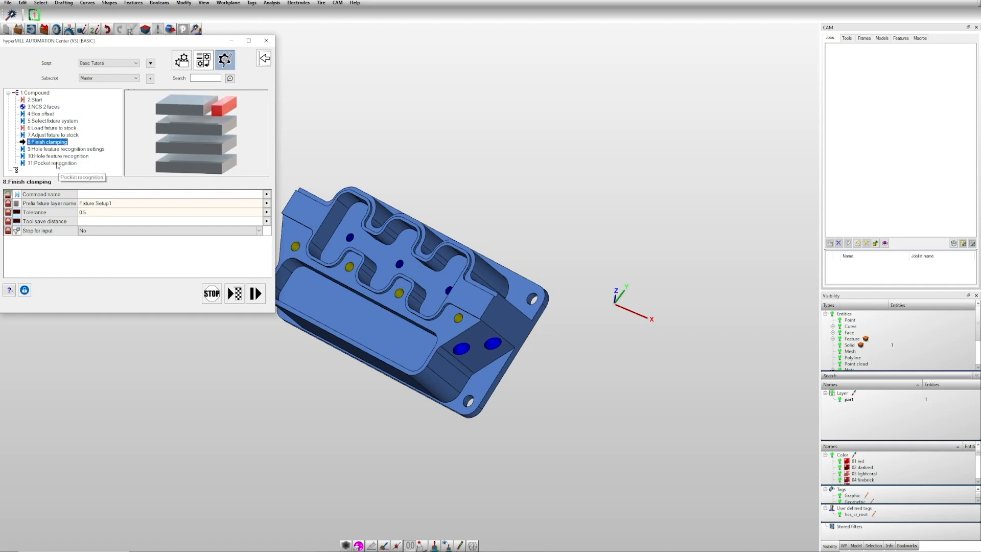
pyautogui.click(58, 156)
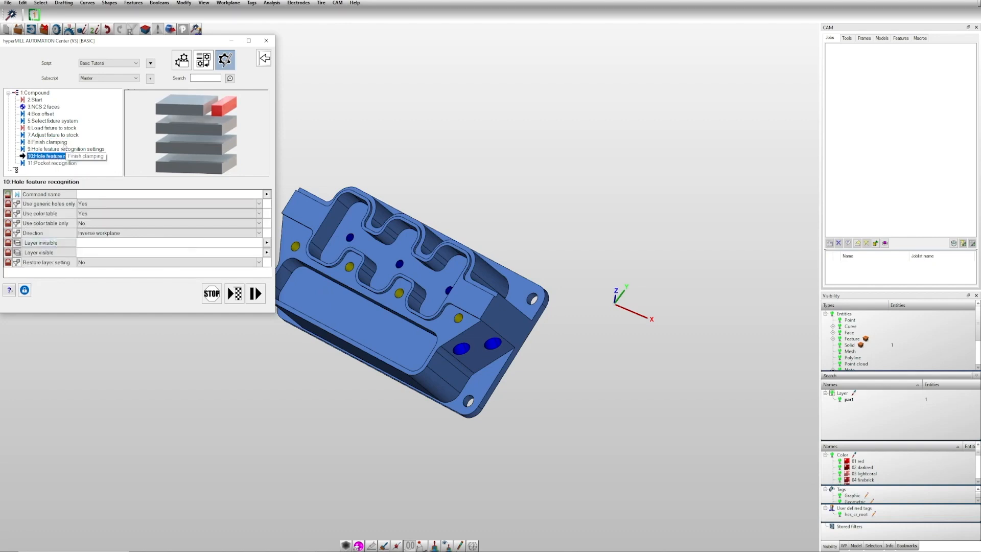
pyautogui.click(46, 143)
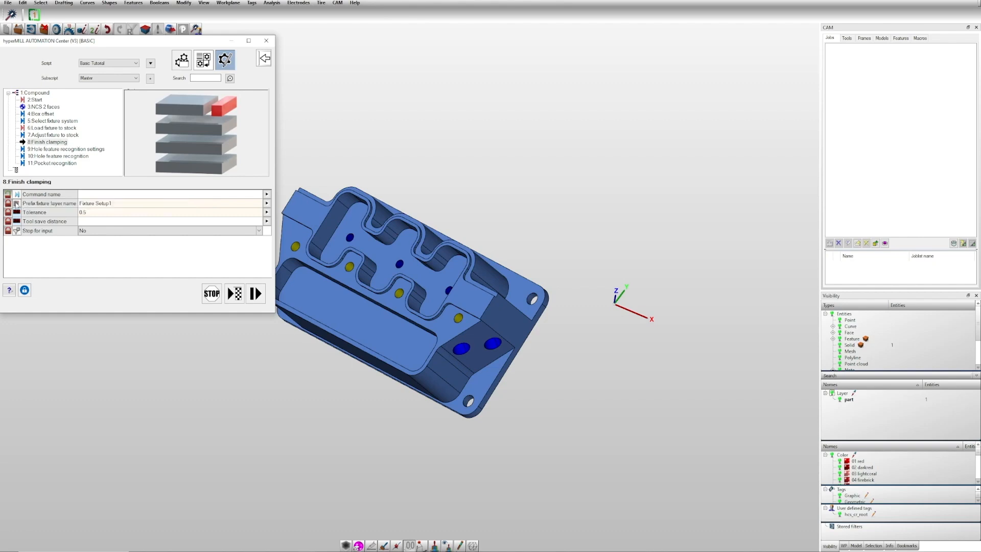
pyautogui.click(58, 155)
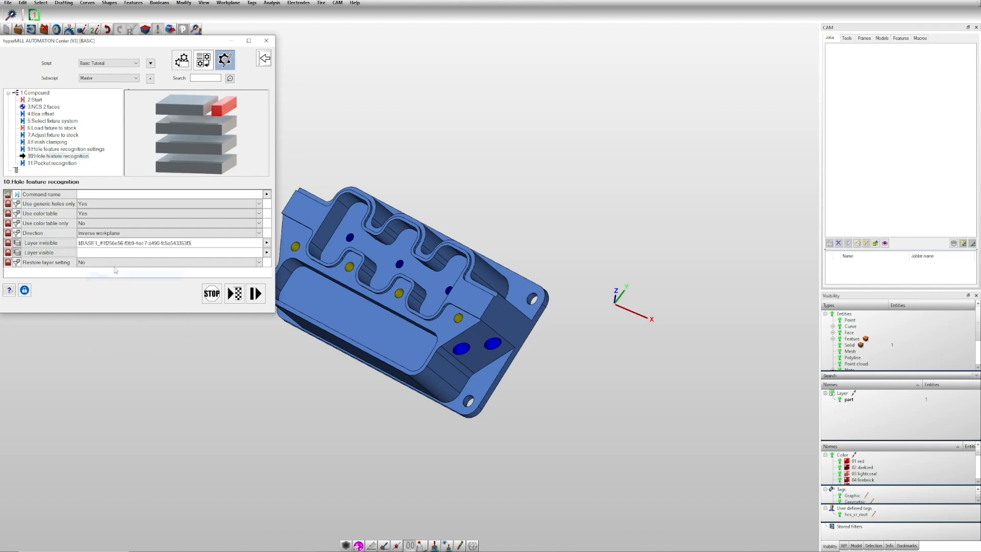
pyautogui.moveTo(53, 150)
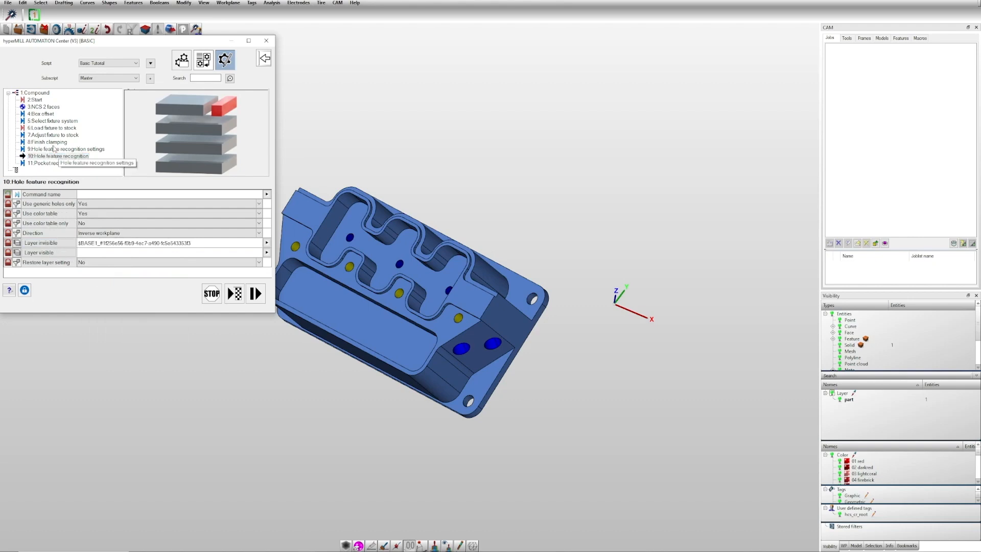
# Step: Test the link by changing the Finish clamping prefix to '123' and confirming it propagates
pyautogui.click(59, 156)
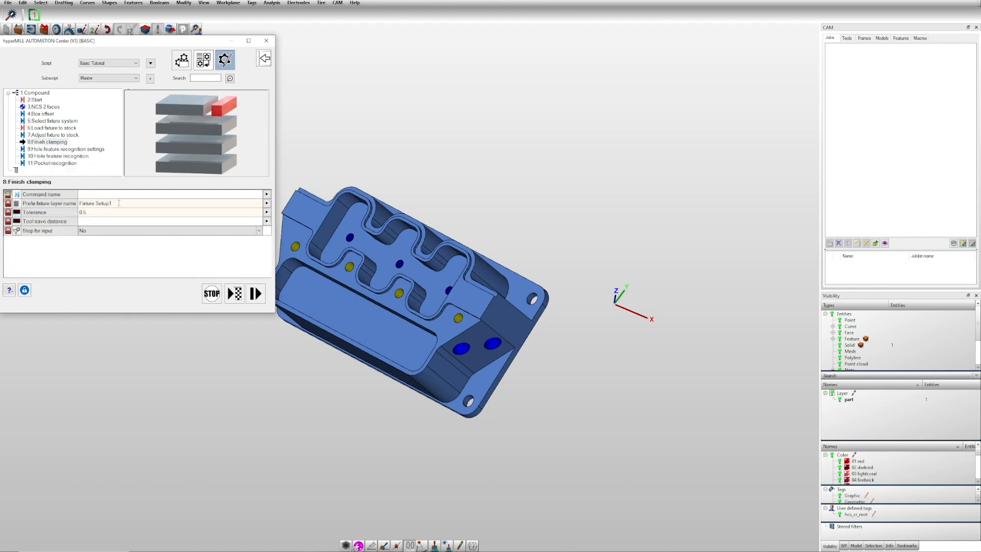
pyautogui.write('123')
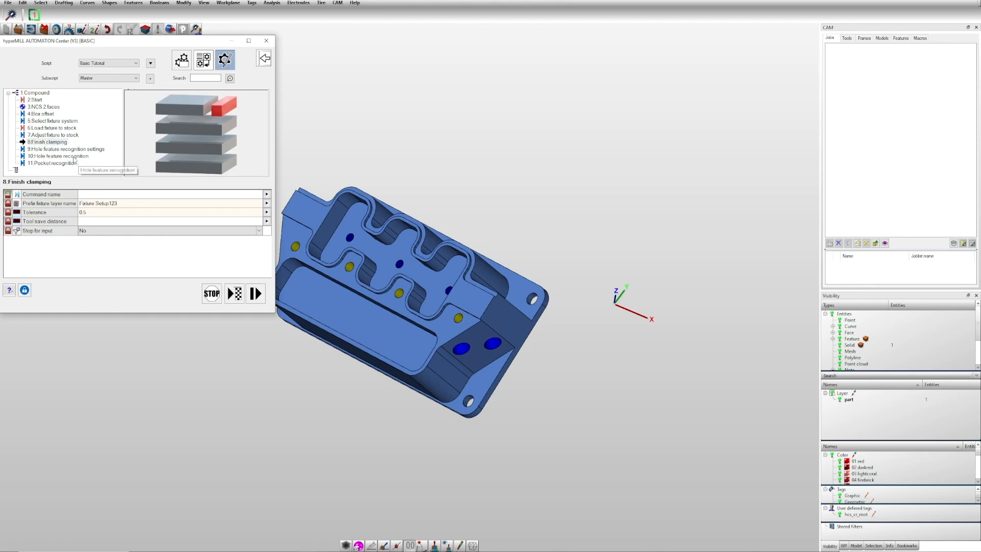
pyautogui.click(56, 155)
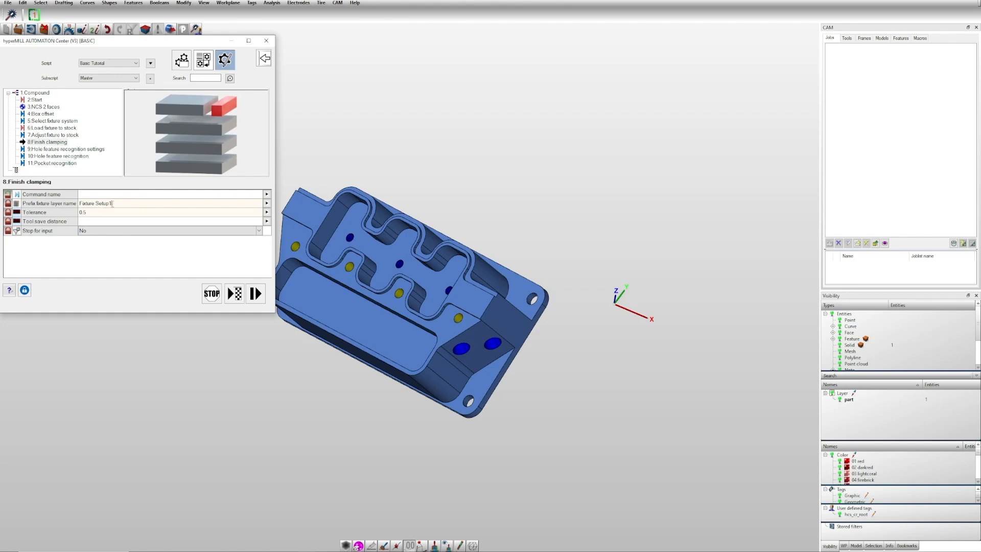
pyautogui.click(54, 163)
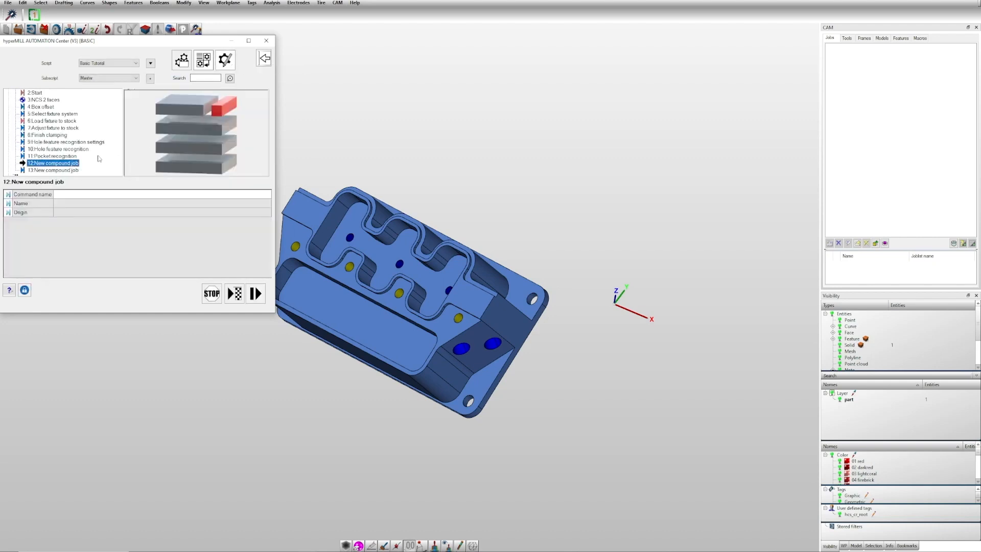
# Step: Name the two new compound job steps 'milling' and 'drilling'
pyautogui.click(225, 59)
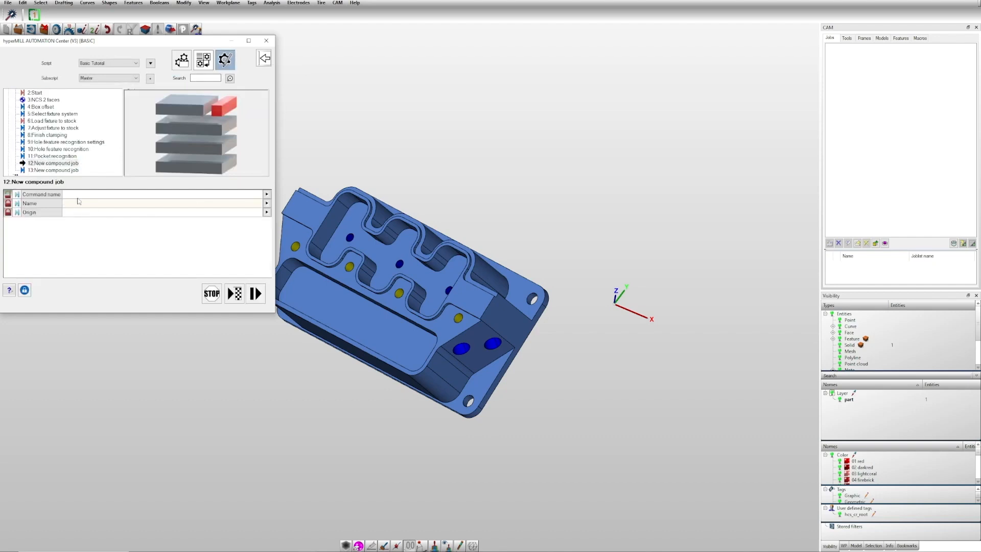
pyautogui.write('milling')
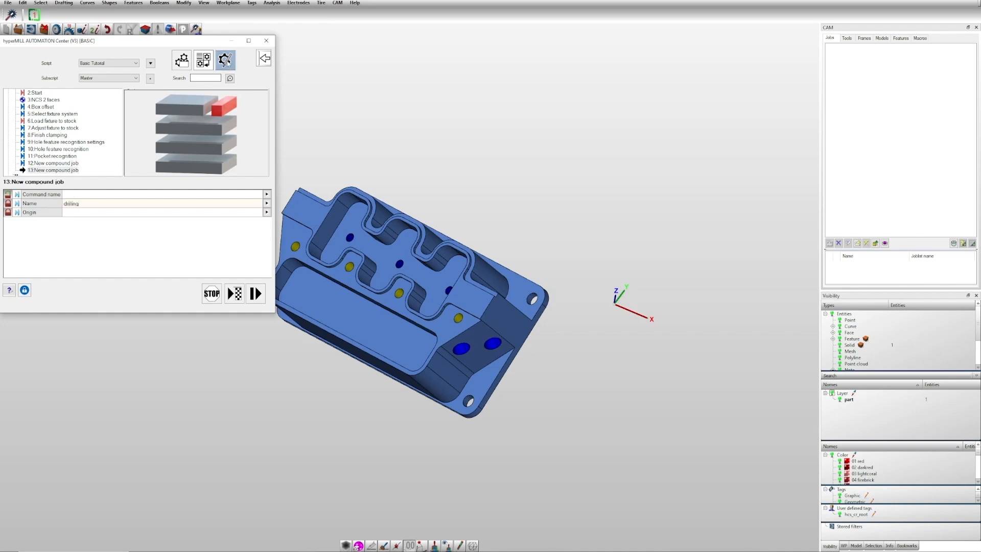
pyautogui.click(53, 171)
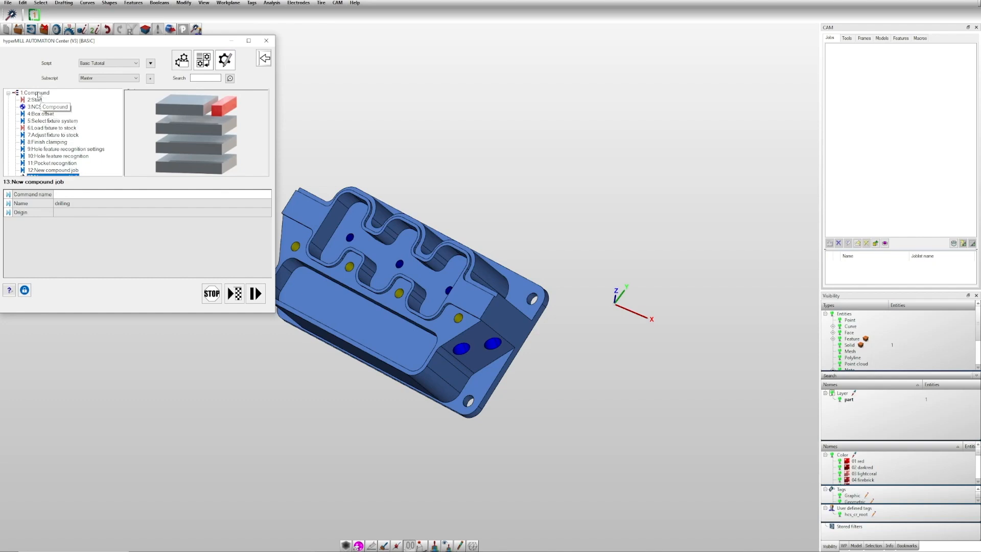
# Step: Run the Basic Tutorial script and confirm the Start dialog with joblist name Setup 1
pyautogui.click(36, 93)
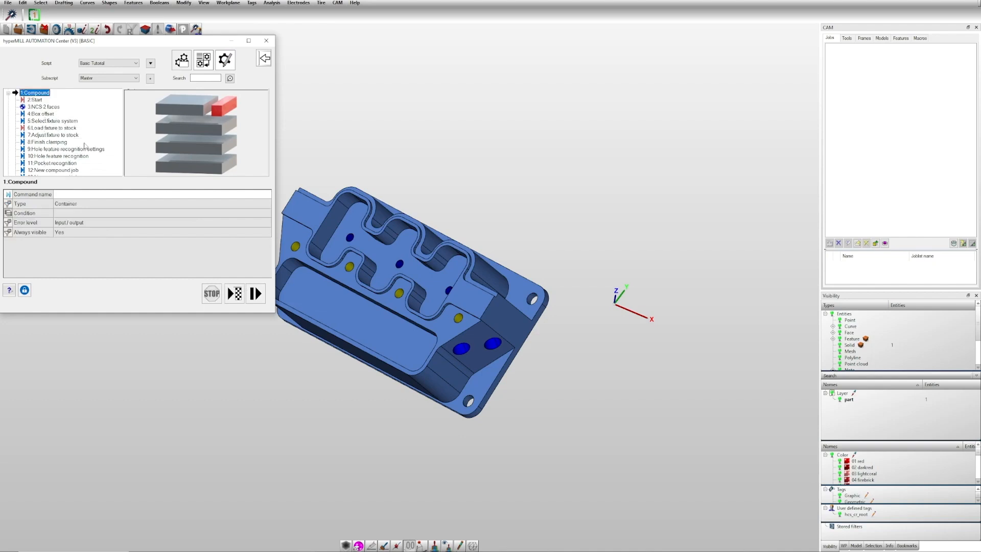
pyautogui.moveTo(235, 293)
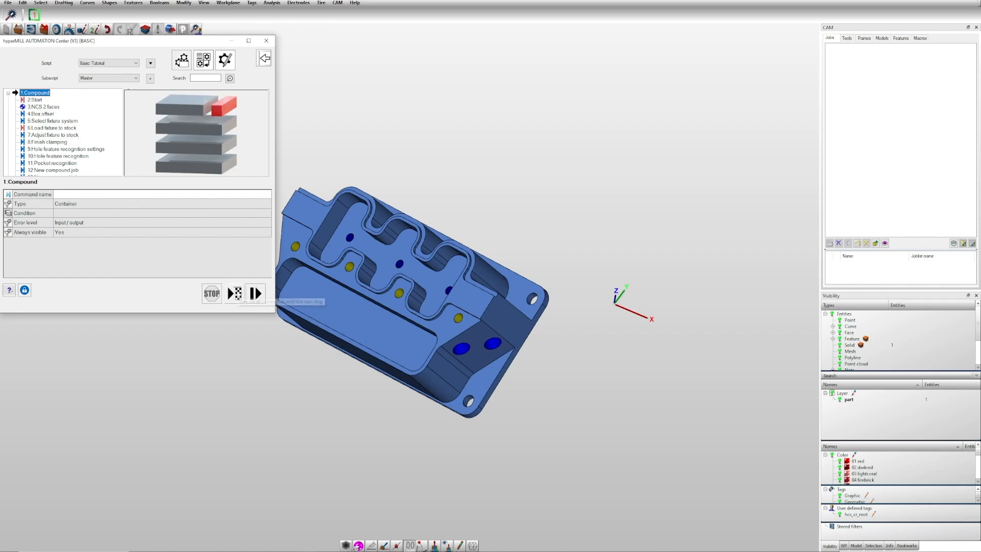
pyautogui.moveTo(235, 293)
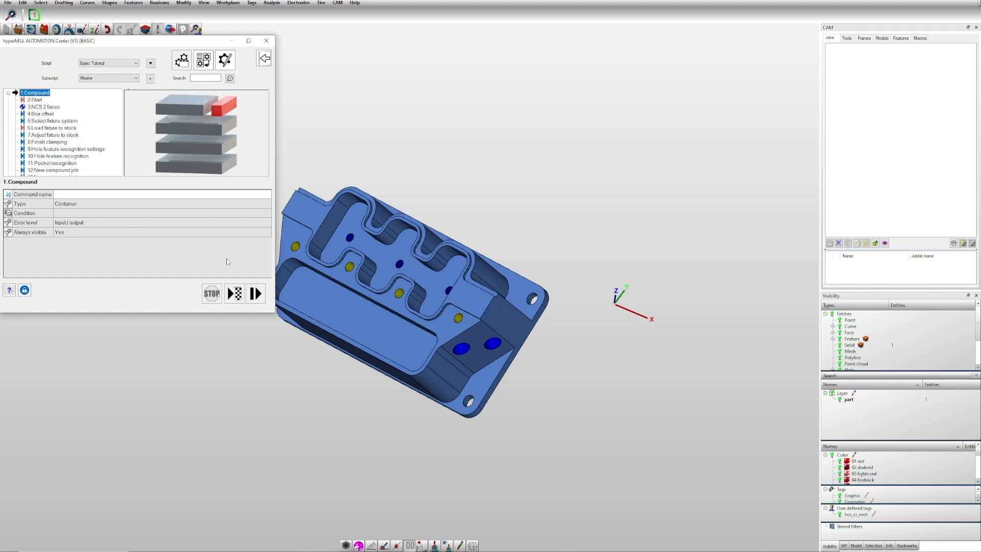
pyautogui.click(255, 293)
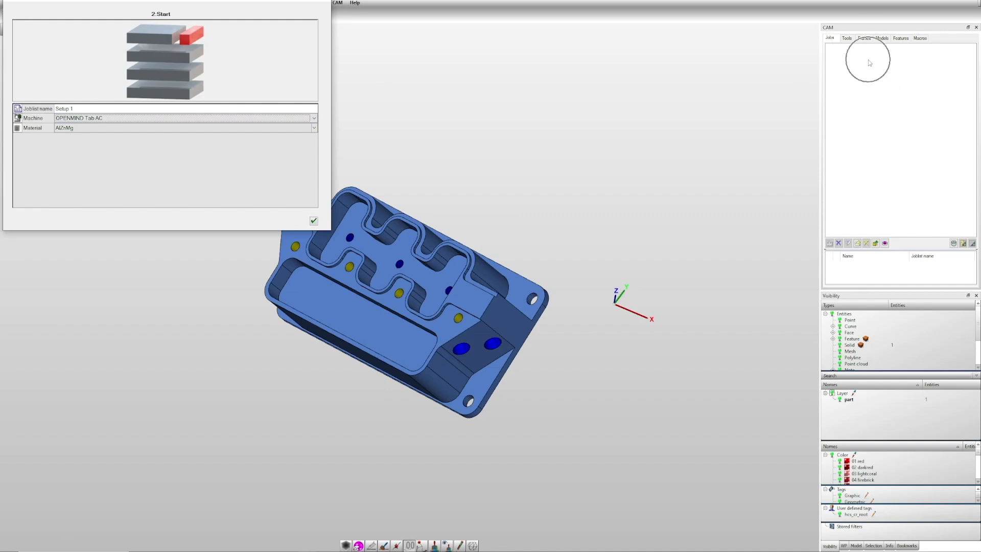
pyautogui.click(313, 220)
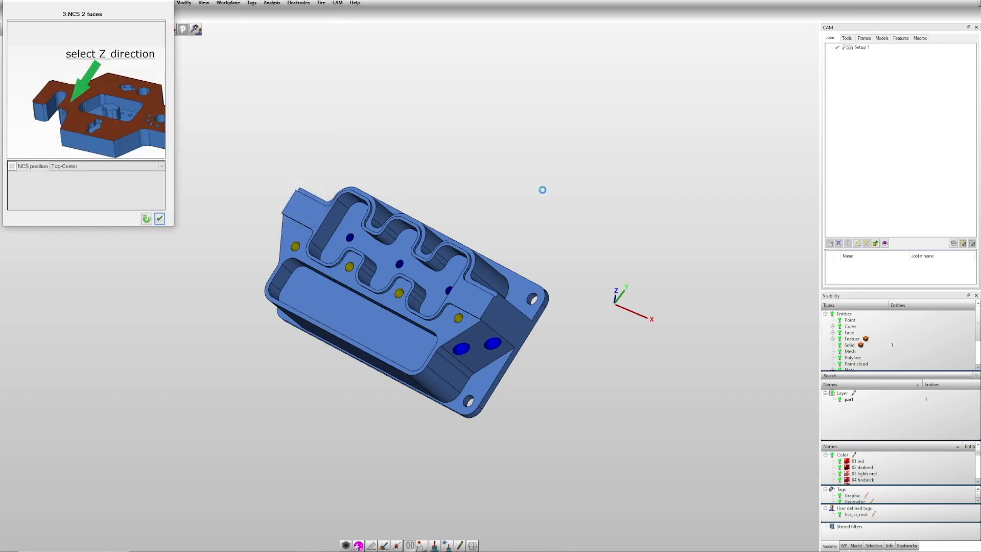
pyautogui.moveTo(539, 382)
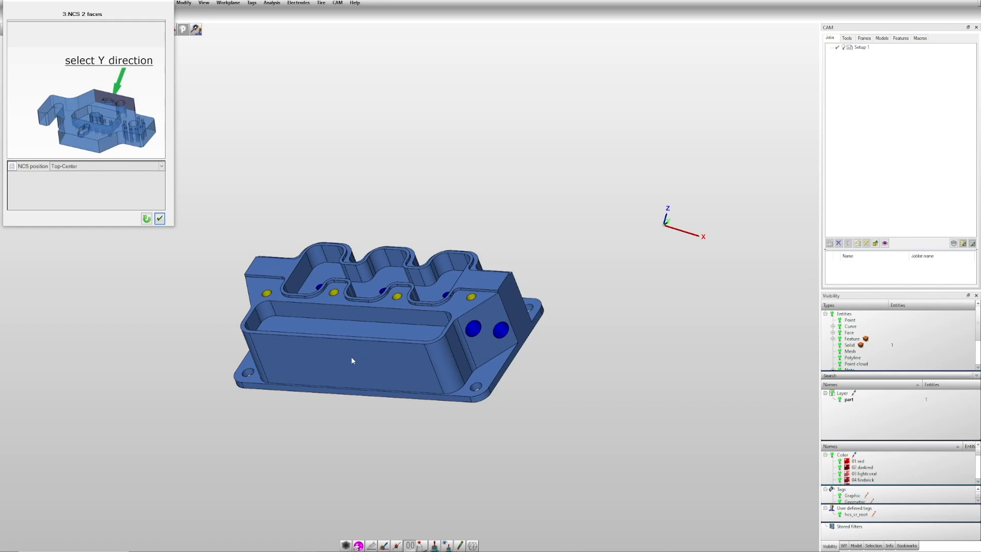
pyautogui.moveTo(354, 361)
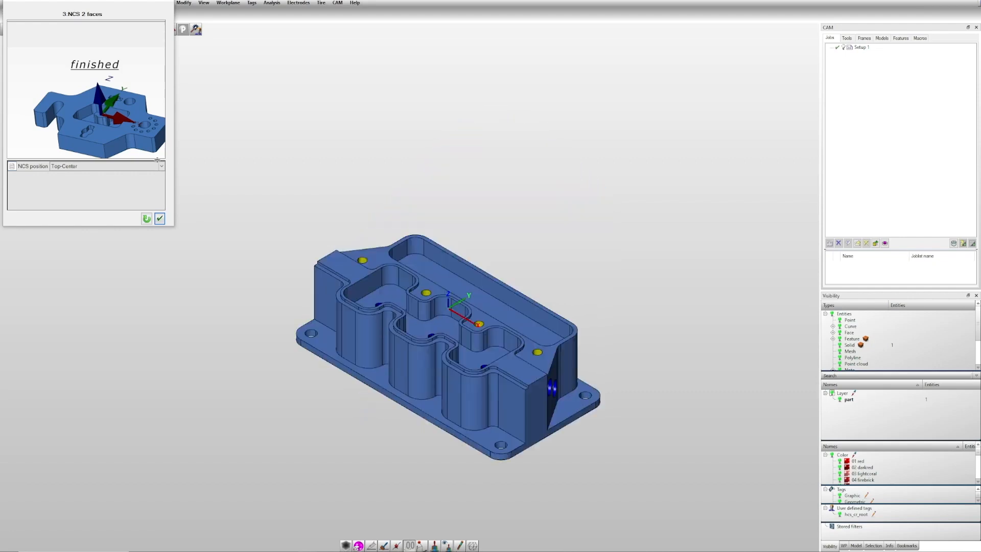
# Step: Set the NCS position to Top-Center and confirm the coordinate system from the two faces
pyautogui.click(101, 165)
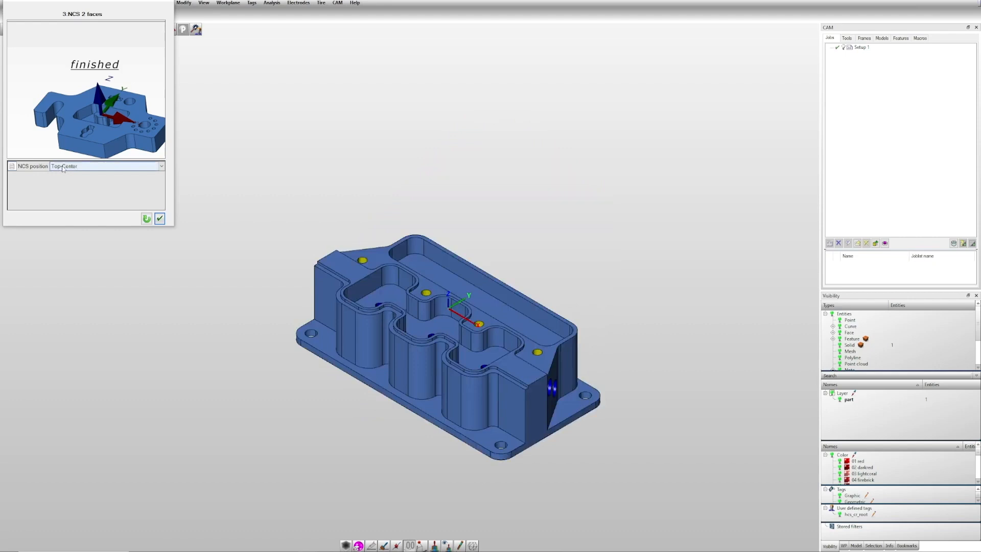
pyautogui.click(104, 166)
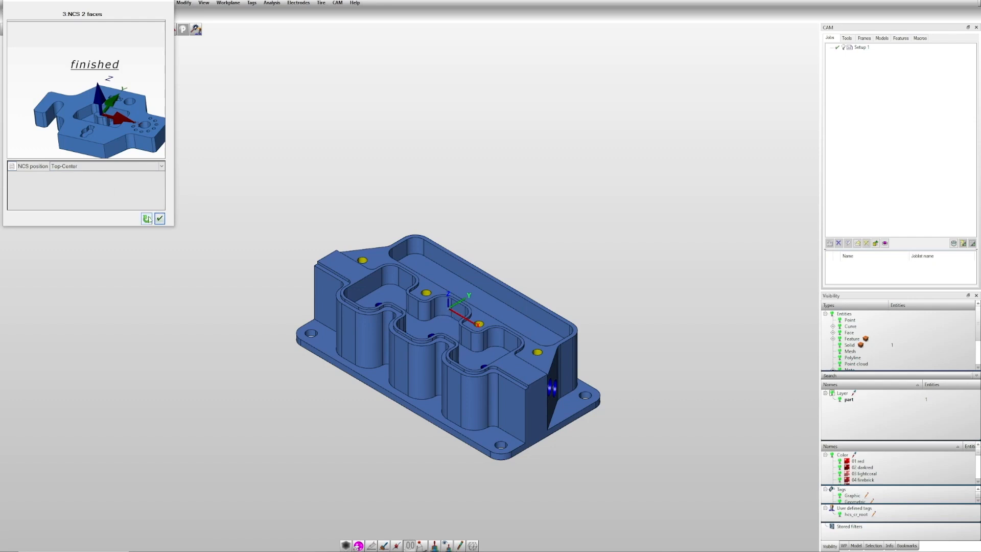
pyautogui.click(160, 218)
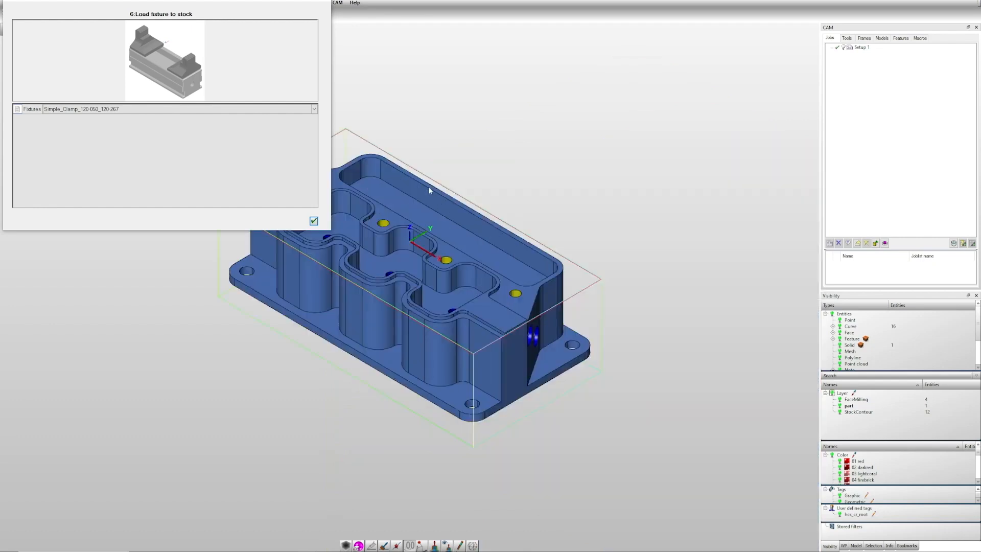
# Step: Choose the Simple_Clamp_120-120_06-147 fixture for the stock and confirm it
pyautogui.click(314, 109)
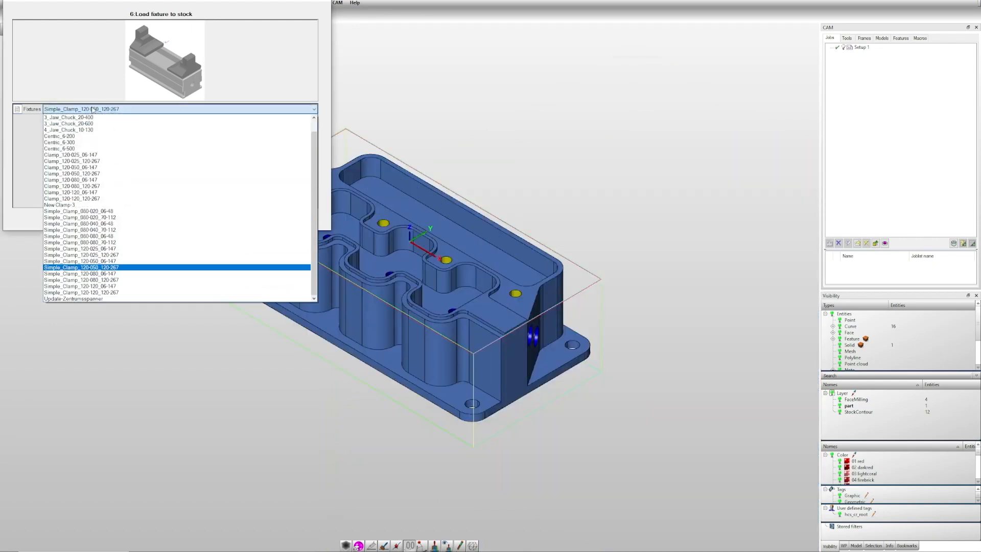
pyautogui.click(80, 286)
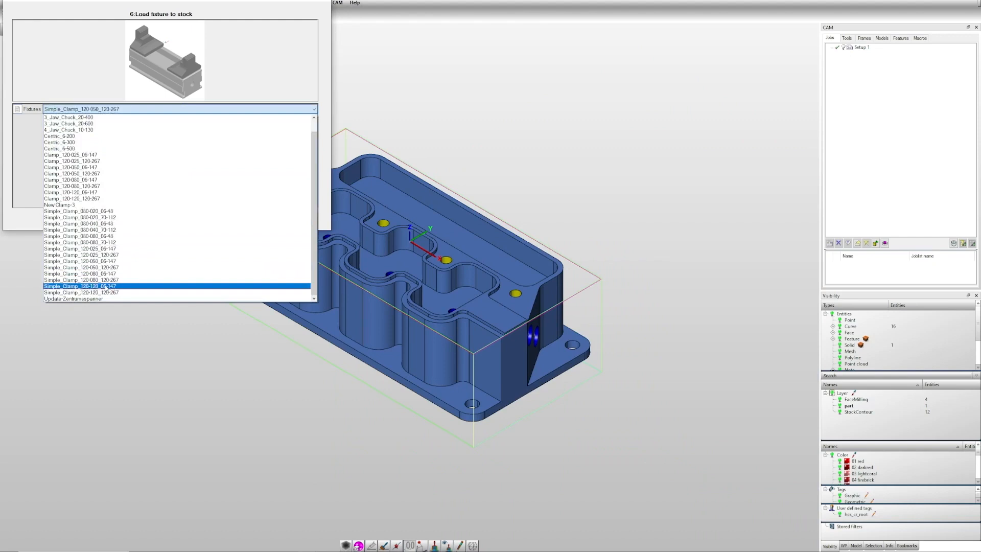
pyautogui.click(80, 286)
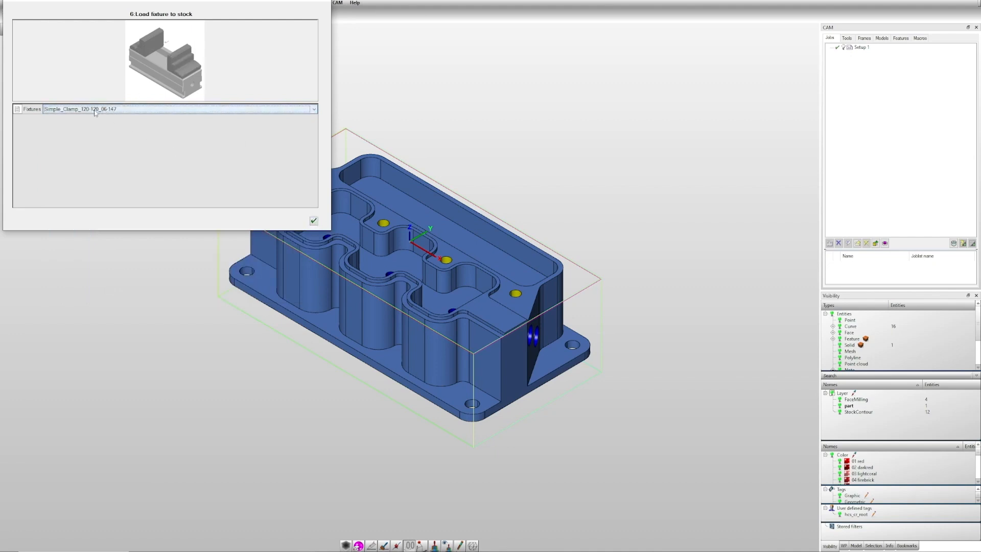
pyautogui.click(313, 221)
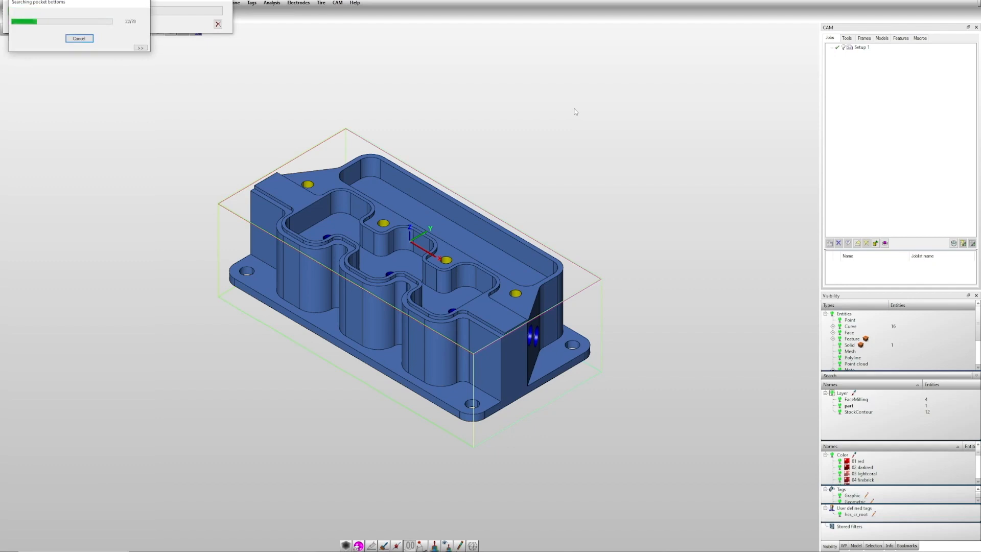
pyautogui.moveTo(574, 107)
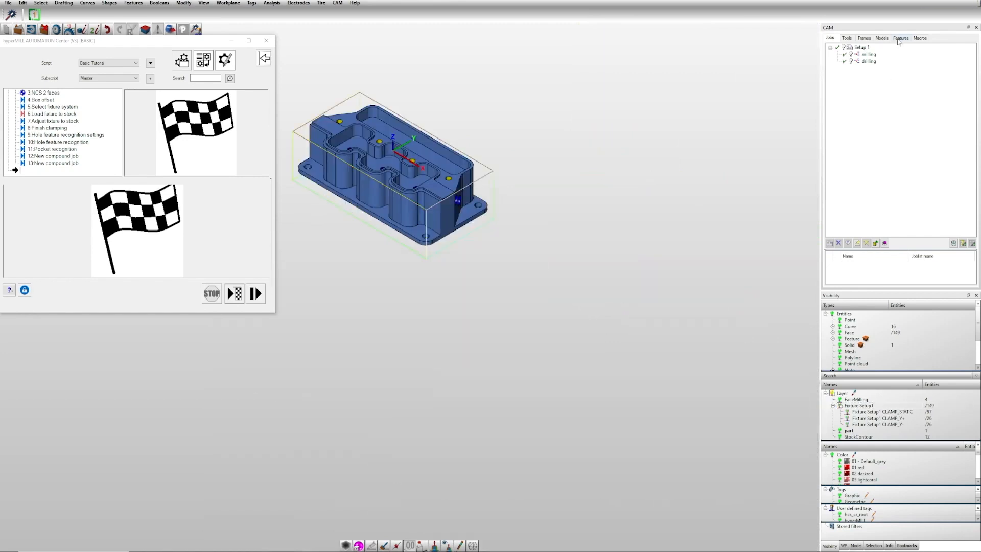
# Step: Review the recognised hole and pocket features, then return to the Jobs list in the CAM browser
pyautogui.click(902, 38)
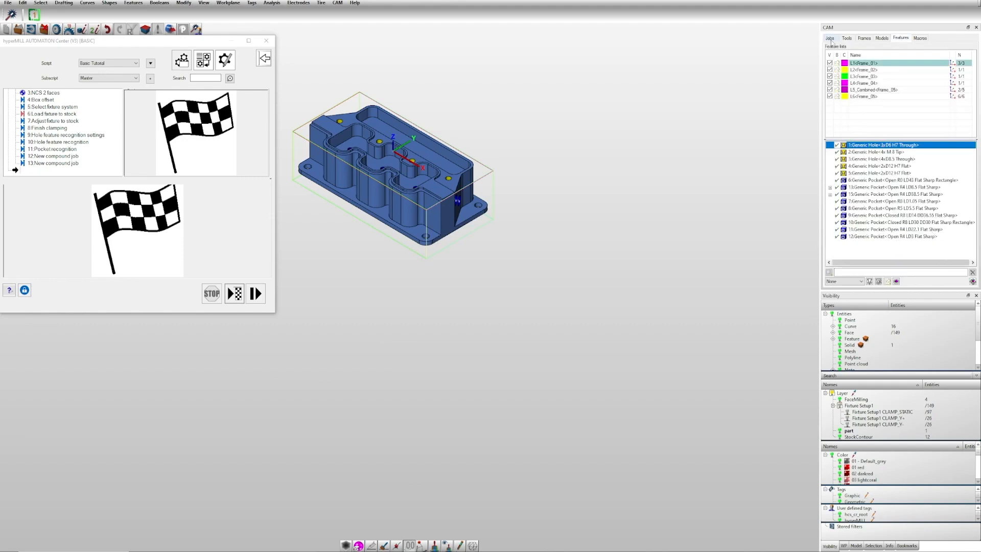
pyautogui.click(830, 38)
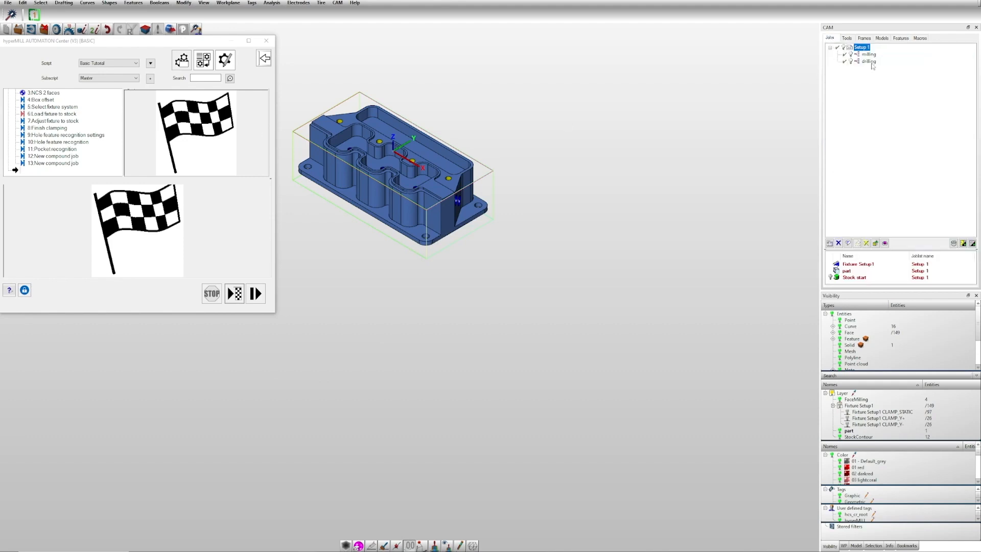
pyautogui.click(869, 61)
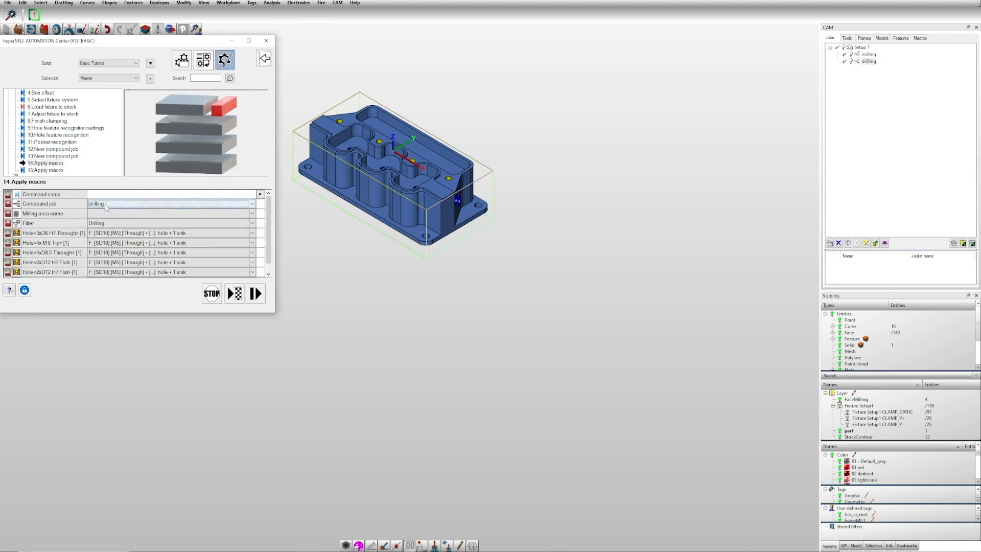
# Step: Add Apply macro steps assigning drilling to the holes and milling to the pockets
pyautogui.click(255, 293)
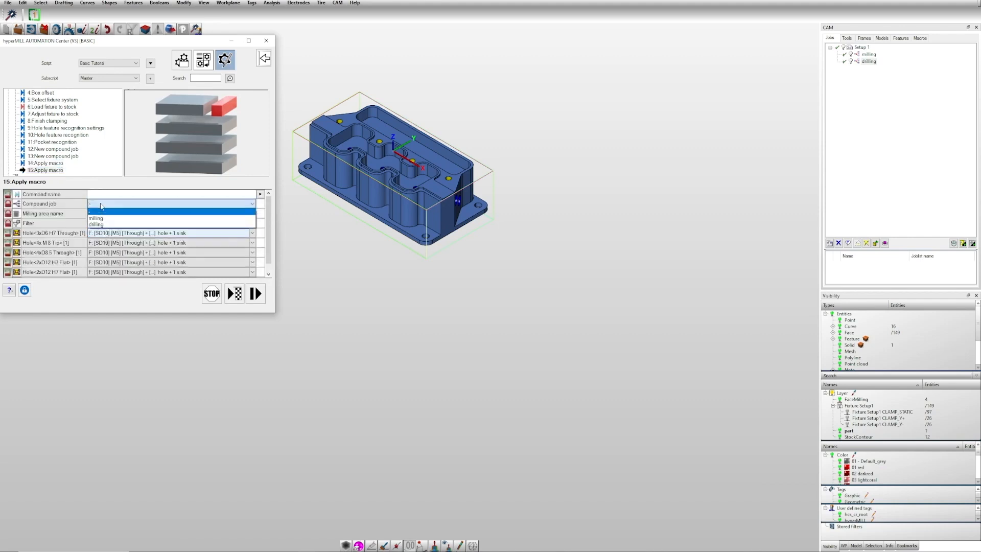
pyautogui.click(96, 218)
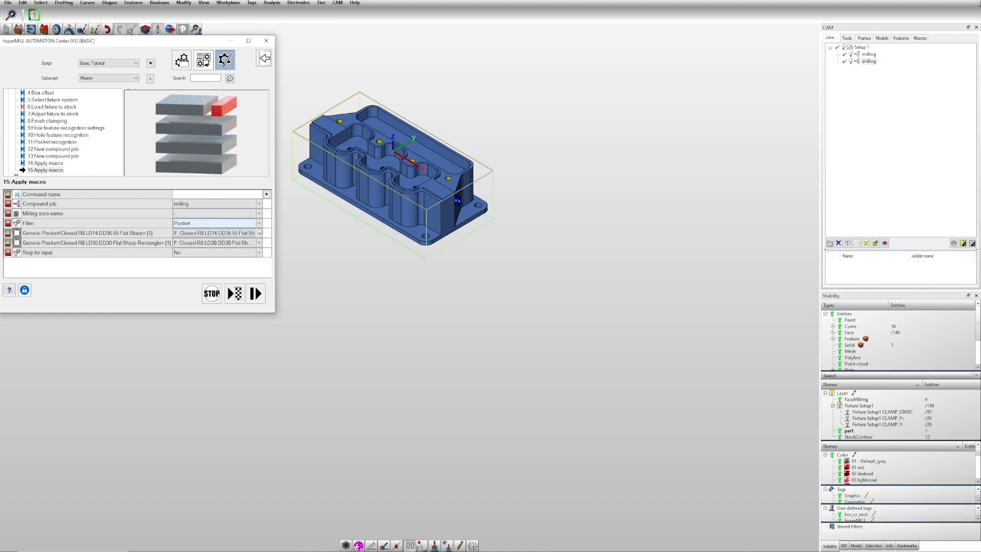
pyautogui.click(216, 232)
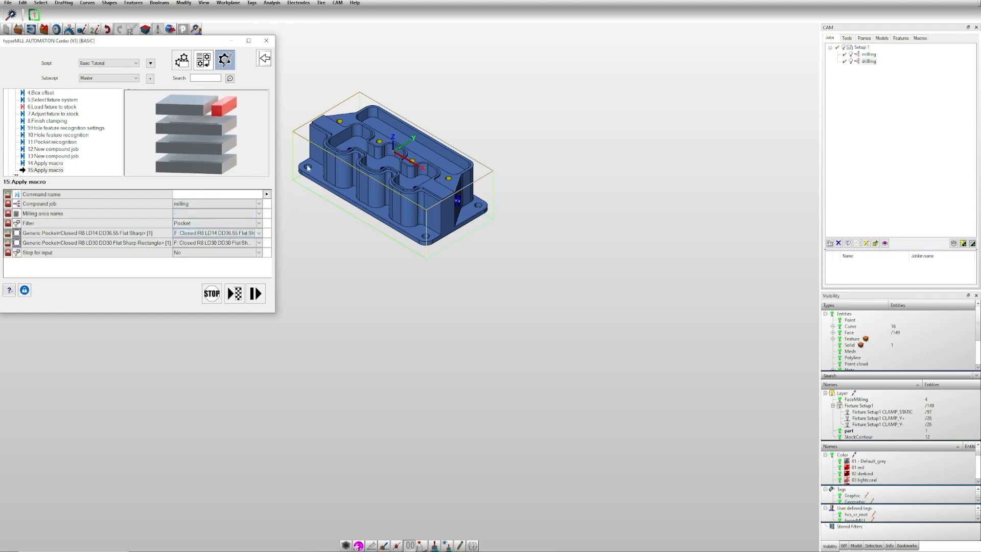
pyautogui.moveTo(40, 164)
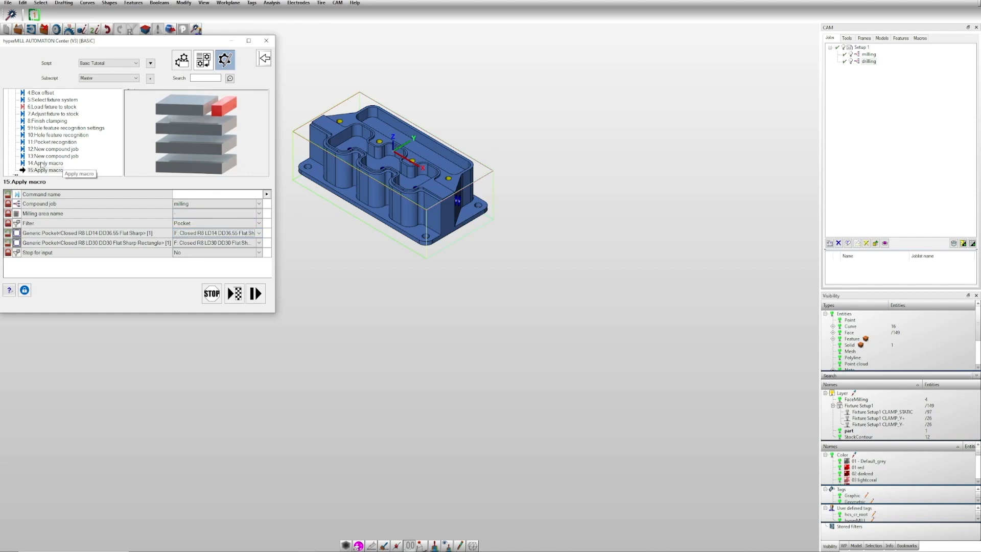
pyautogui.click(45, 163)
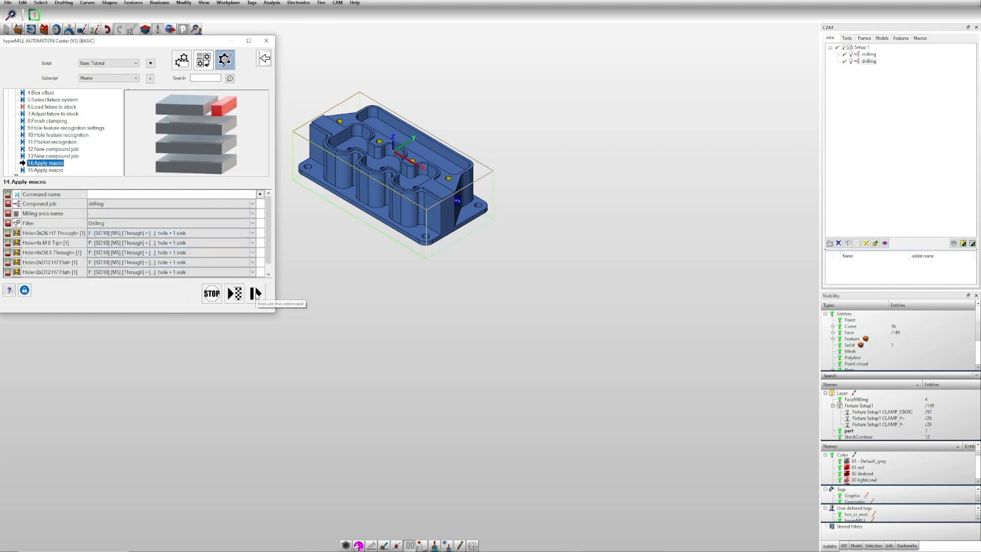
# Step: Execute both Apply macro steps and inspect the generated jobs in the drilling joblist
pyautogui.click(254, 294)
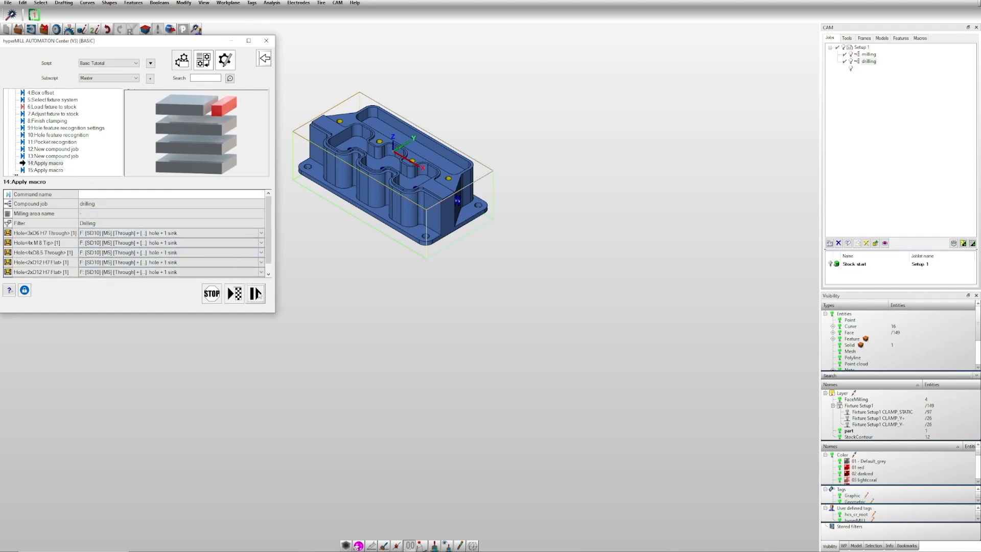
pyautogui.click(255, 293)
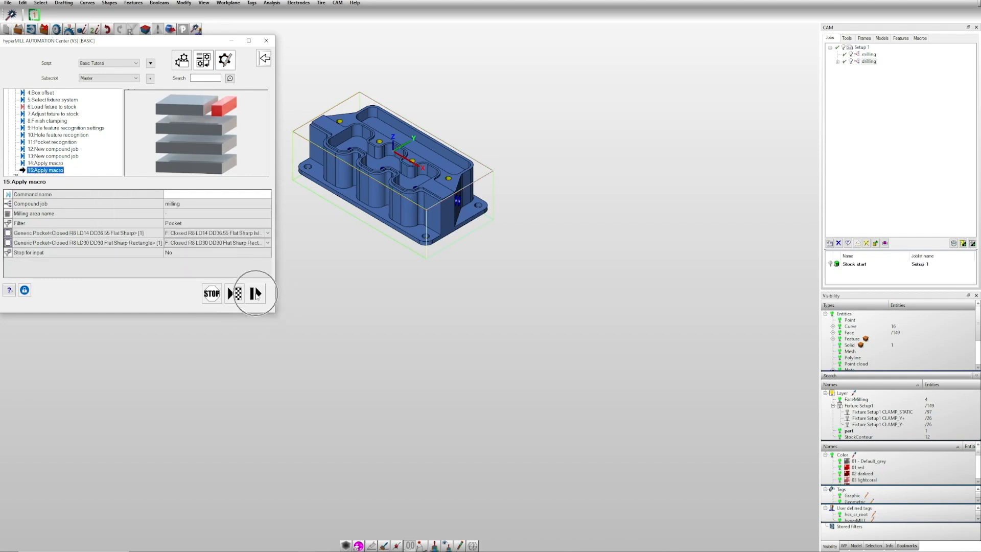
pyautogui.click(254, 293)
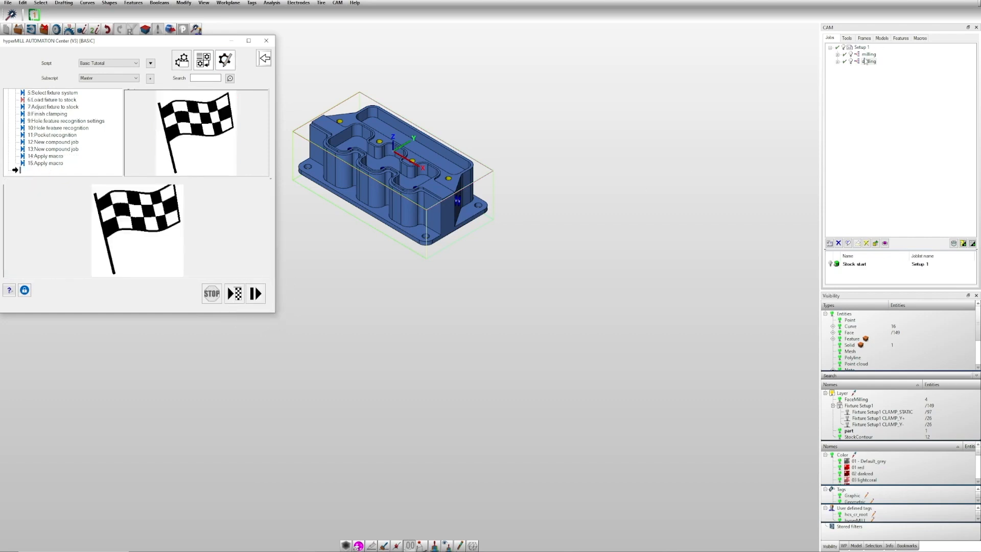
pyautogui.click(839, 54)
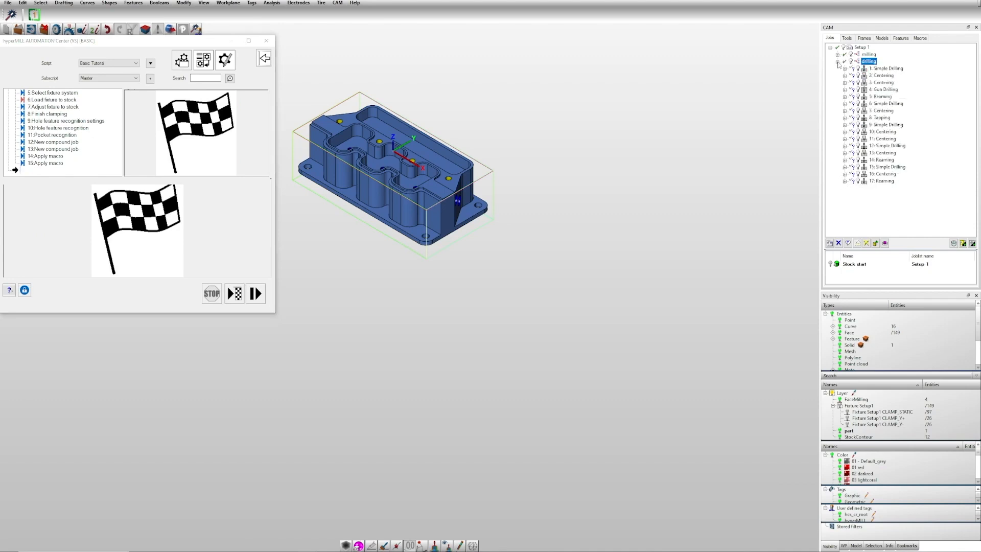
pyautogui.click(838, 60)
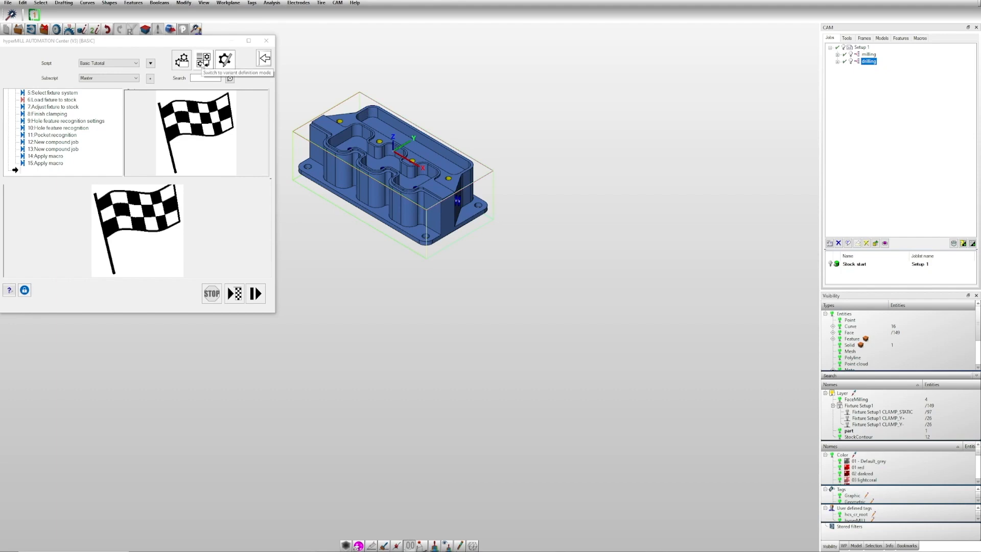
pyautogui.click(224, 60)
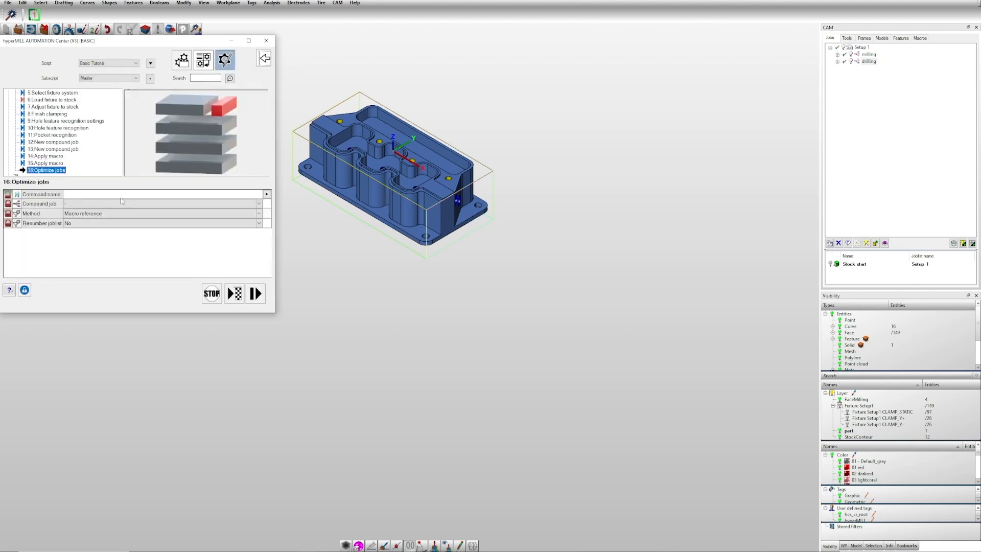
# Step: Set Optimize jobs to the drilling compound job with 'Macro reference with grouping' and execute it
pyautogui.click(160, 214)
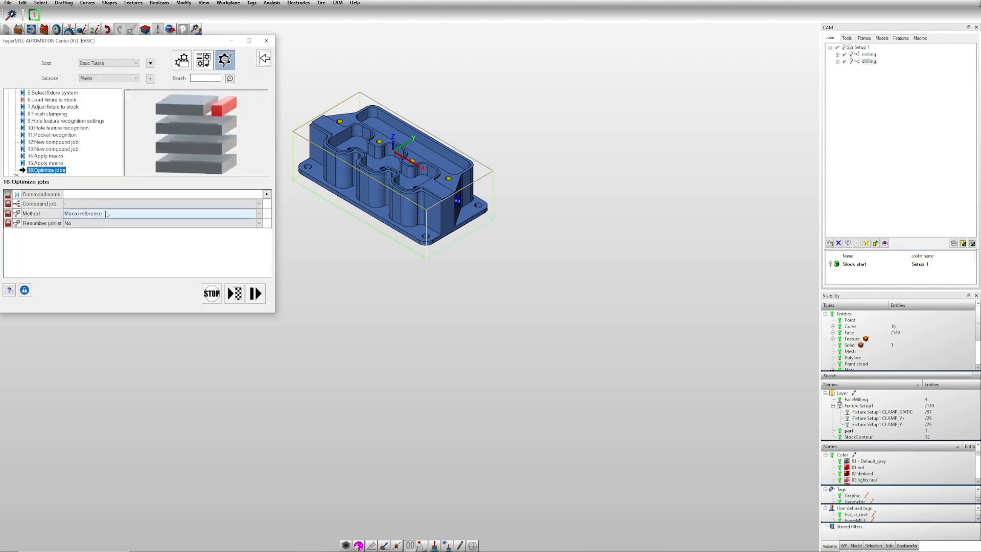
pyautogui.click(259, 214)
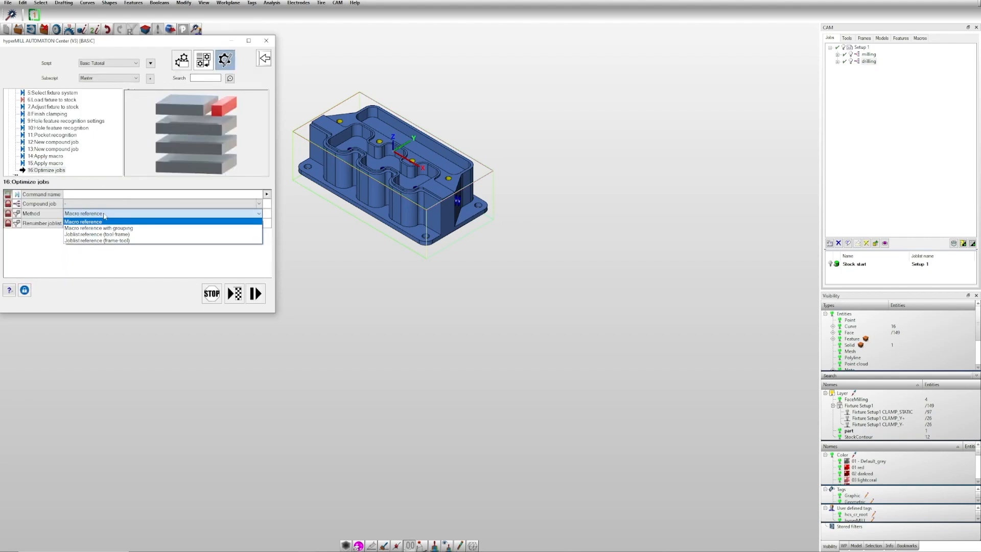
pyautogui.click(85, 222)
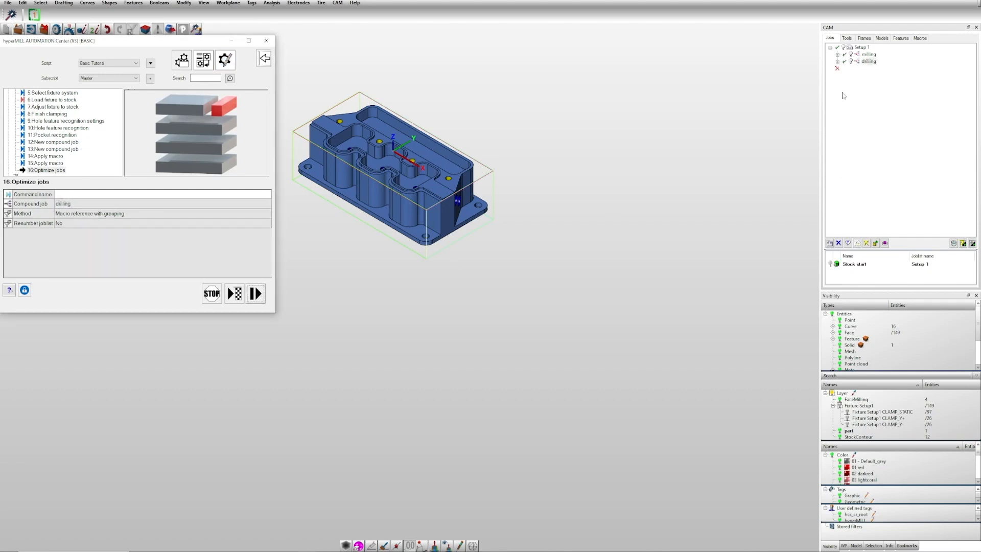
pyautogui.click(255, 294)
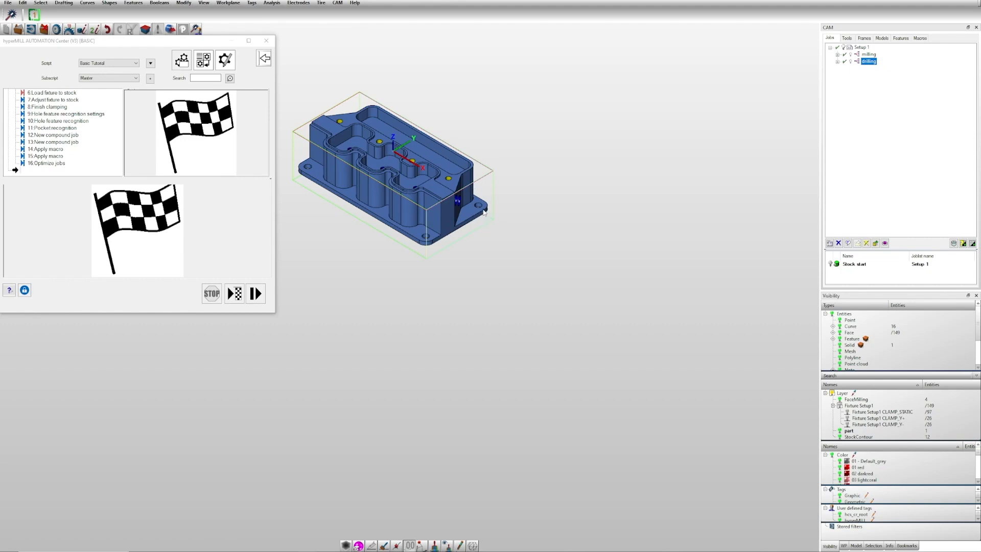
pyautogui.moveTo(430, 202)
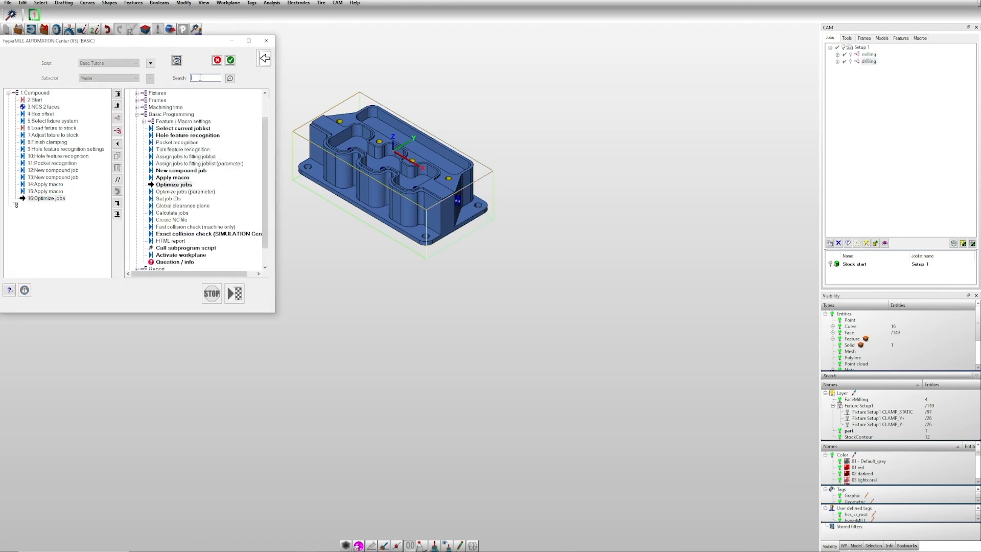
# Step: Find 'joblist' in the command library and add a Copy joblist step after Optimize jobs
pyautogui.write('joblist')
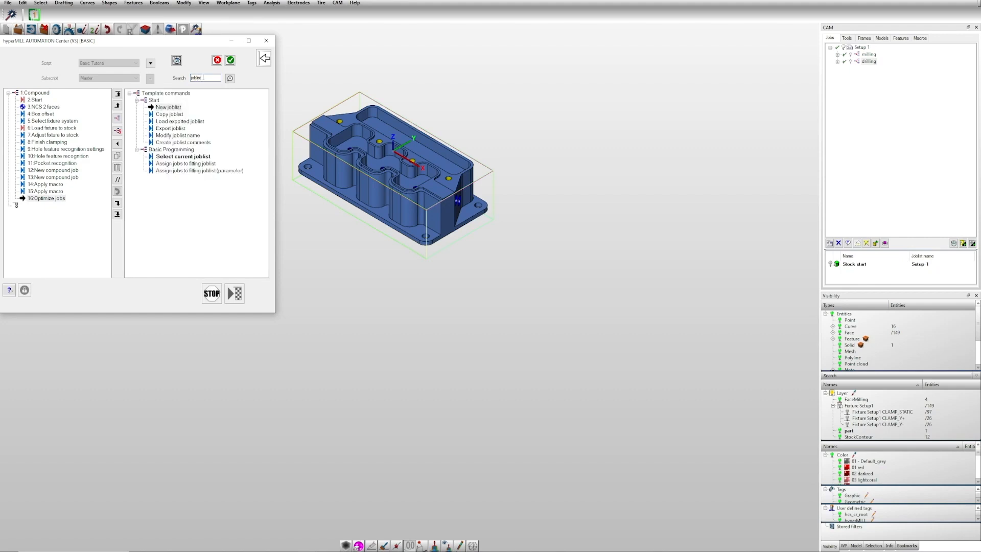
pyautogui.moveTo(169, 115)
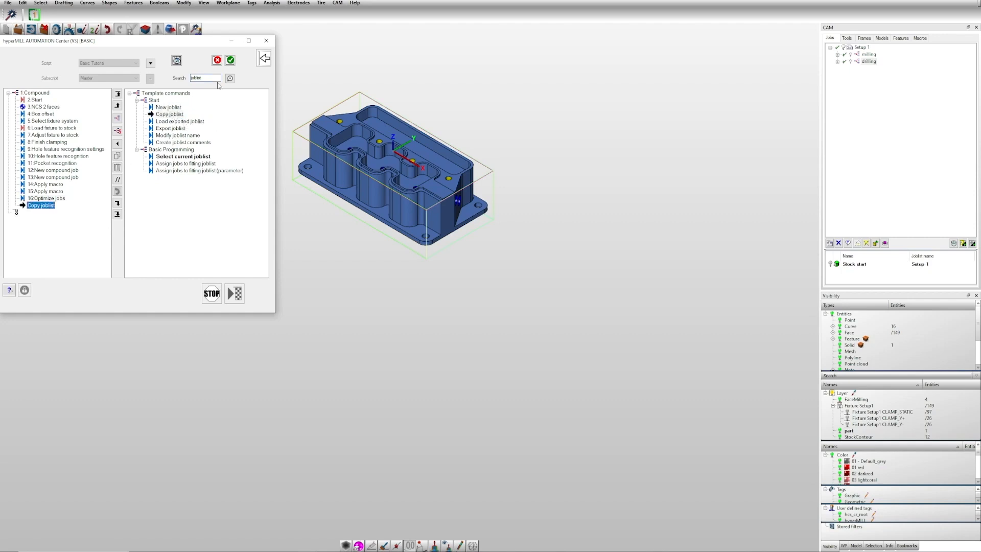
pyautogui.click(230, 60)
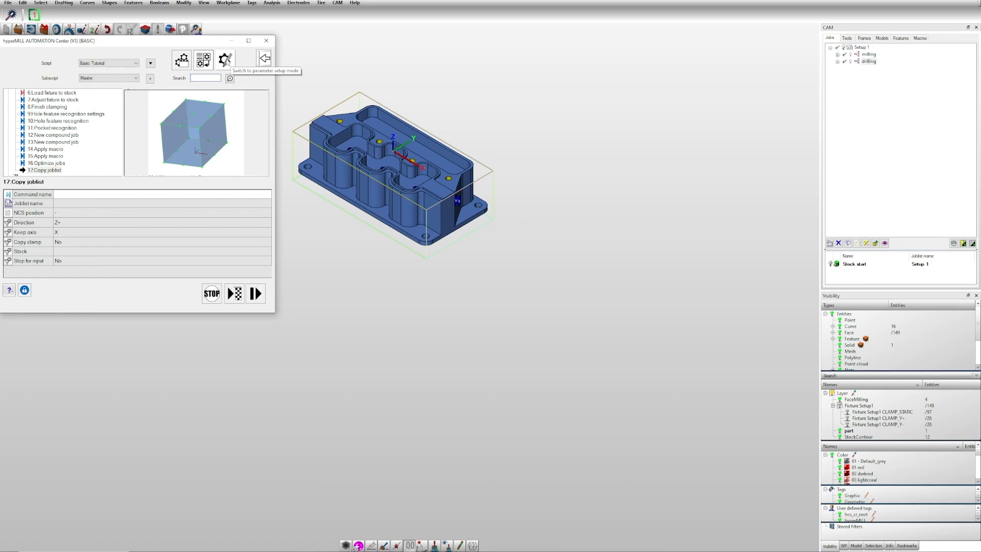
# Step: Name the copied joblist 'Setup 2' with its NCS position on the Workplane
pyautogui.click(224, 60)
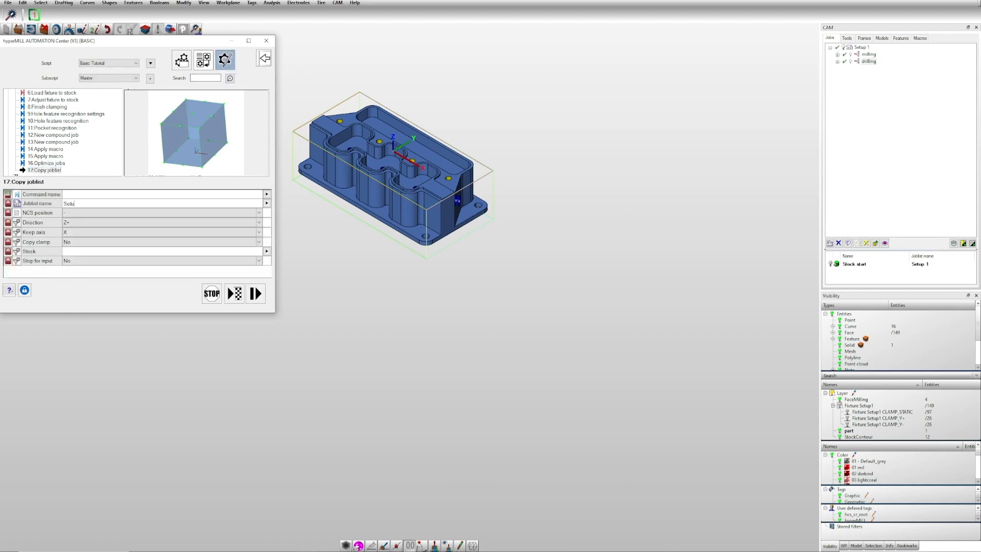
pyautogui.write('Setup 2')
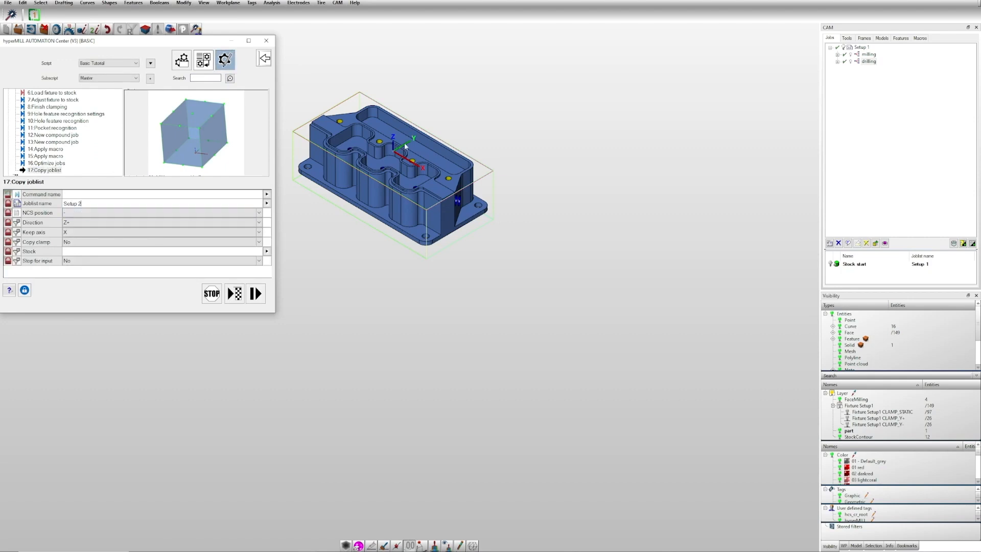
pyautogui.click(159, 213)
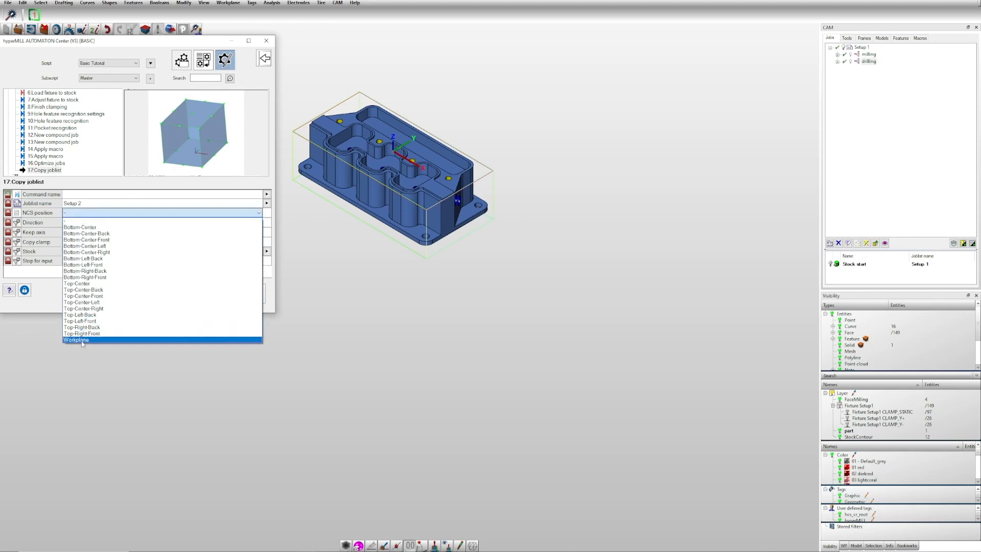
pyautogui.click(75, 339)
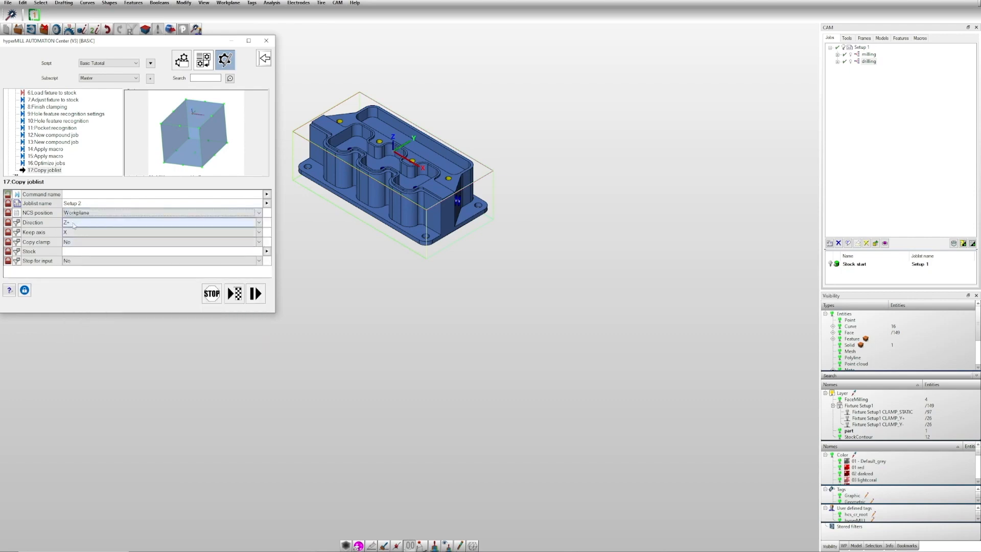
# Step: Set direction Z- keeping the X axis, run the copy, and inspect the new Setup 2 joblist
pyautogui.click(156, 232)
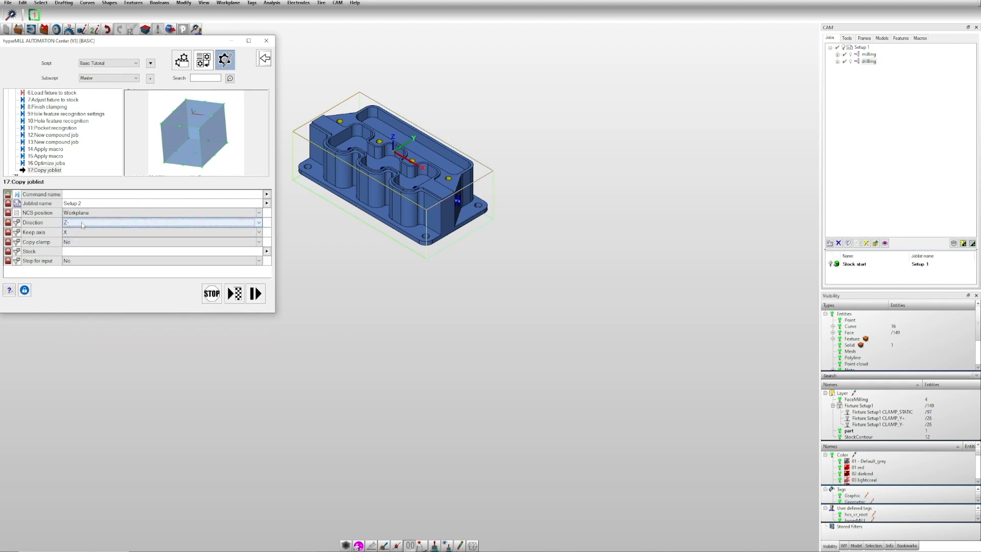
pyautogui.click(160, 232)
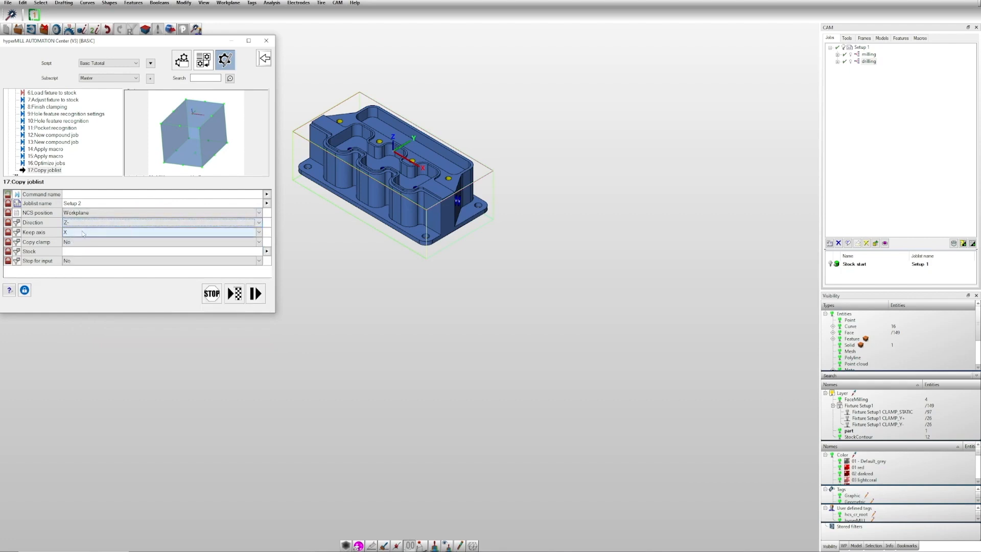
pyautogui.click(257, 232)
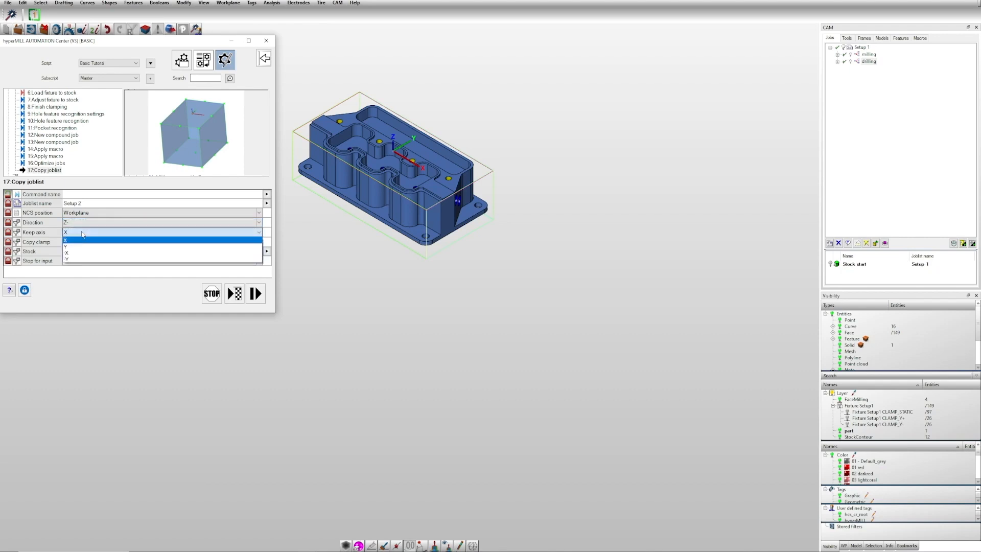
pyautogui.click(65, 239)
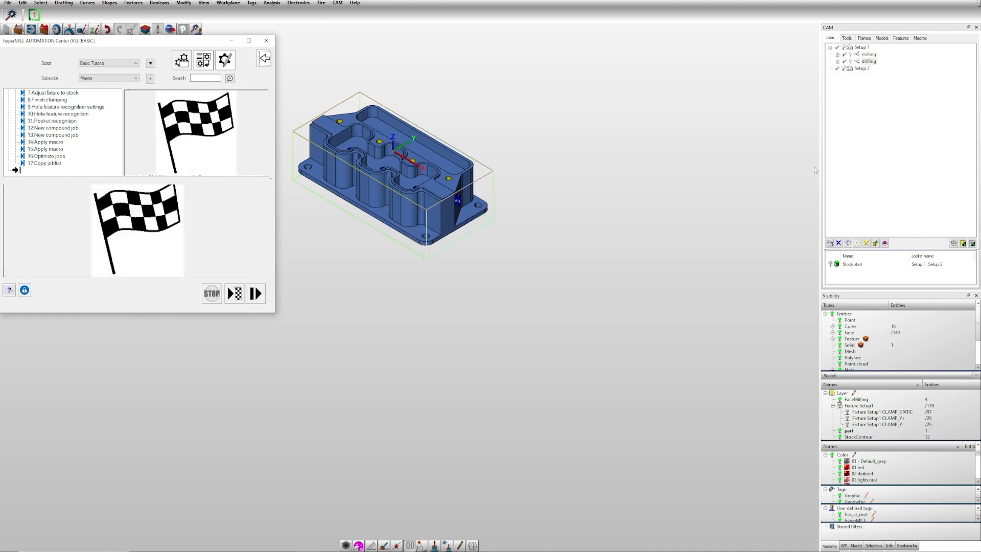
pyautogui.click(862, 68)
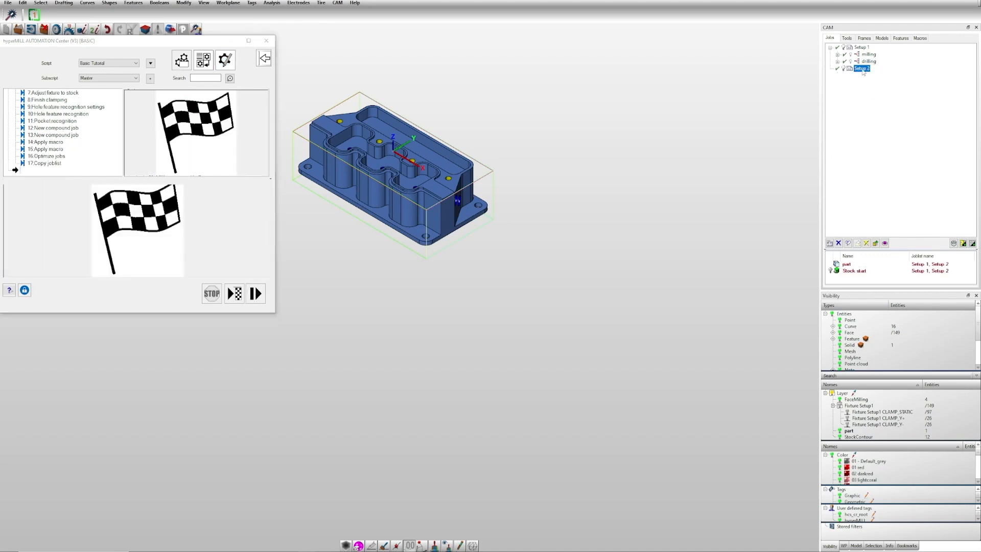
pyautogui.doubleClick(862, 69)
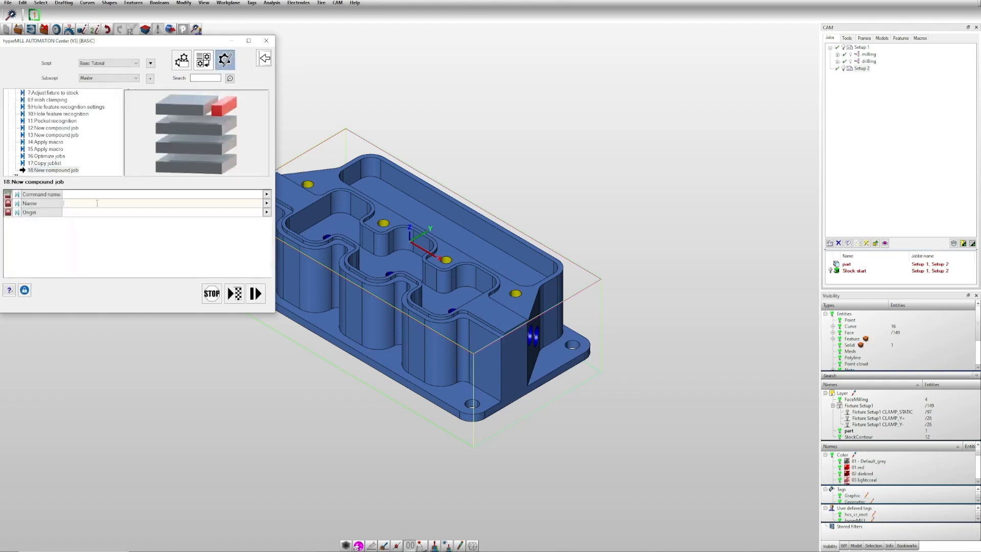
# Step: Create a 'drilling 2' compound job in Setup 2 and execute the step
pyautogui.write('drilling')
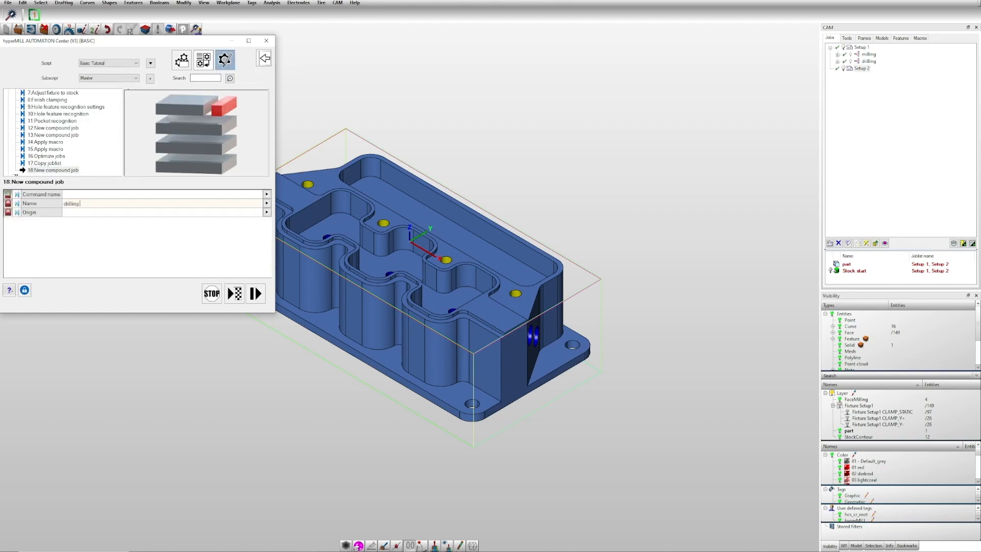
pyautogui.click(256, 293)
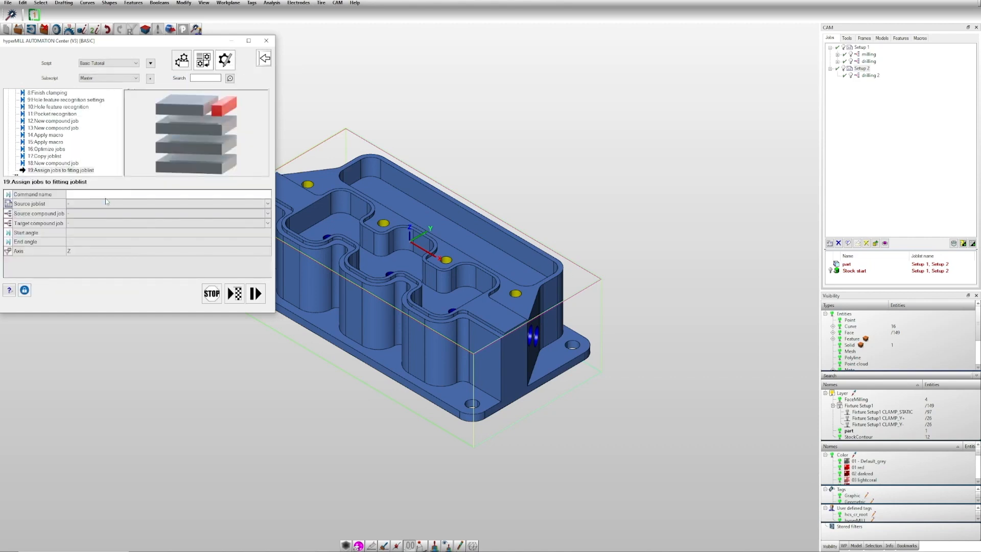
# Step: Configure the Assign jobs step with drilling as source and drilling 2 as target compound job
pyautogui.click(268, 204)
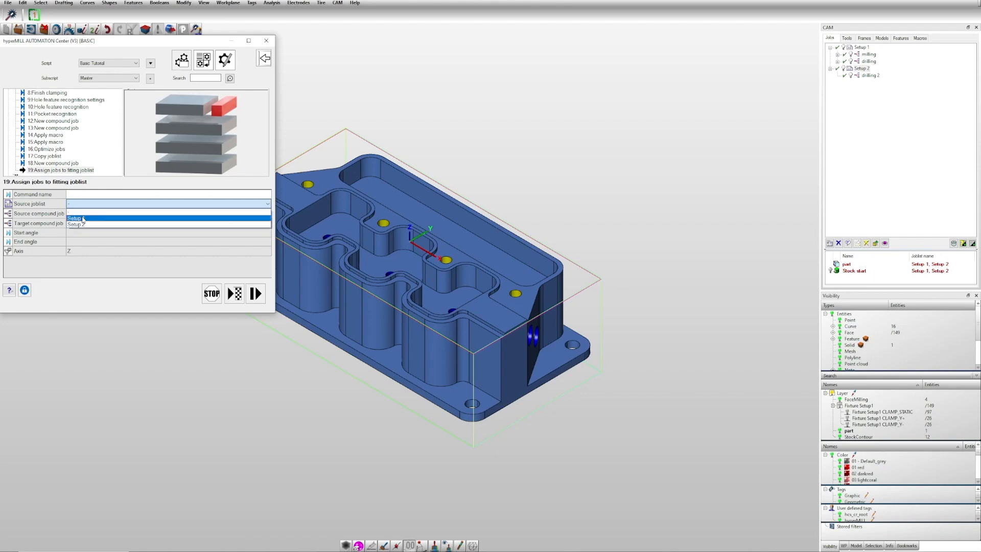
pyautogui.click(53, 162)
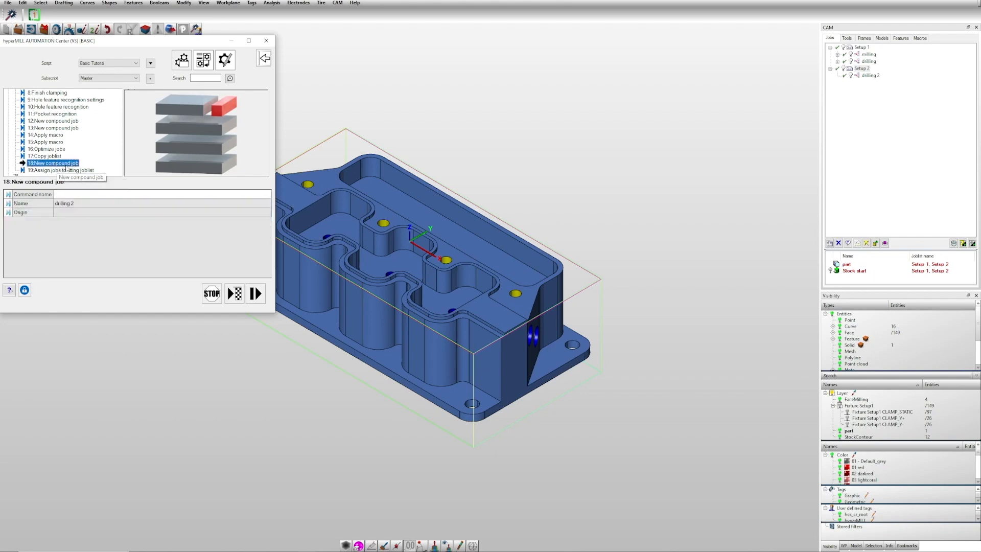
pyautogui.click(61, 169)
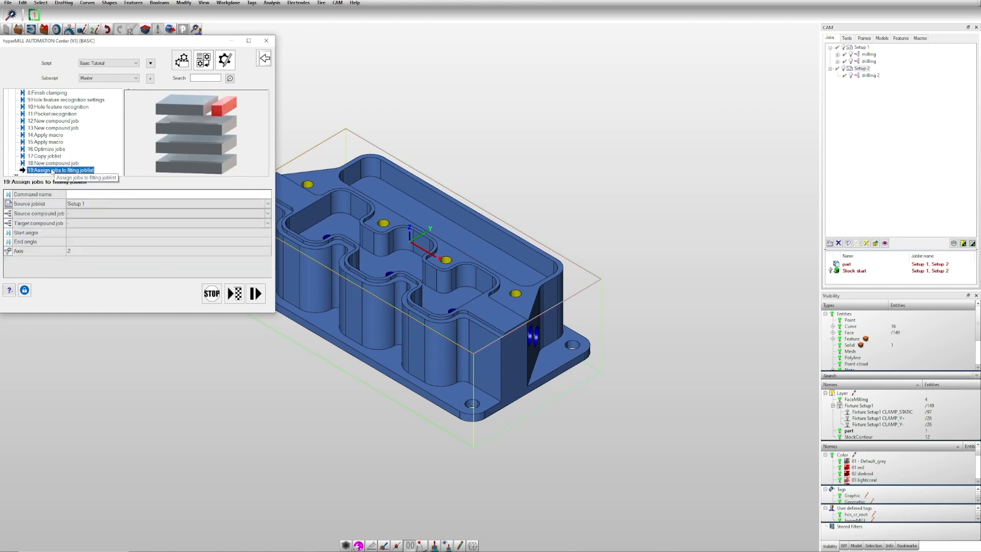
pyautogui.click(267, 214)
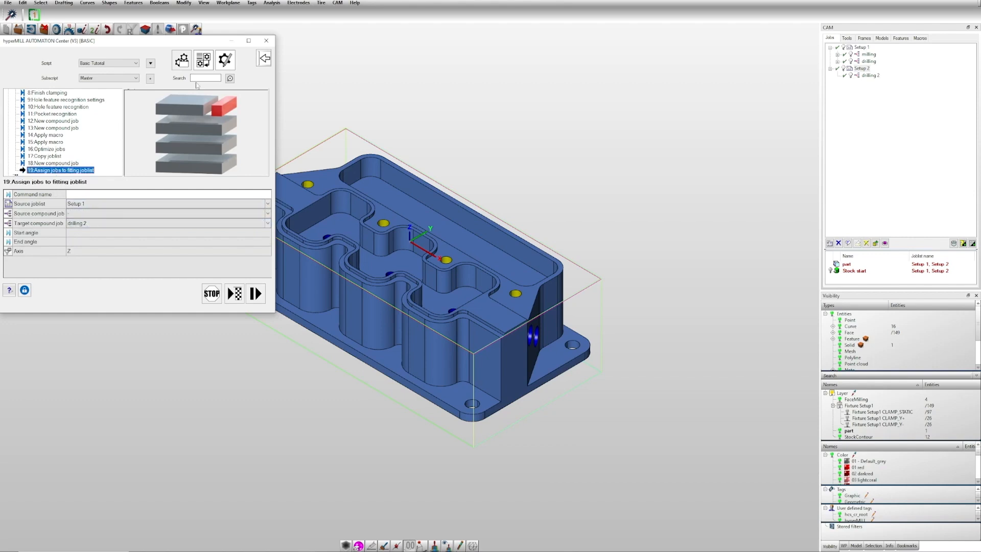
pyautogui.click(225, 60)
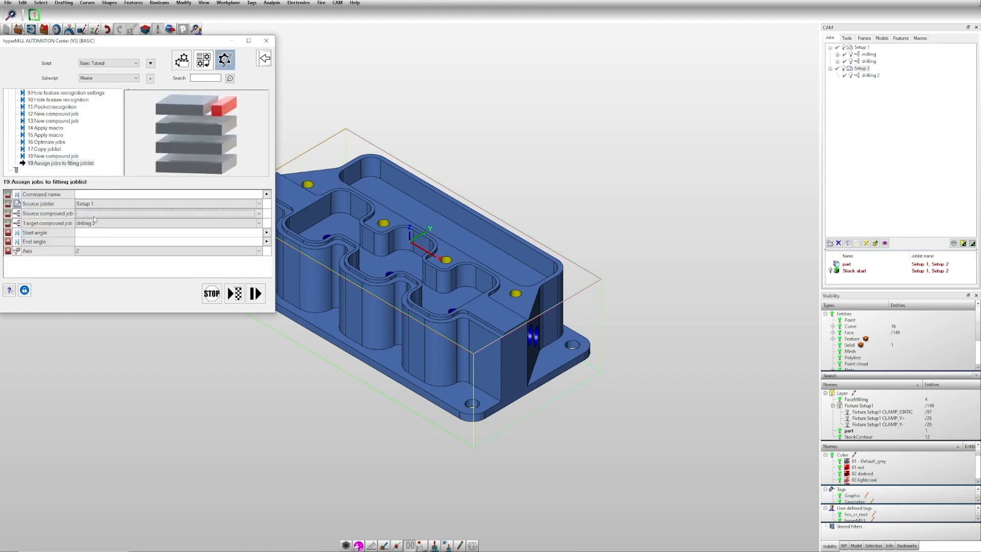
pyautogui.click(165, 214)
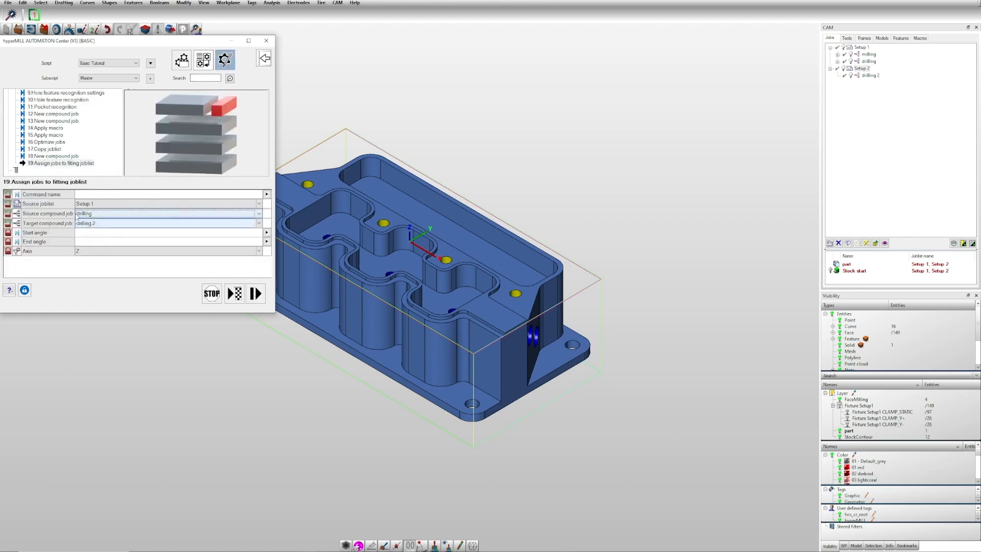
pyautogui.moveTo(595, 115)
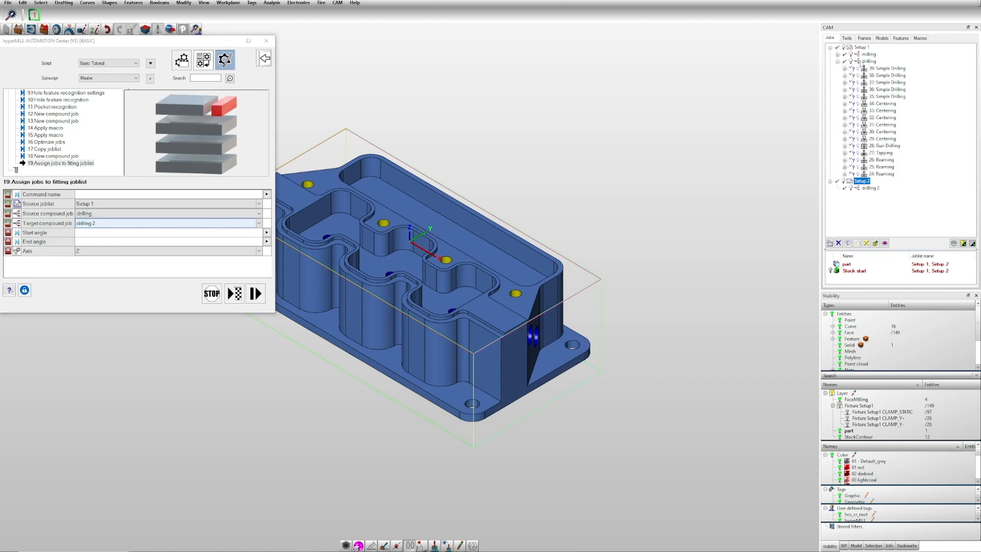
pyautogui.click(867, 54)
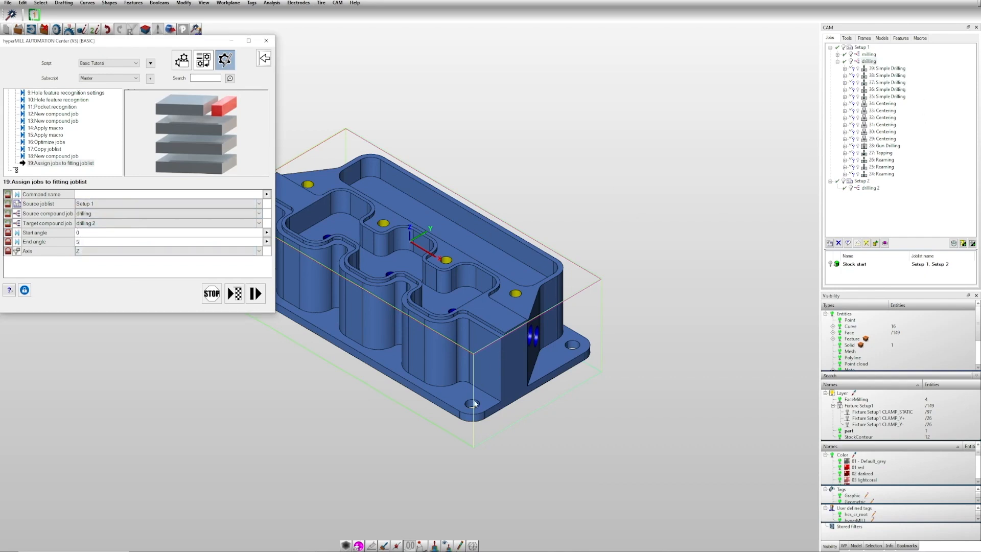
pyautogui.moveTo(255, 293)
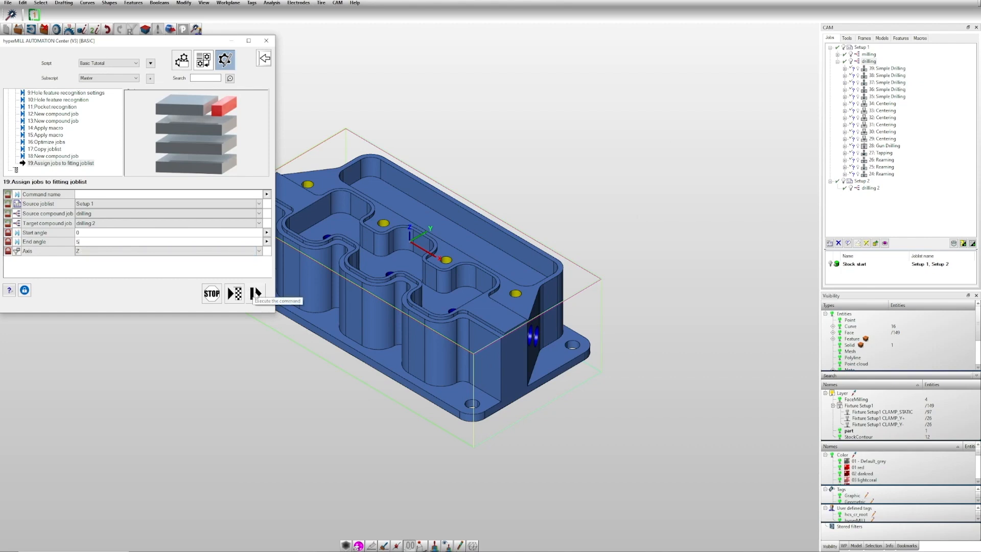
# Step: Run the remaining script steps so Setup 2's drilling 2 receives its two centering jobs
pyautogui.click(254, 293)
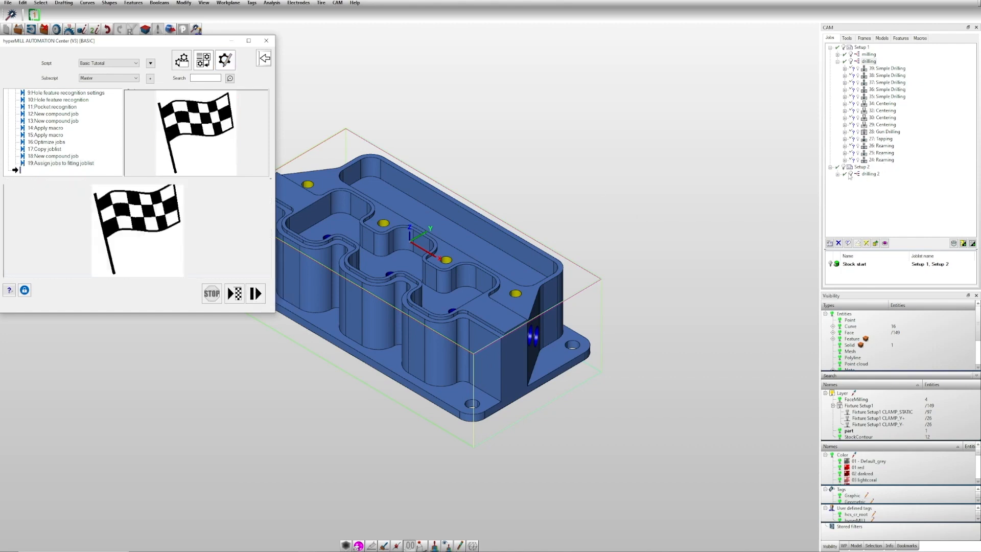
pyautogui.click(882, 188)
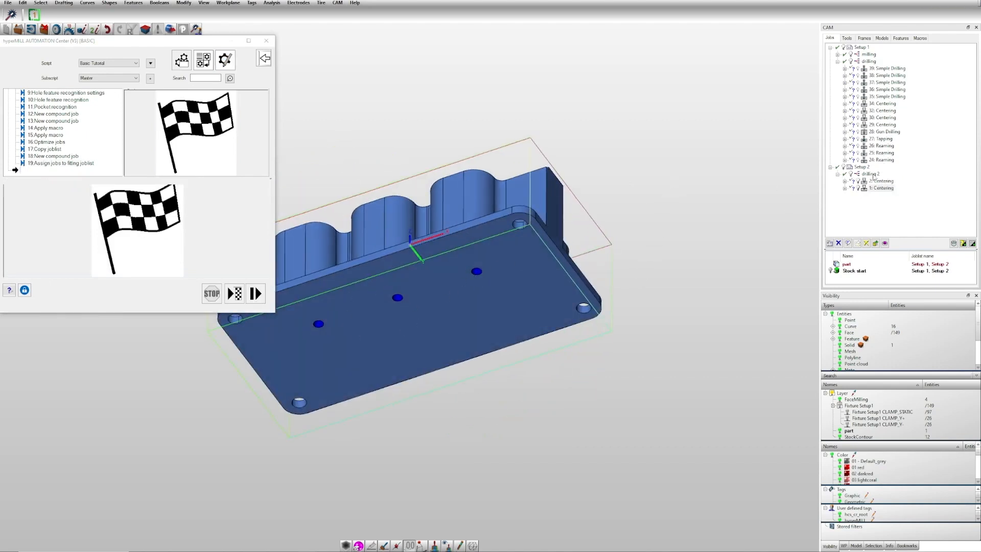
pyautogui.click(870, 174)
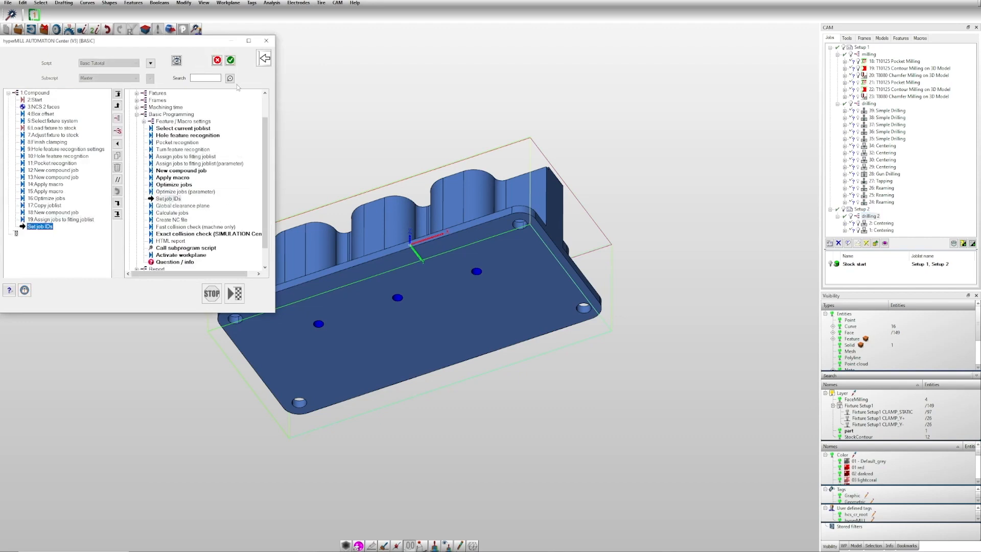
# Step: Accept the added Set job IDs step and run it to renumber all jobs in sequence
pyautogui.click(235, 293)
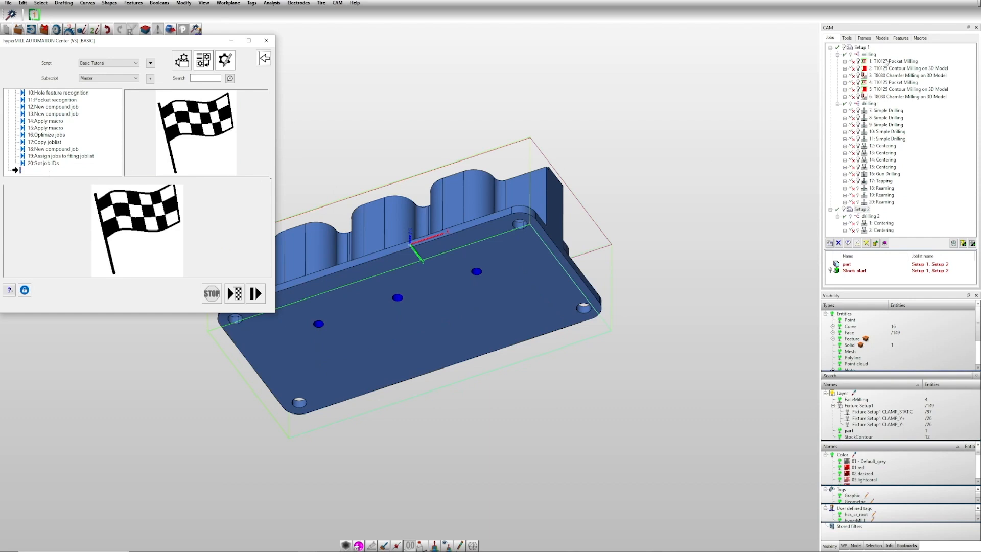
pyautogui.click(888, 60)
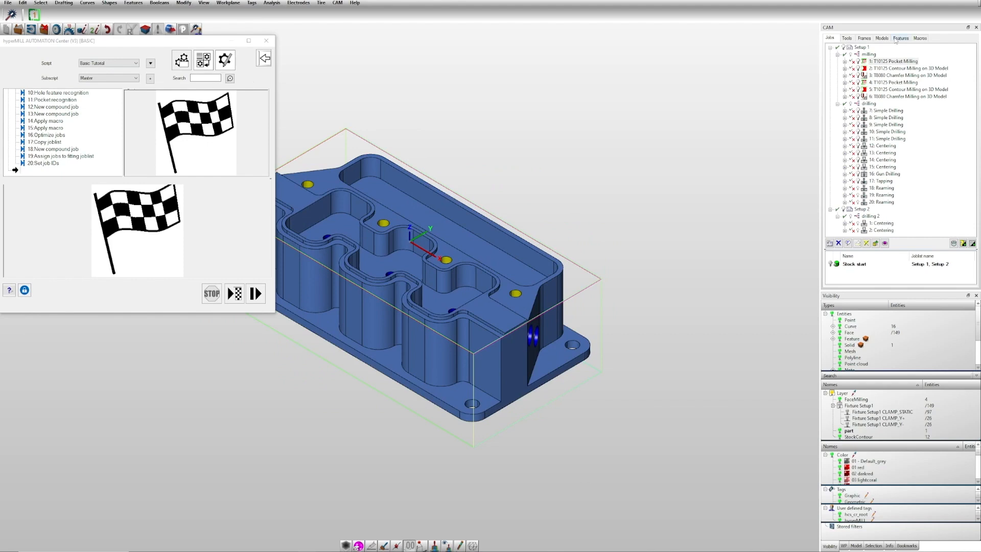
# Step: Check the NCS Setup 1 frame's clearance plane against the Global clearance plane step set to 20
pyautogui.click(865, 37)
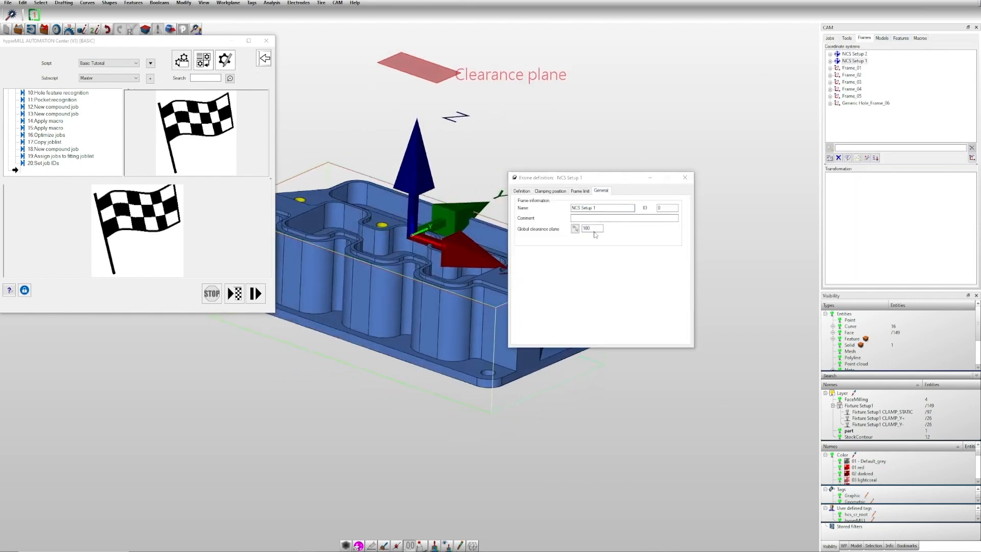
pyautogui.click(685, 178)
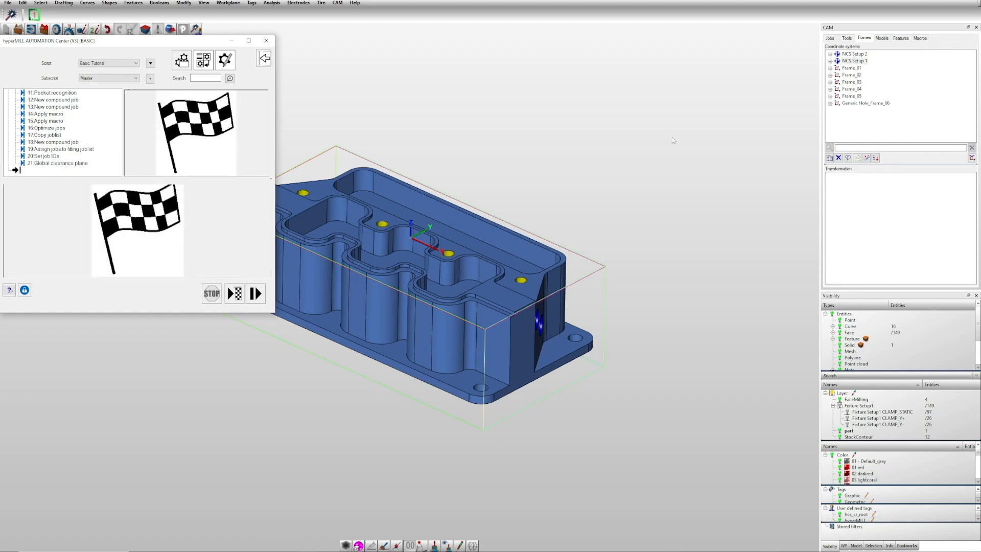
pyautogui.click(855, 60)
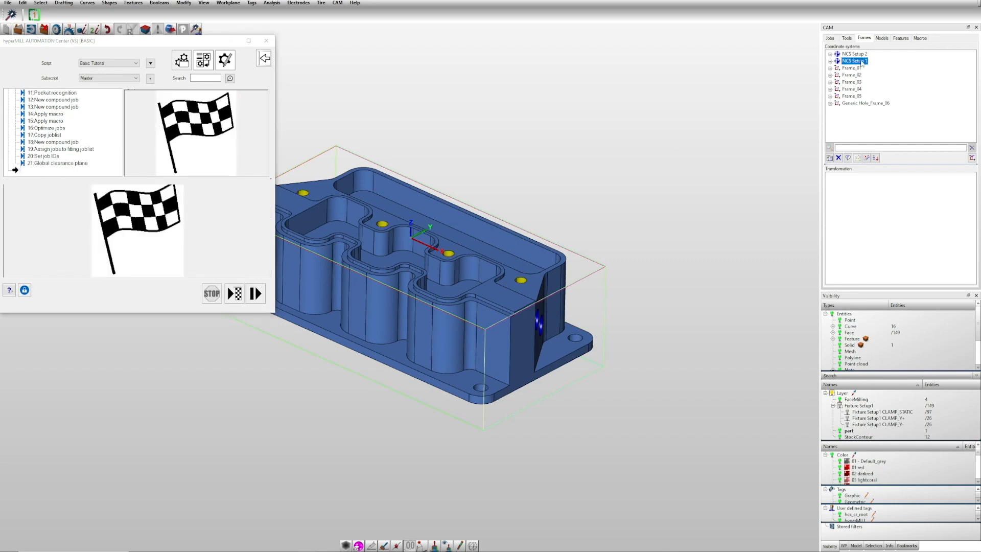
pyautogui.doubleClick(855, 60)
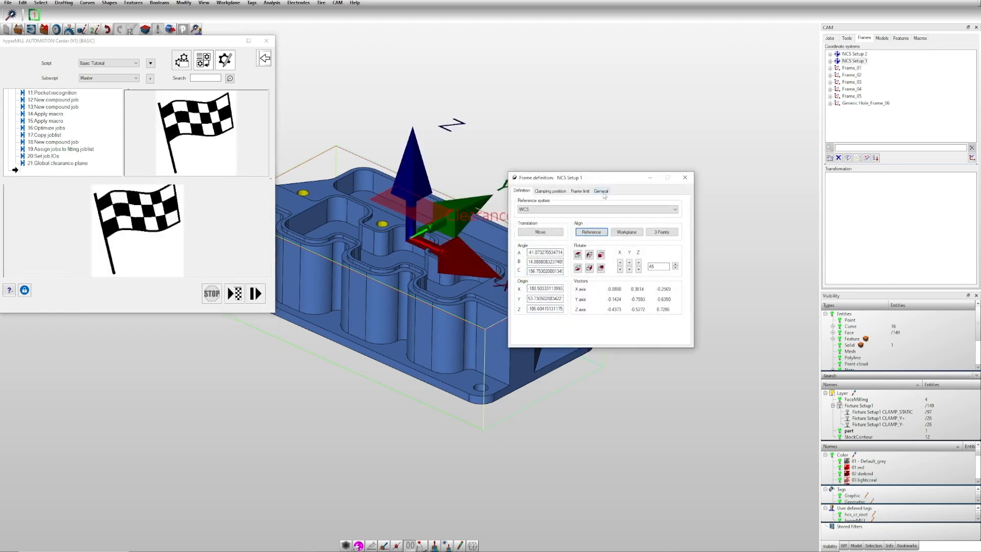
pyautogui.click(600, 191)
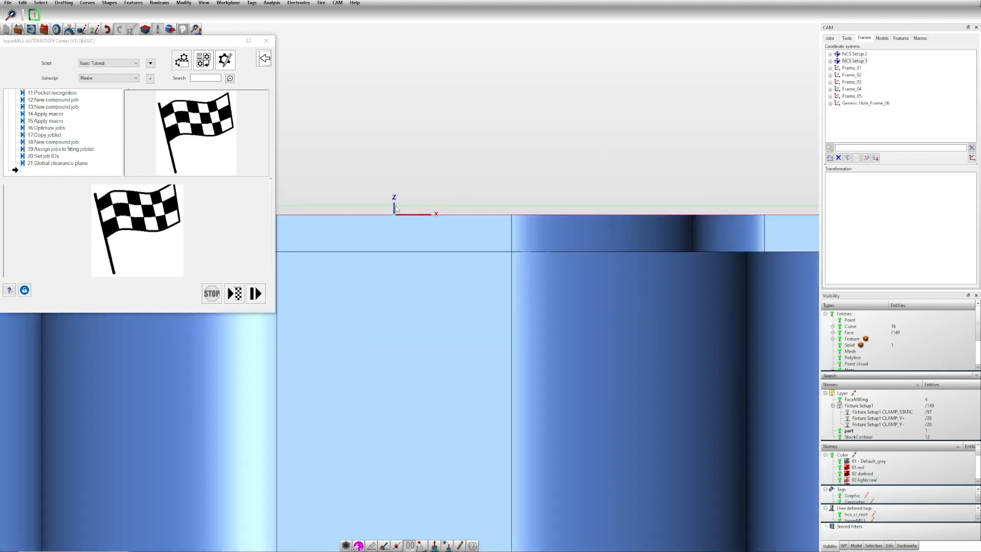
pyautogui.click(59, 162)
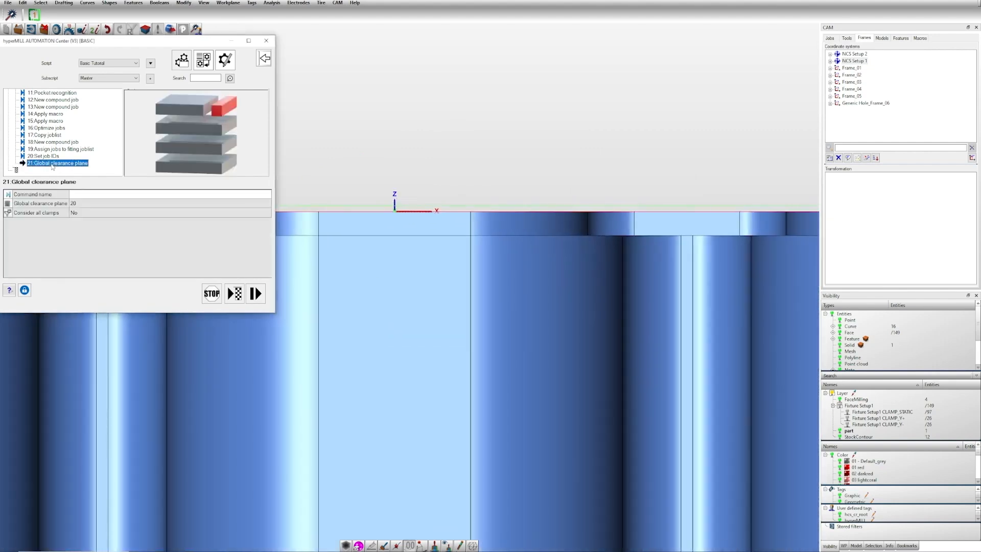
pyautogui.moveTo(56, 162)
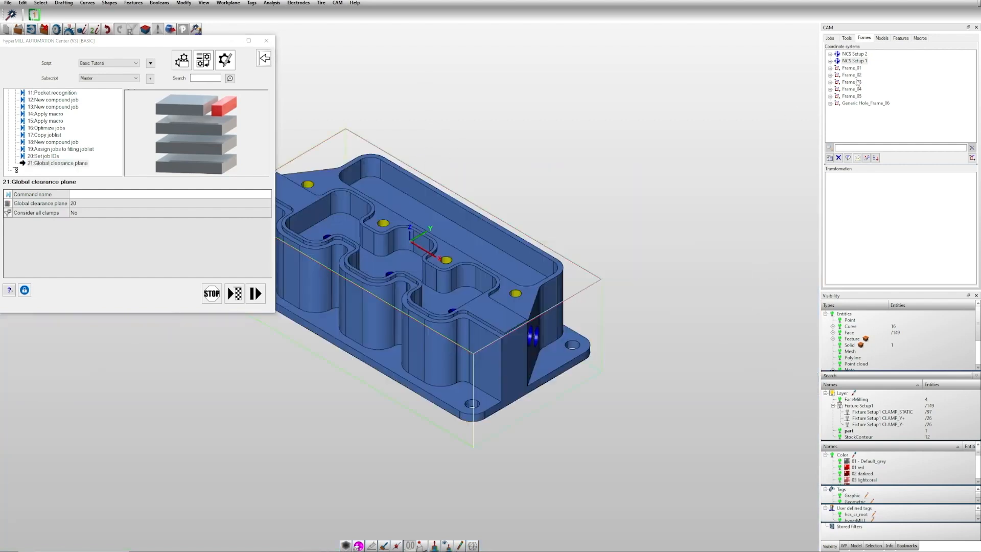
# Step: Inspect the Frame_01 and Frame_02 clearance planes, then return to the jobs list
pyautogui.doubleClick(852, 67)
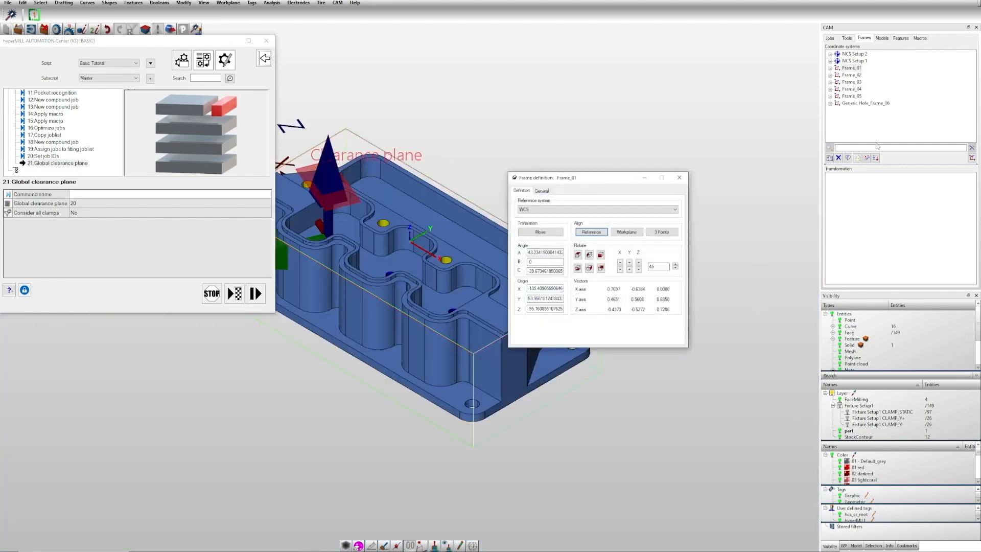
pyautogui.click(851, 75)
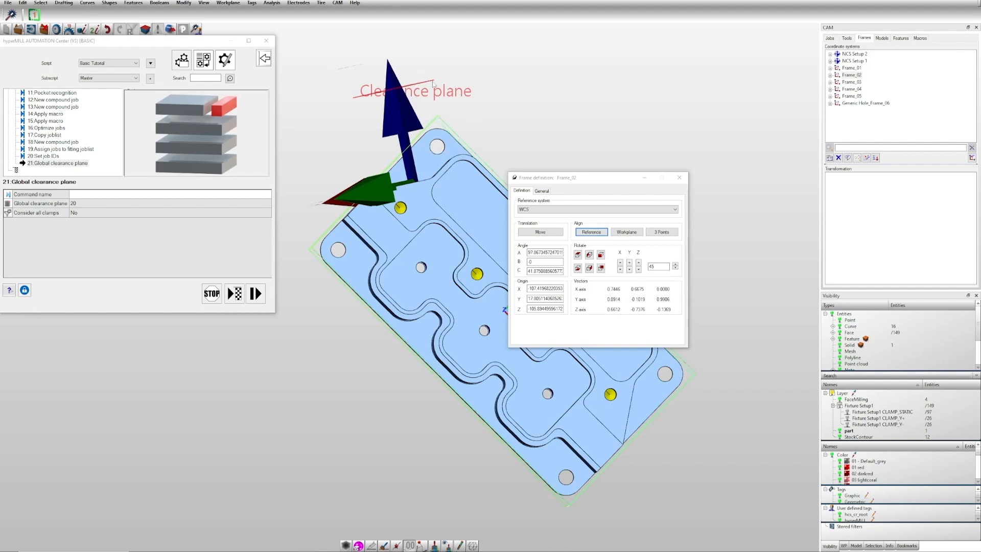
pyautogui.click(679, 177)
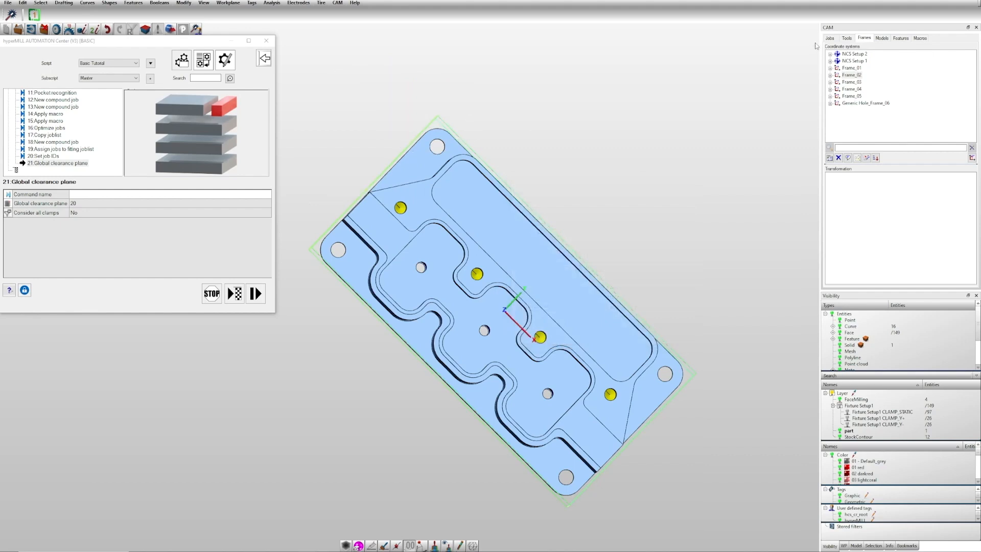
pyautogui.click(830, 38)
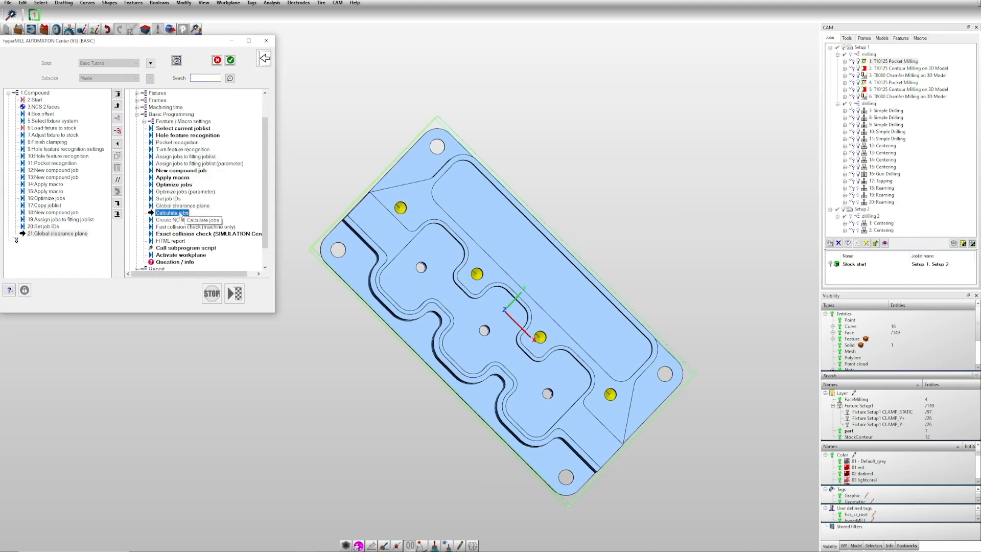
# Step: Add Calculate jobs and Create NC file steps, the latter set to all joblists
pyautogui.click(172, 220)
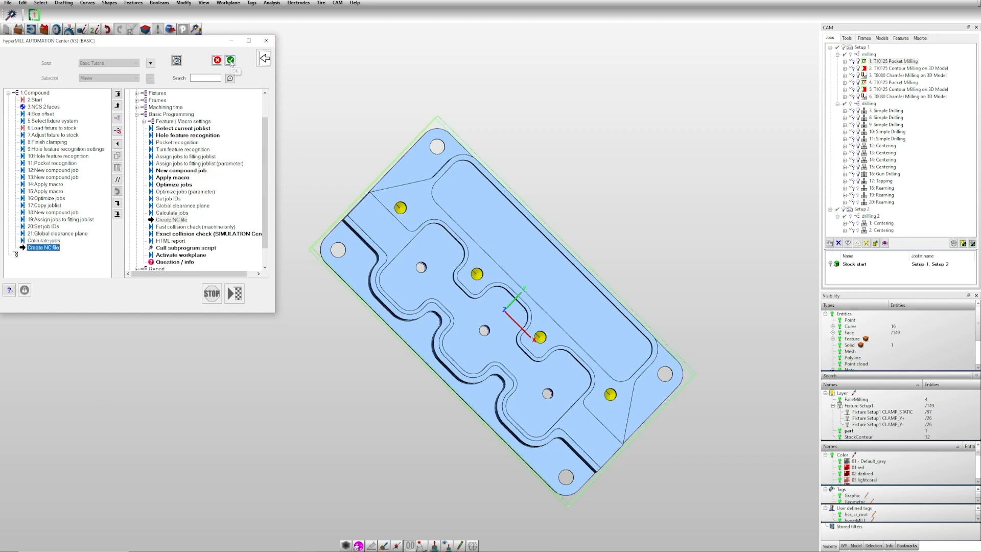
pyautogui.click(234, 293)
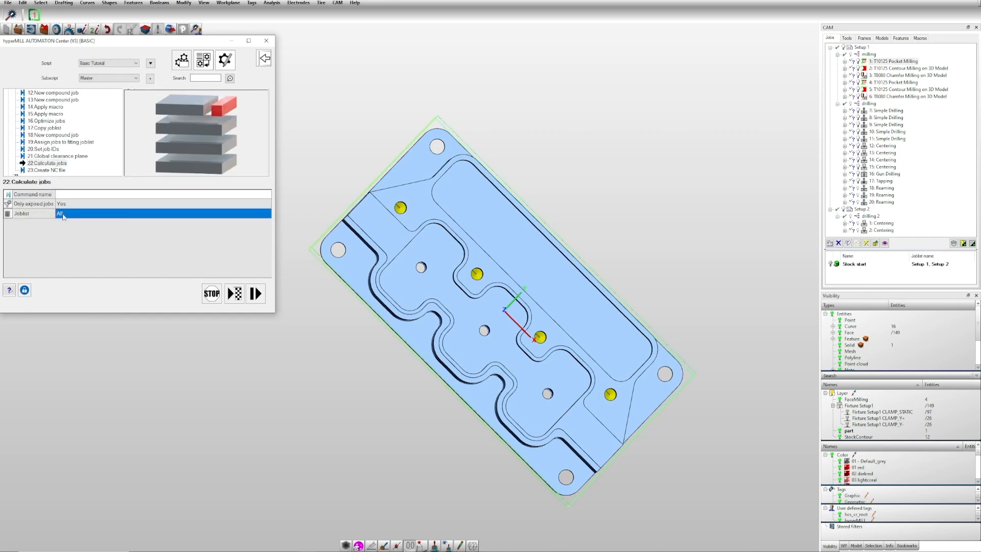
pyautogui.moveTo(58, 171)
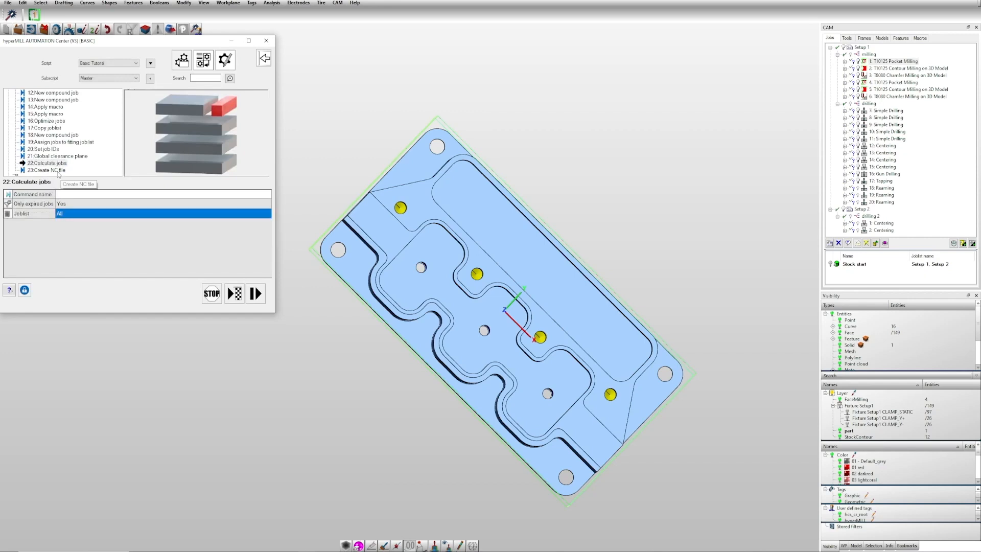
pyautogui.click(45, 170)
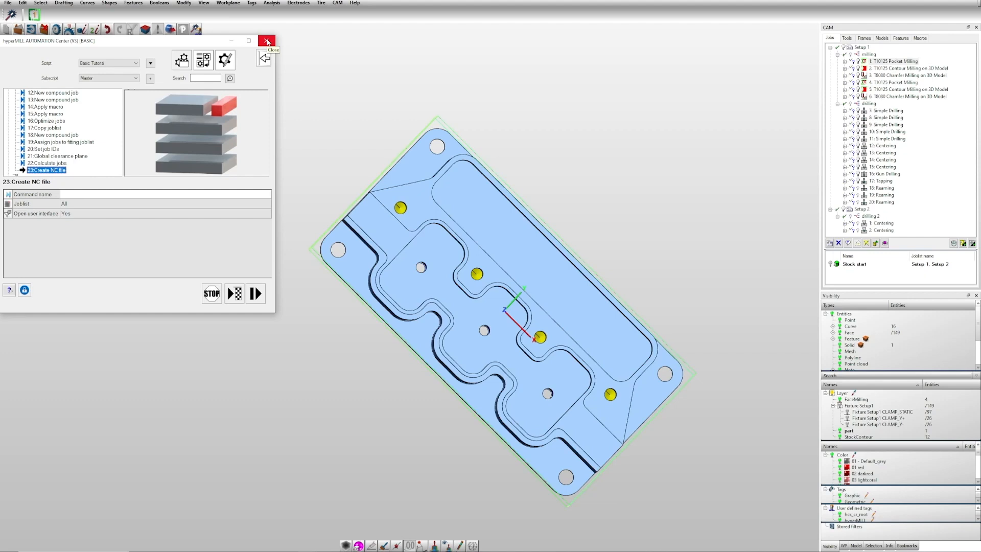
# Step: Clear the programmed setups and jobs so the script resets to its first Compound step
pyautogui.click(267, 40)
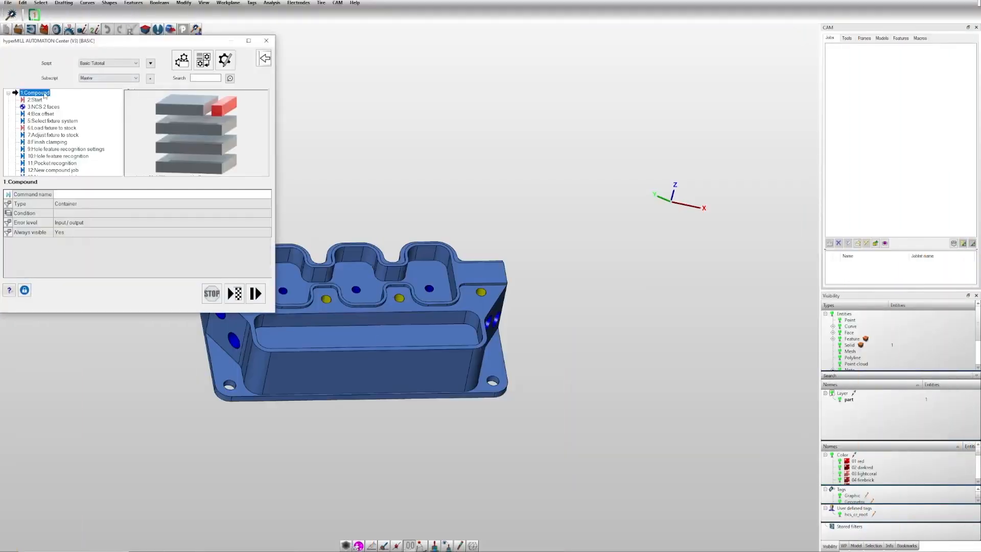
pyautogui.moveTo(236, 293)
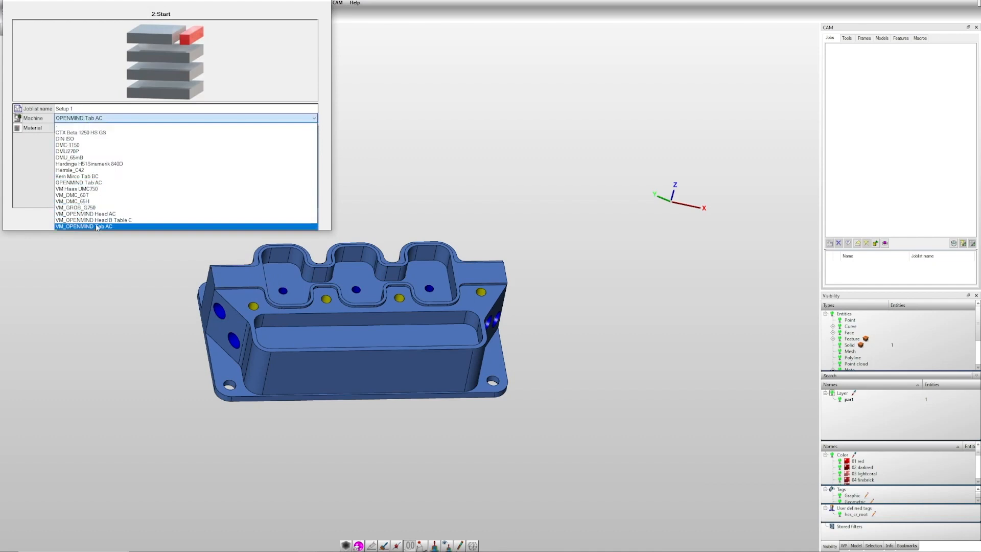
# Step: Pick VM_OPENMIND Tab AC as machine for the fresh run, recreating Setup 1 with its stock
pyautogui.click(85, 227)
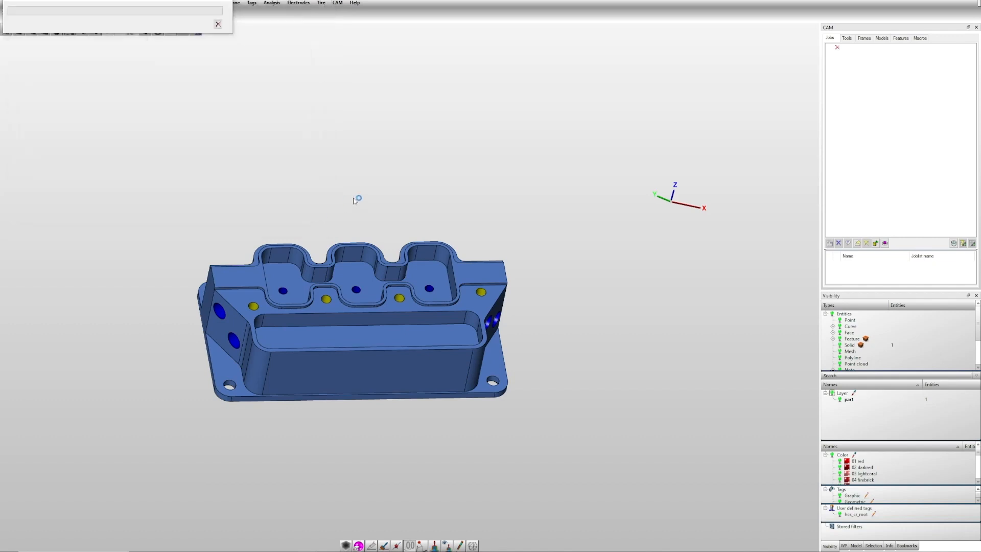
pyautogui.moveTo(355, 201)
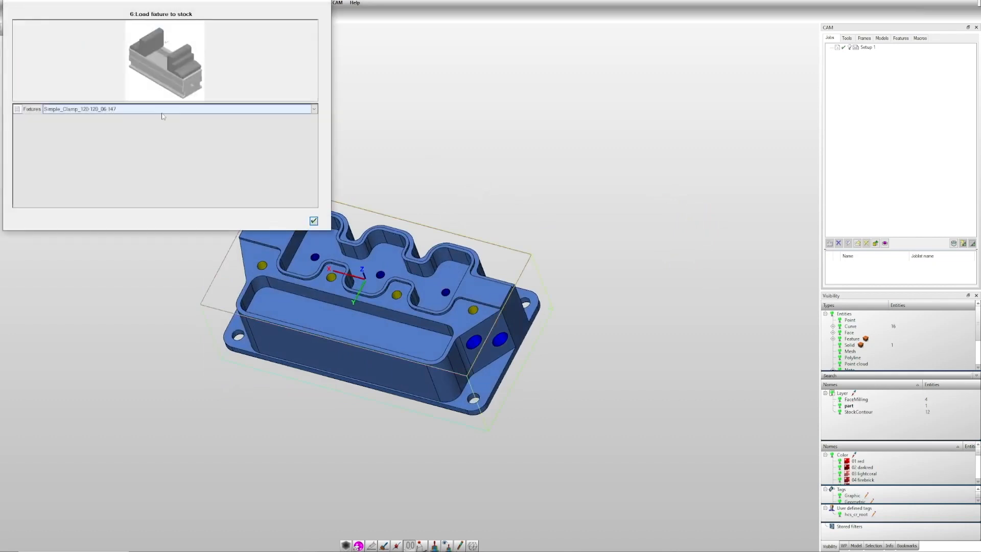
pyautogui.click(312, 109)
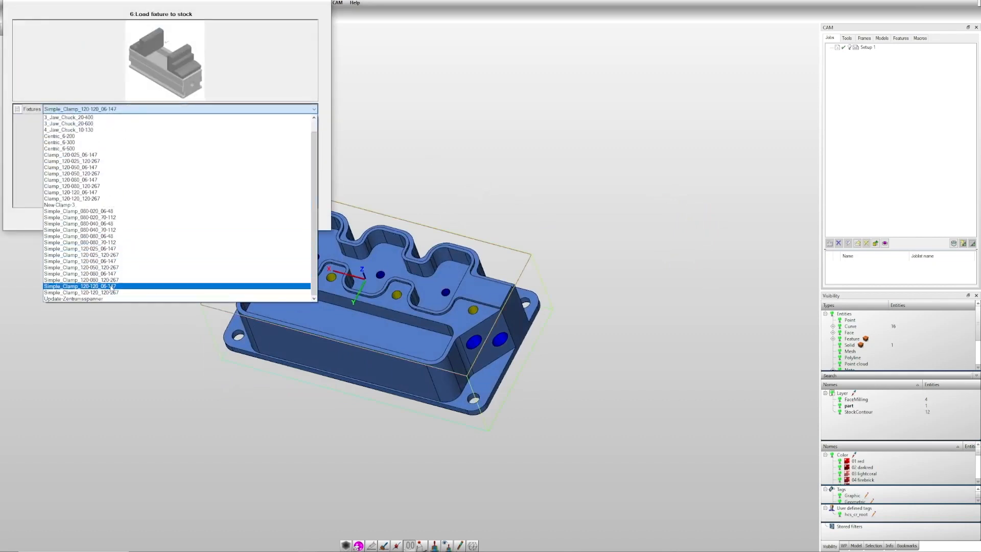